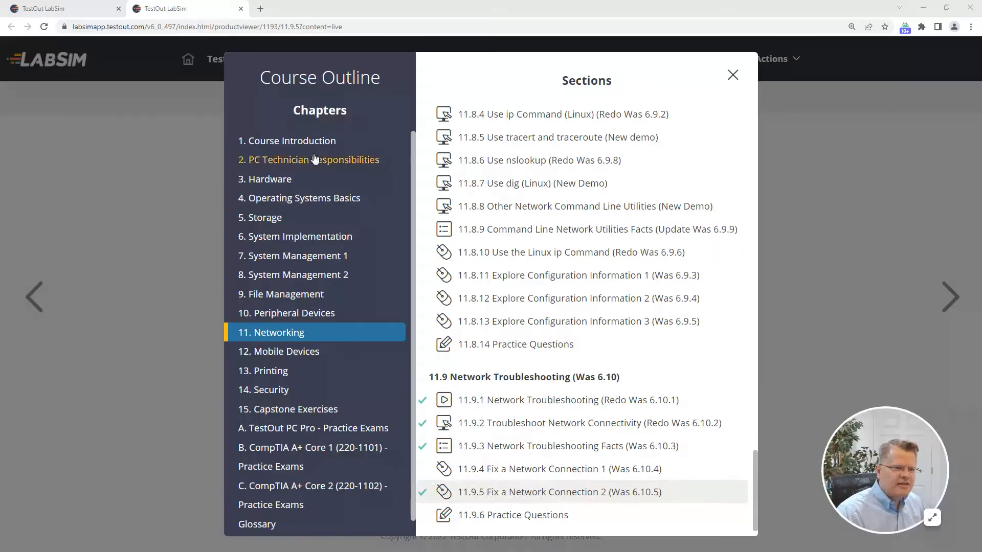
{"action": "mouse_move", "coordinate": [293, 275]}
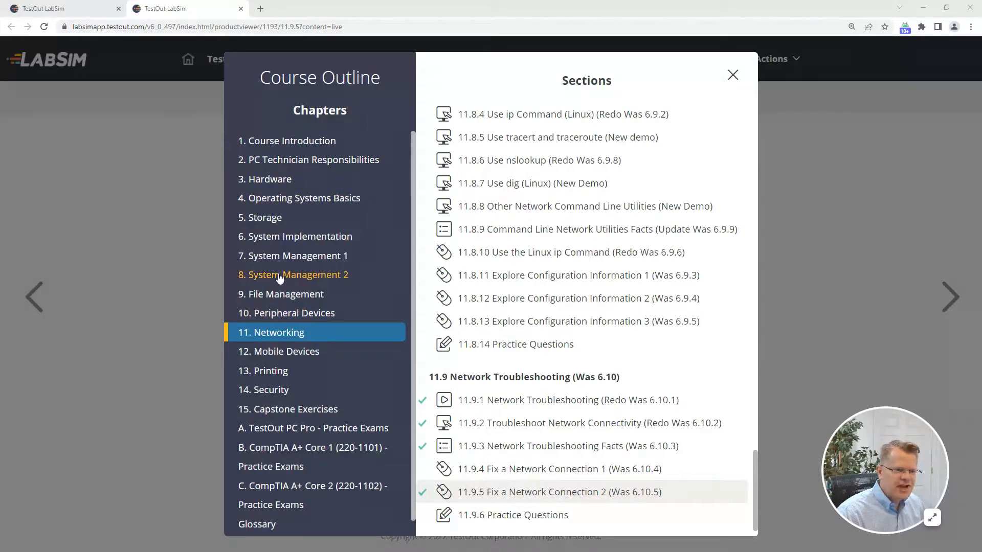
Expand the System Implementation chapter, then go back to the Networking chapter's sections.
{"action": "left_click", "coordinate": [300, 236]}
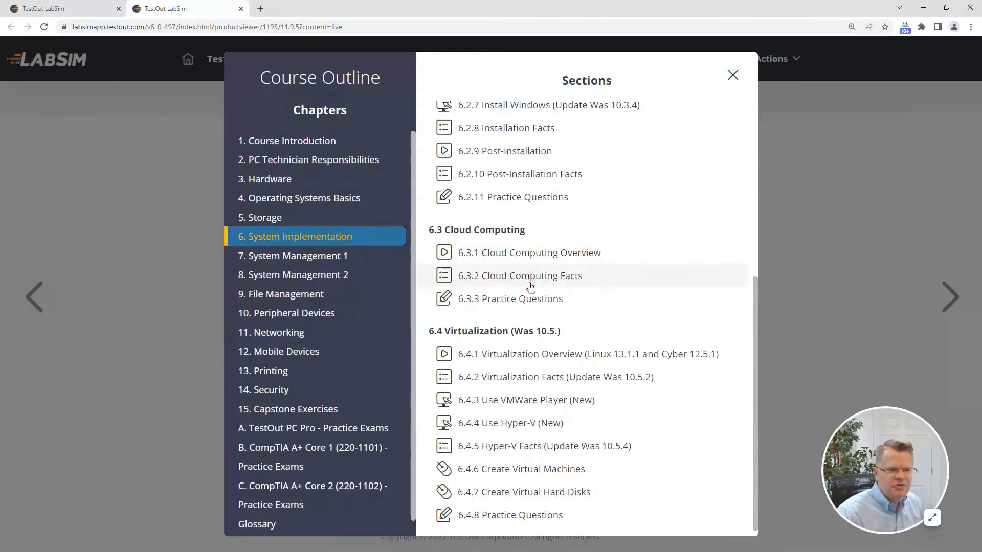
{"action": "scroll", "scroll_direction": "up", "scroll_amount": 3}
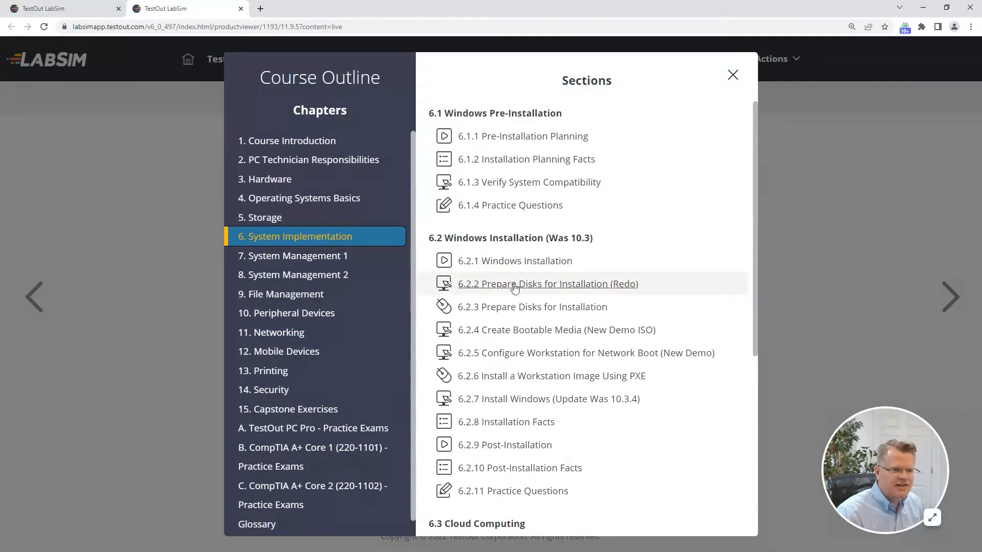
{"action": "left_click", "coordinate": [277, 332]}
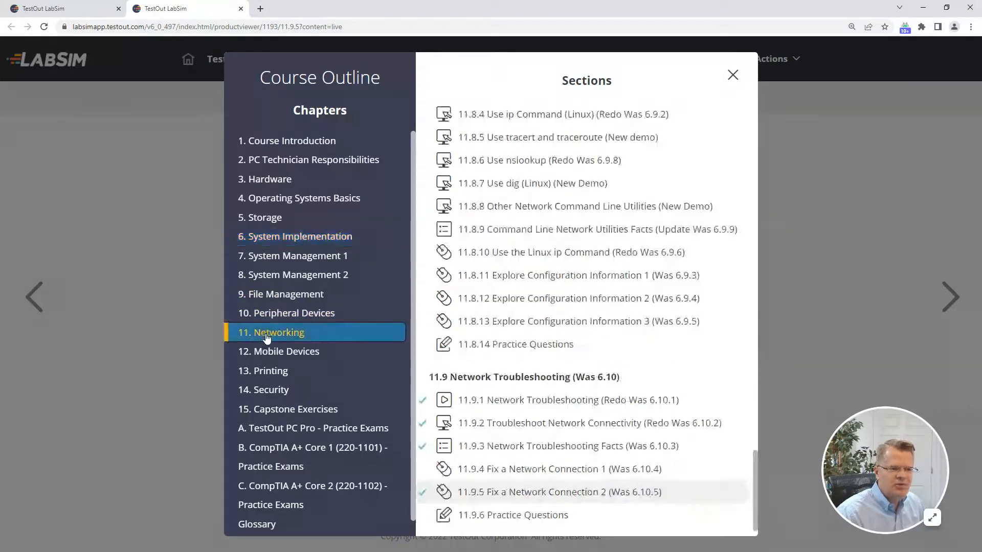
{"action": "mouse_move", "coordinate": [526, 423]}
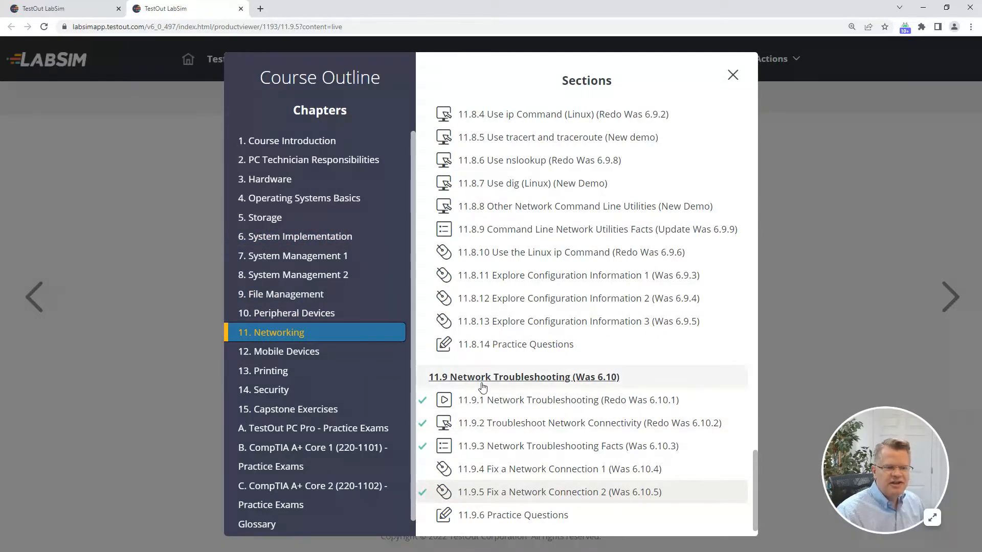
{"action": "mouse_move", "coordinate": [489, 400]}
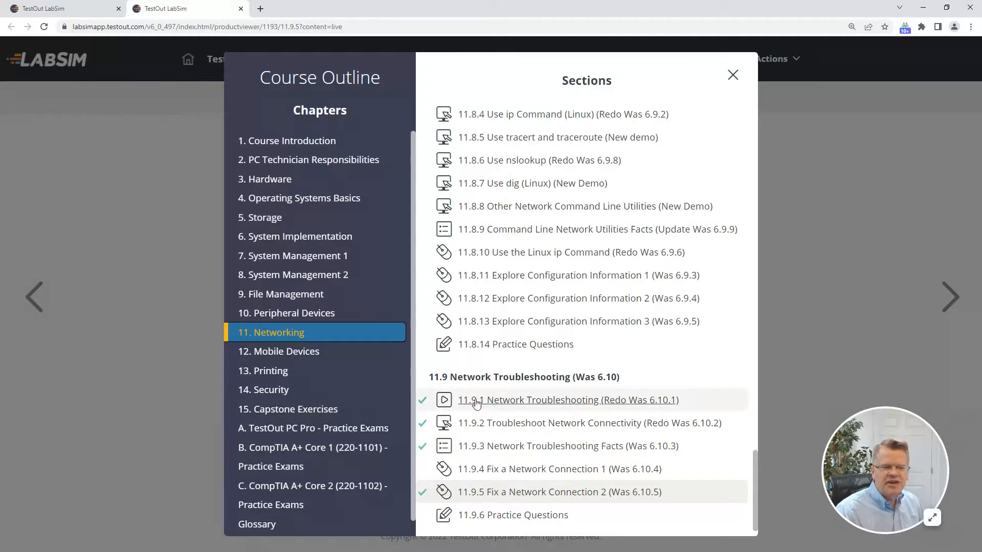
{"action": "mouse_move", "coordinate": [465, 428]}
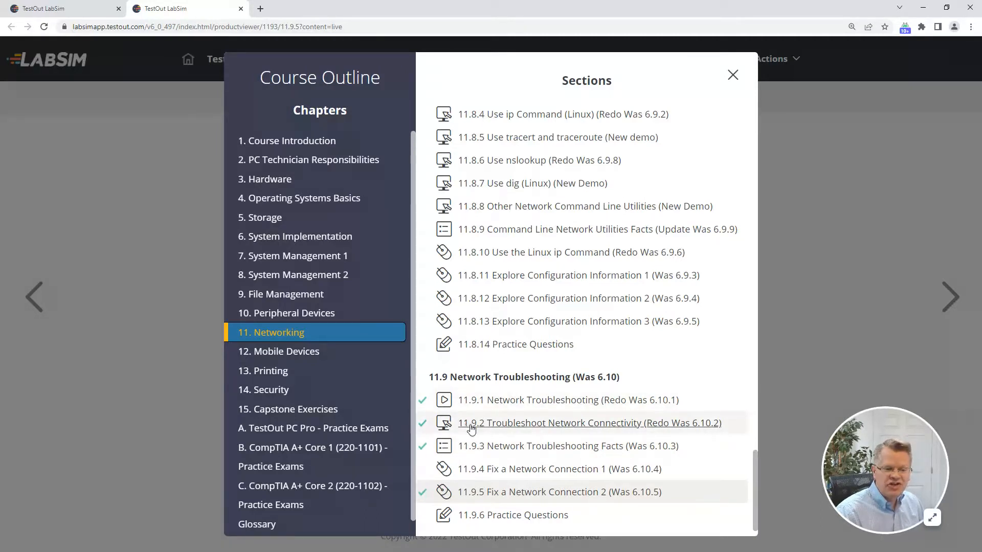
{"action": "mouse_move", "coordinate": [471, 458]}
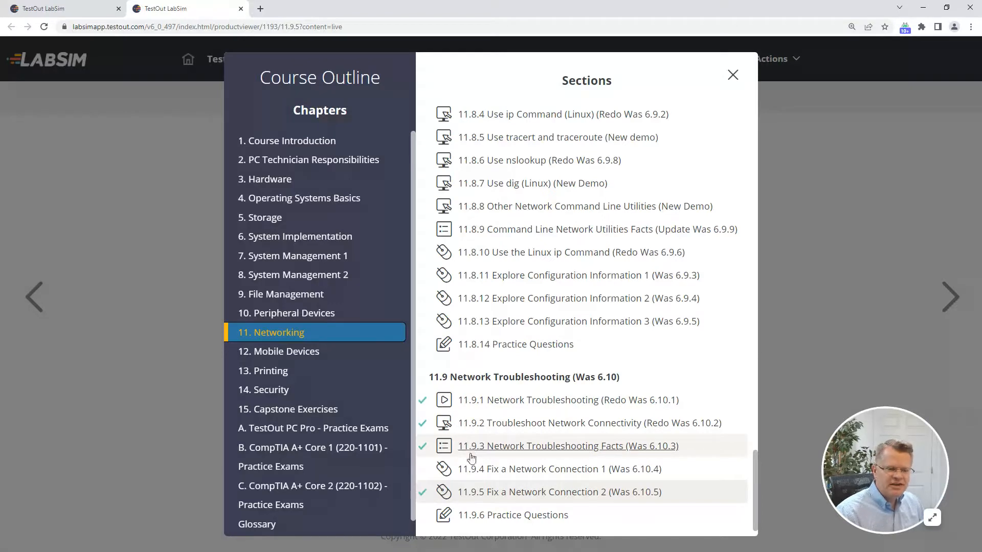
{"action": "mouse_move", "coordinate": [474, 494]}
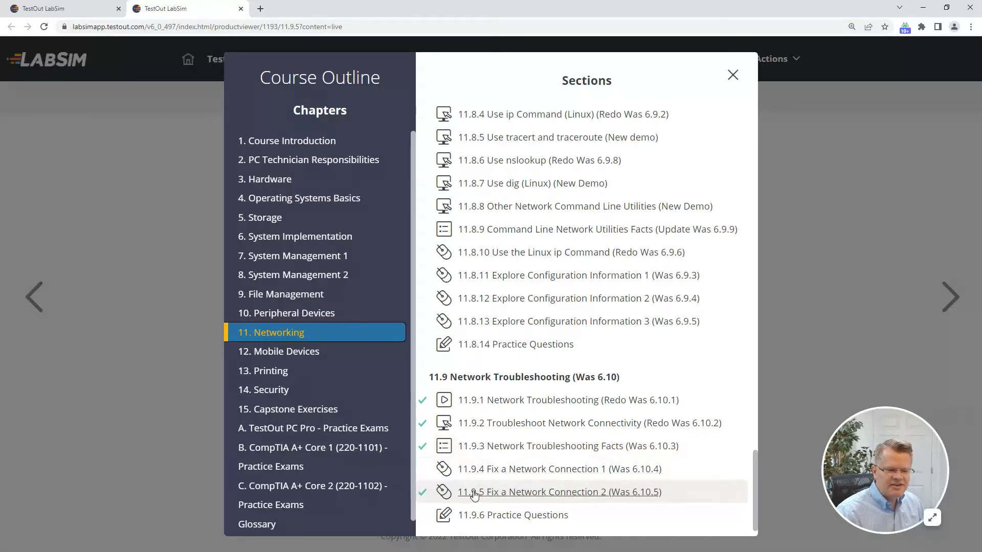
{"action": "mouse_move", "coordinate": [460, 519]}
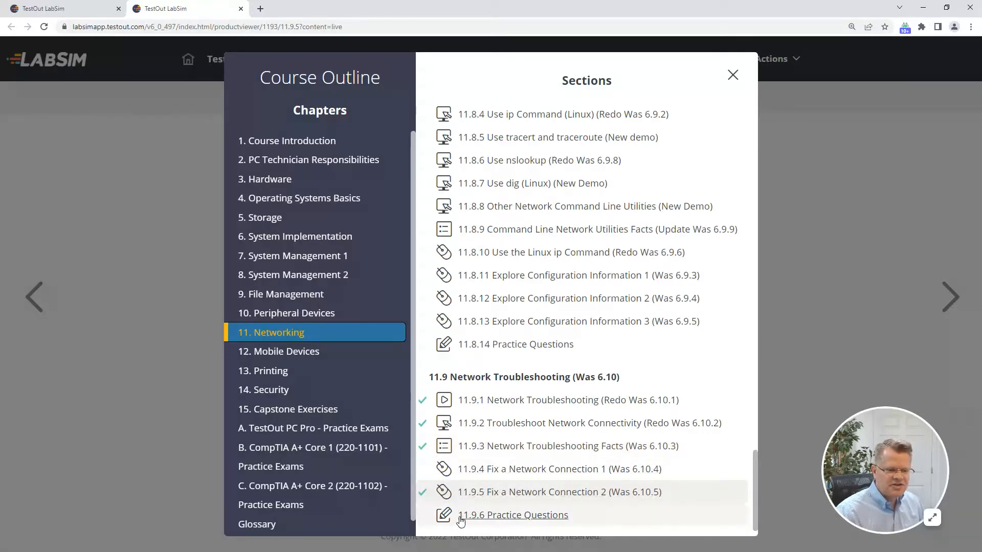
{"action": "mouse_move", "coordinate": [287, 351]}
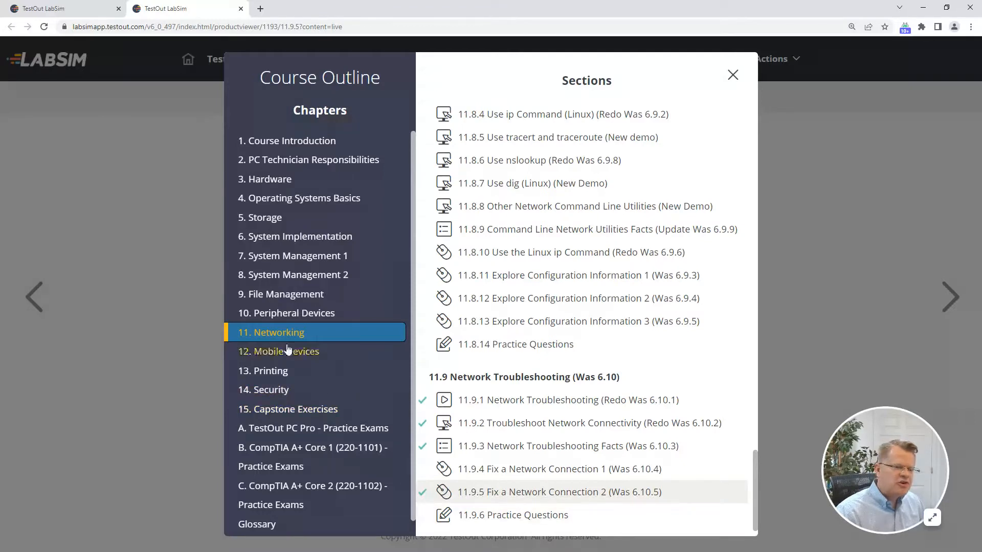
{"action": "mouse_move", "coordinate": [264, 389]}
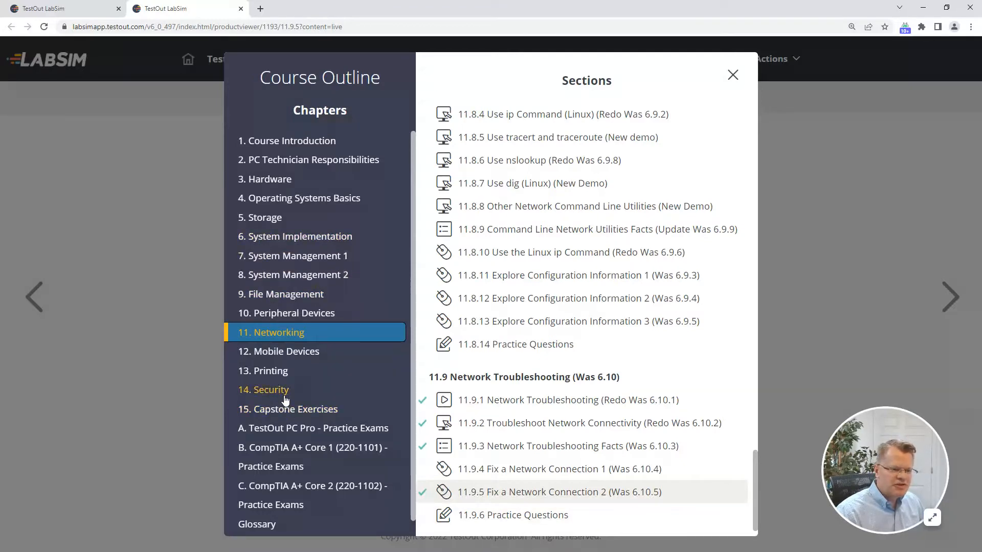
{"action": "mouse_move", "coordinate": [290, 451]}
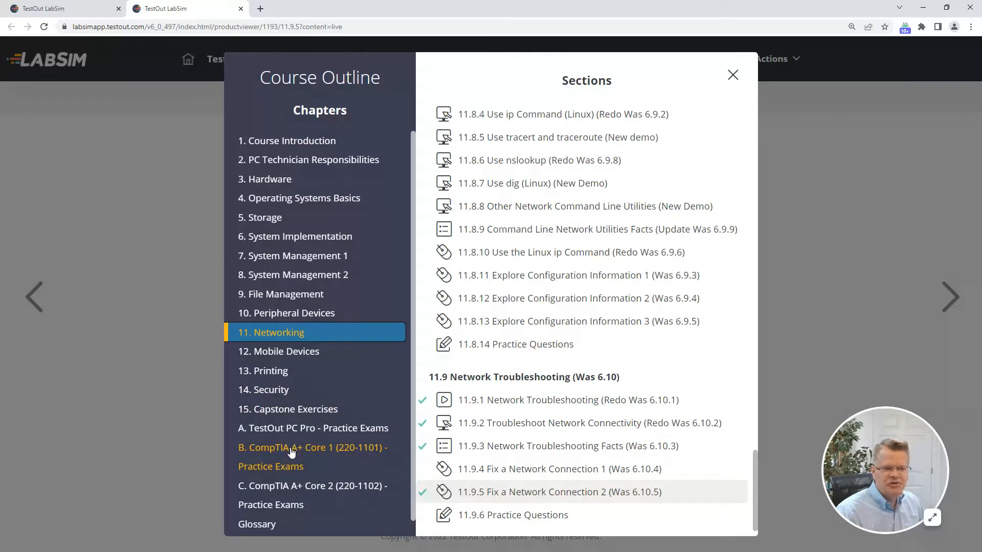
{"action": "mouse_move", "coordinate": [279, 437]}
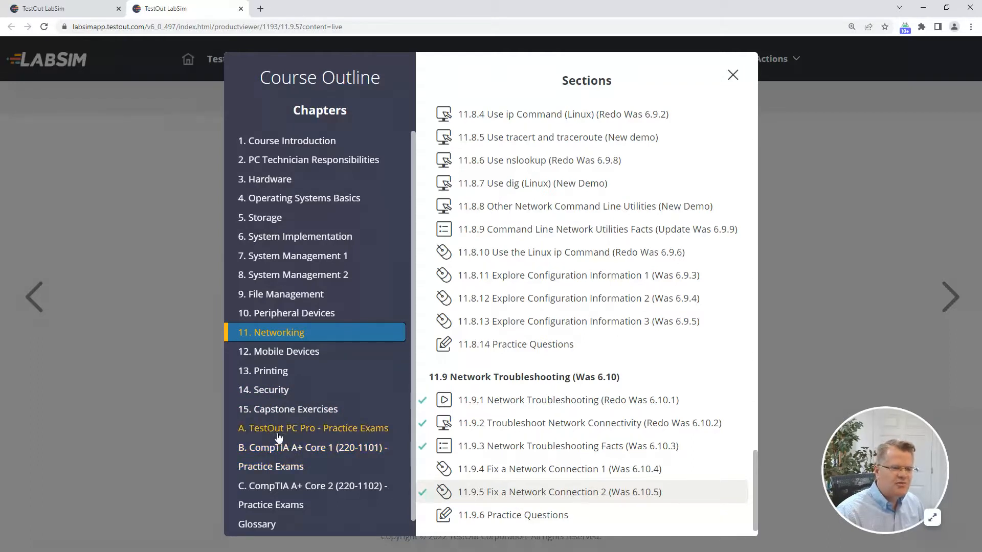
{"action": "mouse_move", "coordinate": [313, 435]}
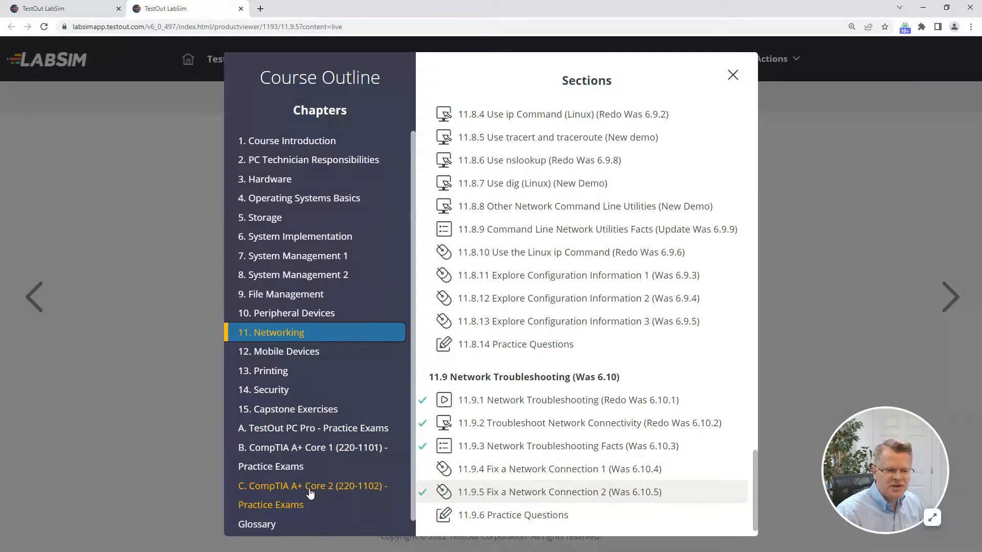
Open 11.9 Network Troubleshooting and scroll down to its key terms and exam objectives.
{"action": "left_click", "coordinate": [523, 377]}
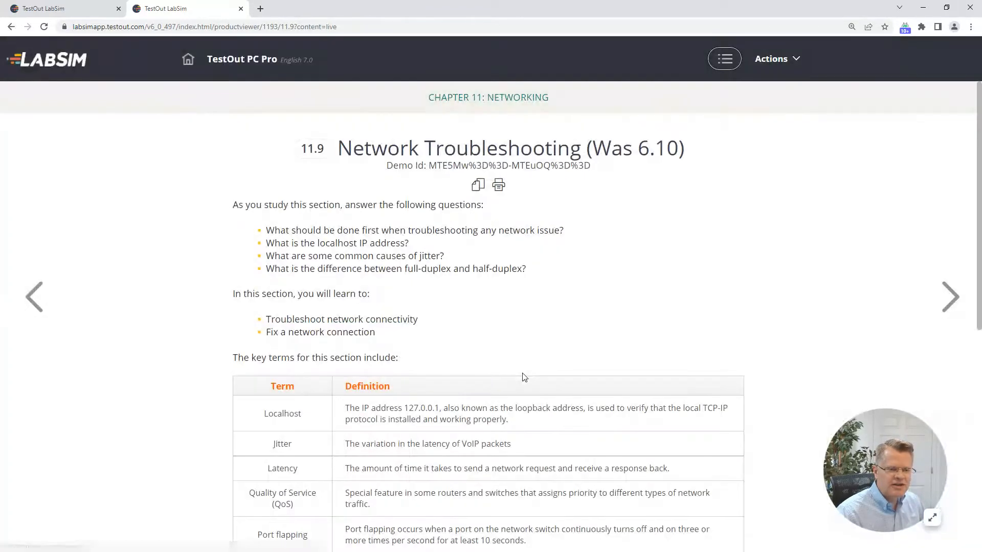
{"action": "mouse_move", "coordinate": [460, 224]}
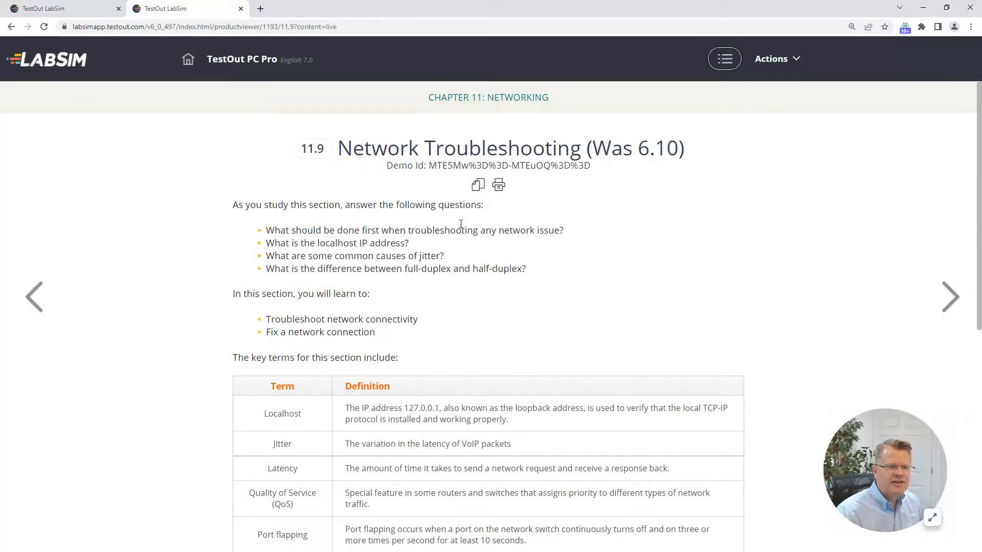
{"action": "mouse_move", "coordinate": [540, 265]}
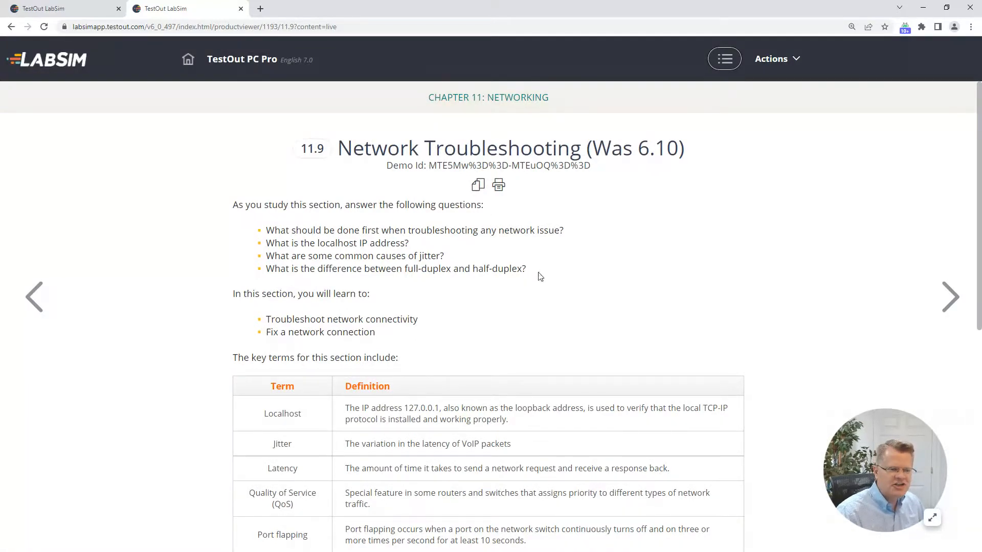
{"action": "mouse_move", "coordinate": [723, 298]}
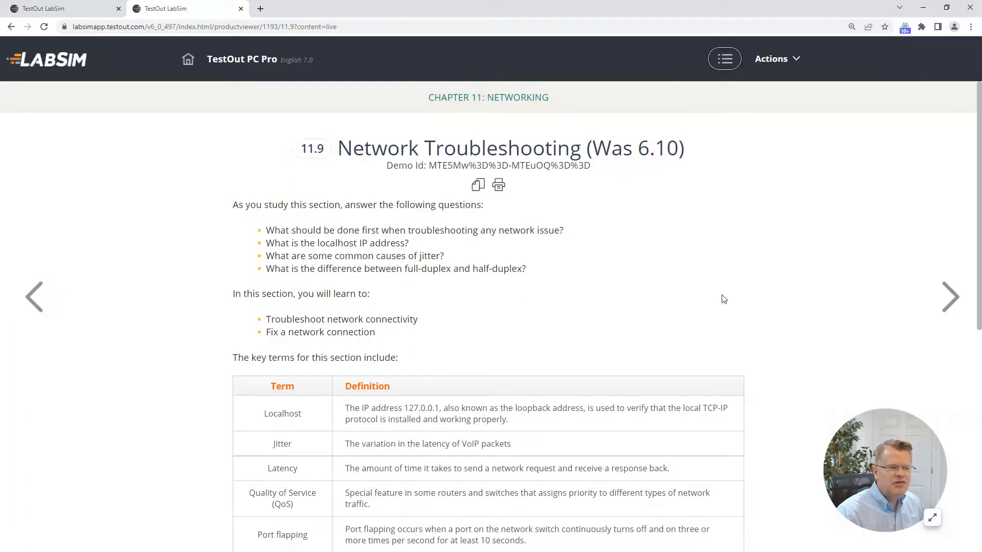
{"action": "scroll", "scroll_direction": "down", "scroll_amount": 3}
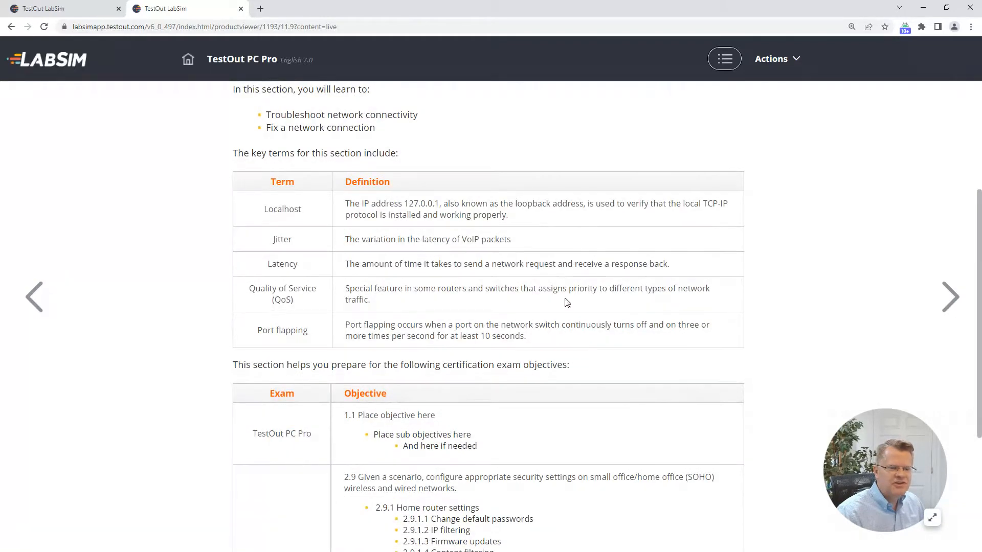
{"action": "scroll", "scroll_direction": "down", "scroll_amount": 3}
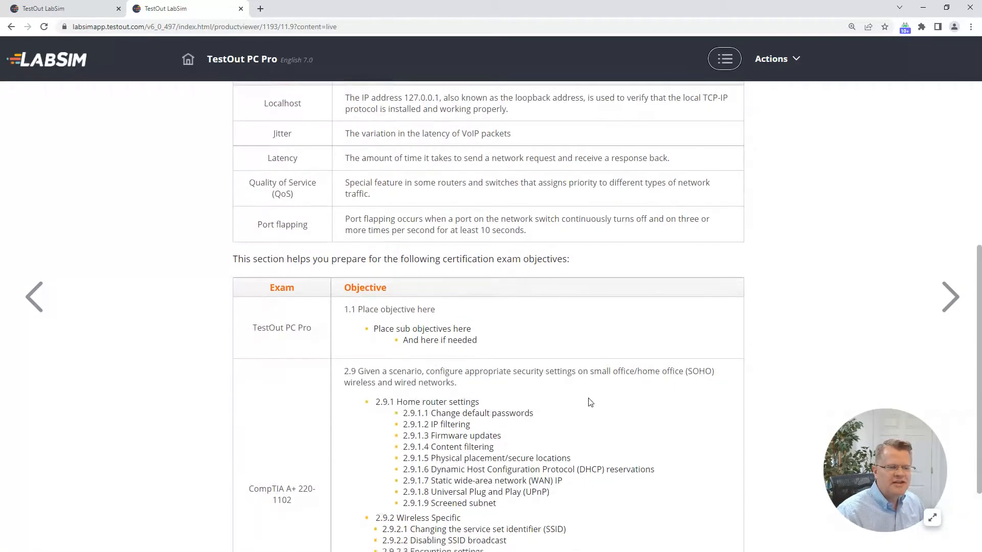
{"action": "scroll", "scroll_direction": "down", "scroll_amount": 3}
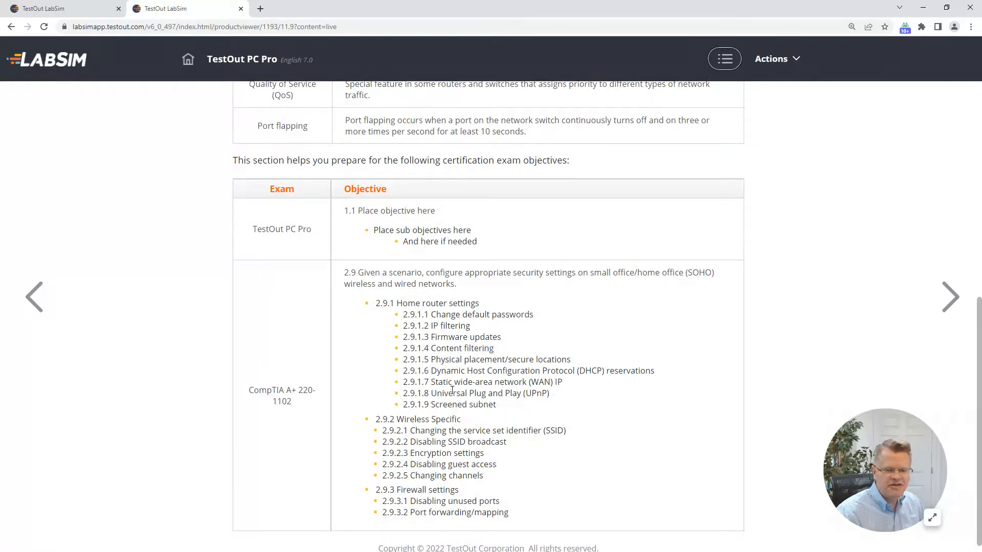
{"action": "mouse_move", "coordinate": [239, 235]}
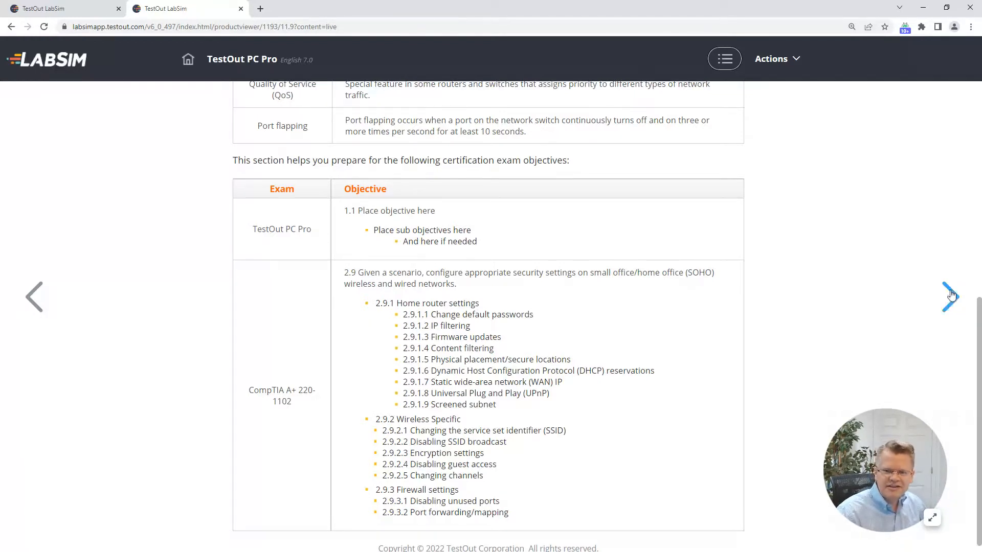
Advance to lesson 11.9.1 and play its video with the interactive script.
{"action": "left_click", "coordinate": [950, 297]}
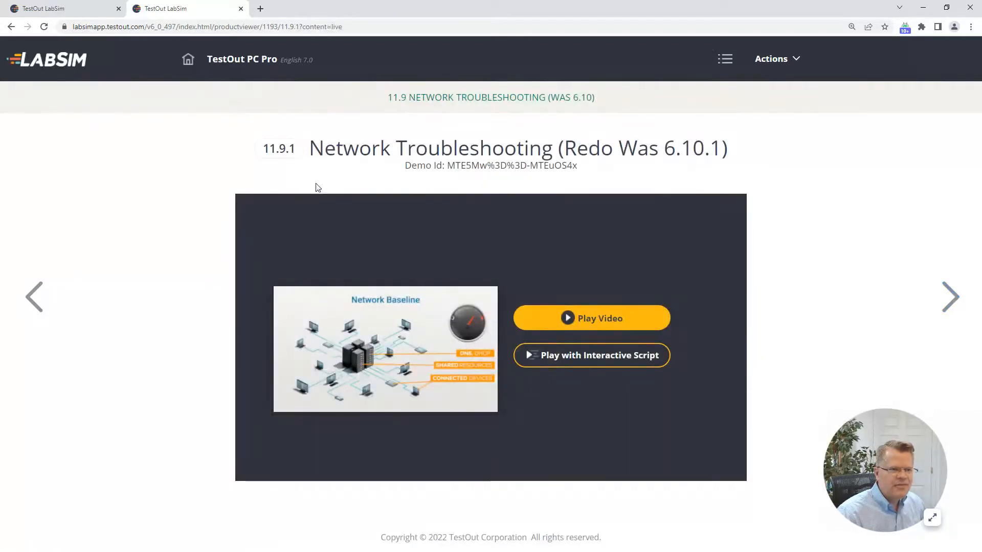
{"action": "mouse_move", "coordinate": [620, 254]}
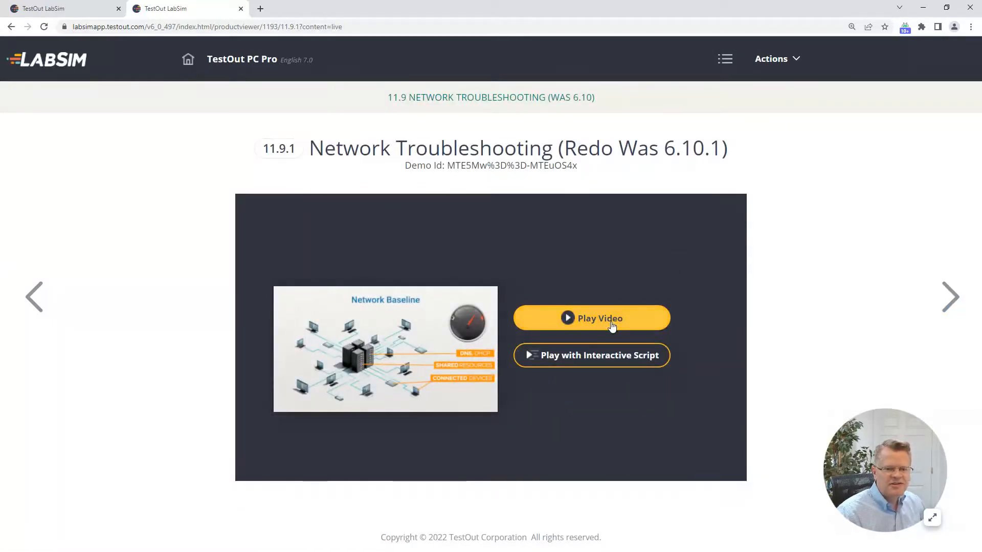
{"action": "mouse_move", "coordinate": [613, 363]}
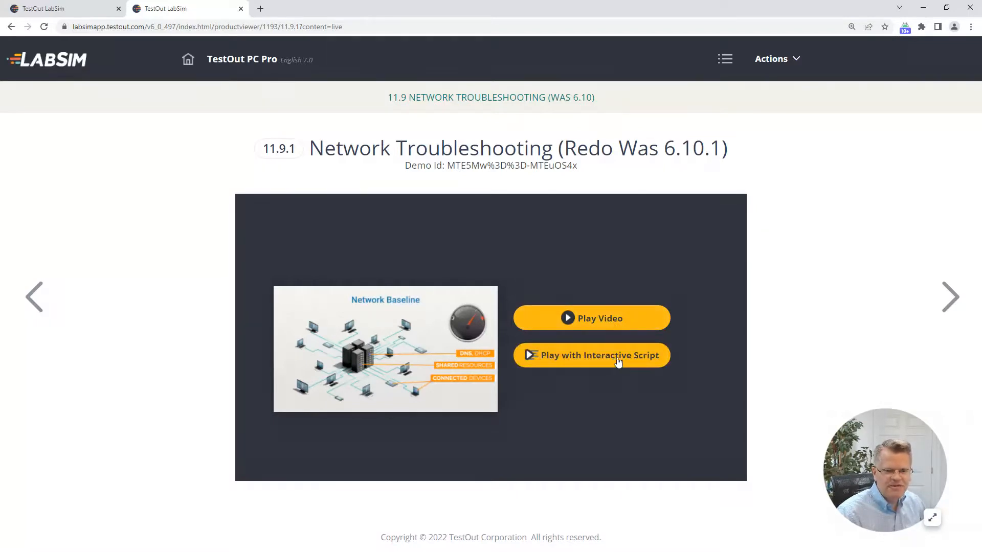
{"action": "left_click", "coordinate": [591, 355]}
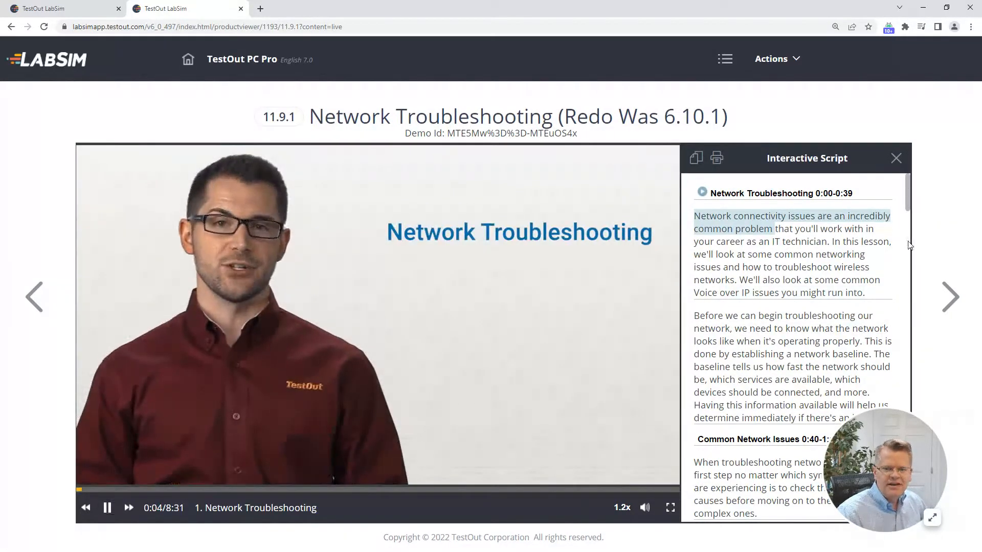
{"action": "scroll", "scroll_direction": "down", "scroll_amount": 3}
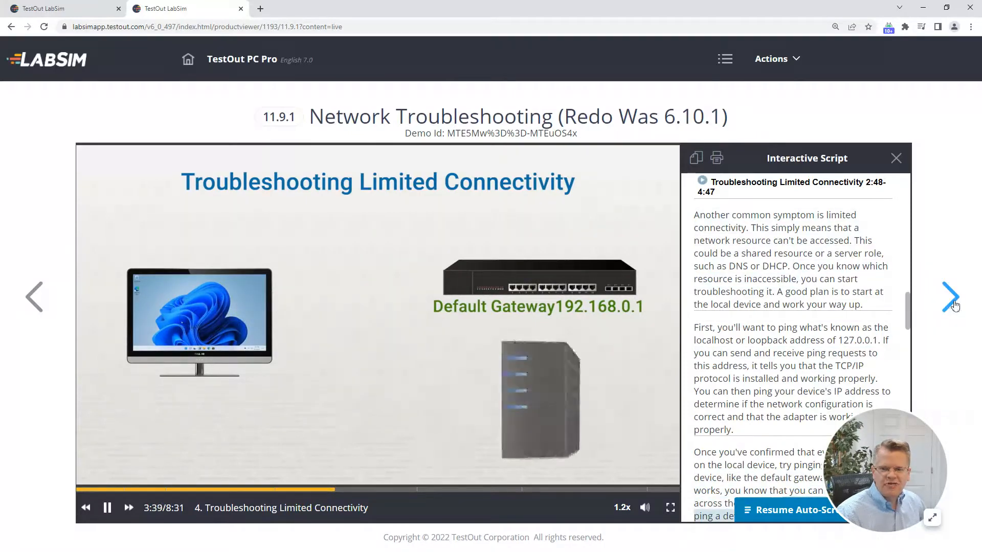
{"action": "left_click", "coordinate": [950, 297]}
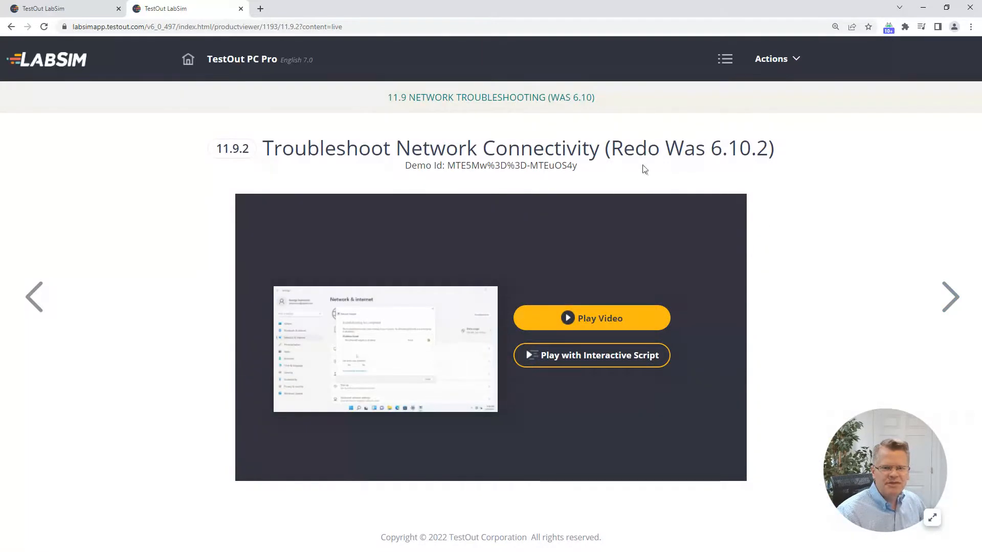
{"action": "mouse_move", "coordinate": [606, 257]}
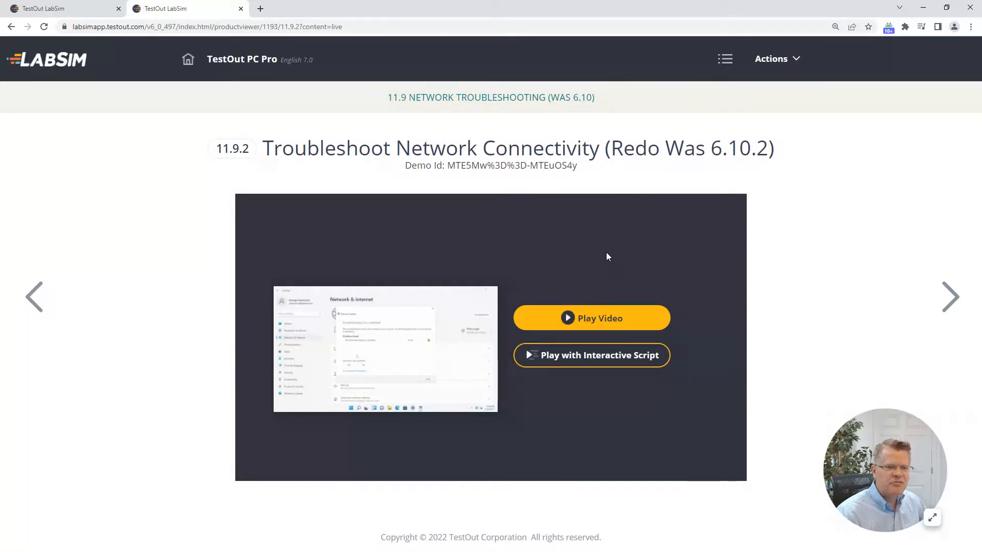
{"action": "mouse_move", "coordinate": [716, 263]}
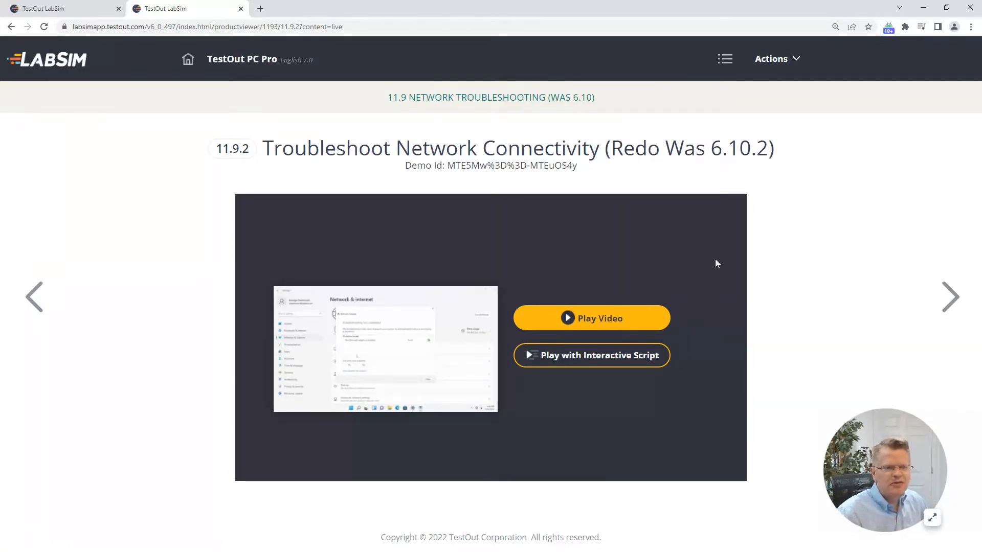
{"action": "mouse_move", "coordinate": [798, 219]}
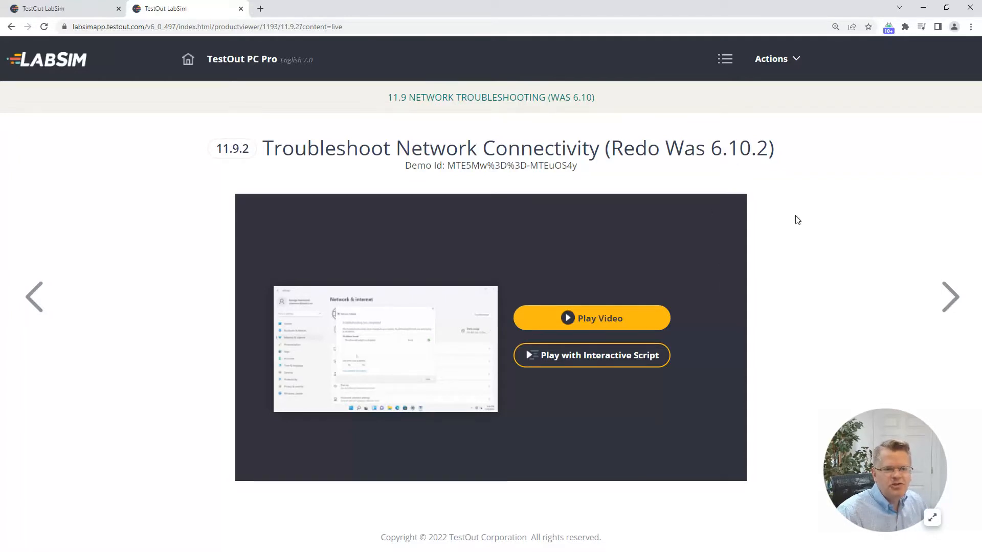
{"action": "mouse_move", "coordinate": [768, 216]}
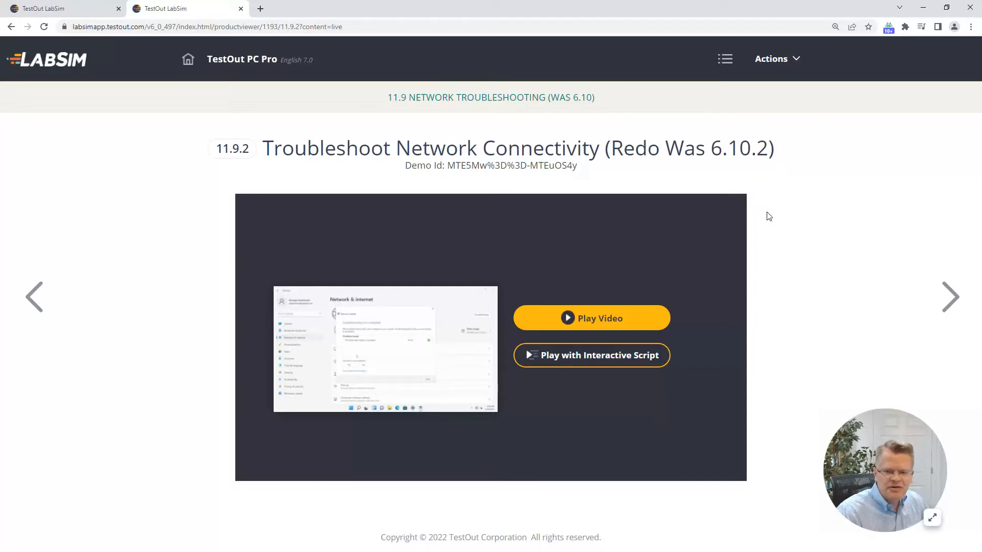
{"action": "mouse_move", "coordinate": [539, 284]}
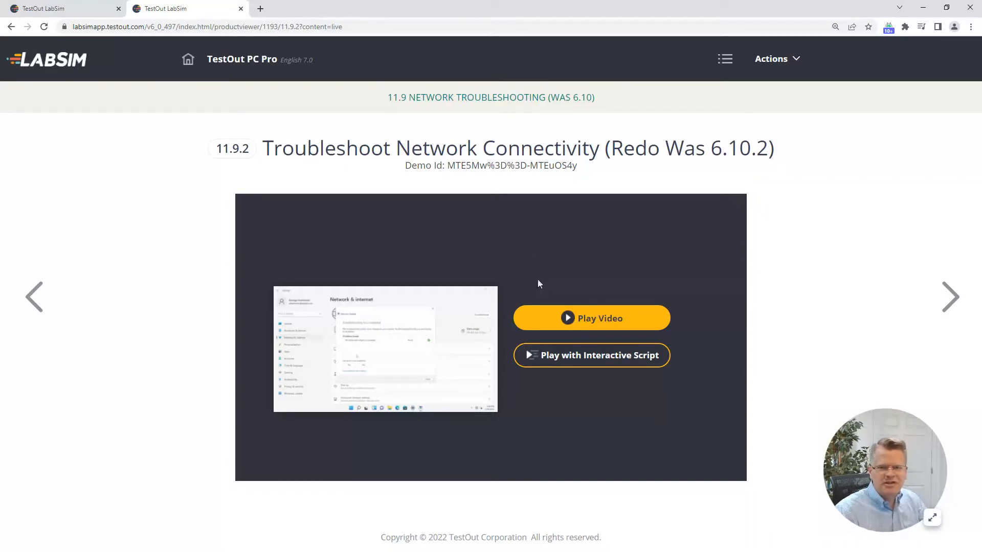
{"action": "mouse_move", "coordinate": [951, 297]}
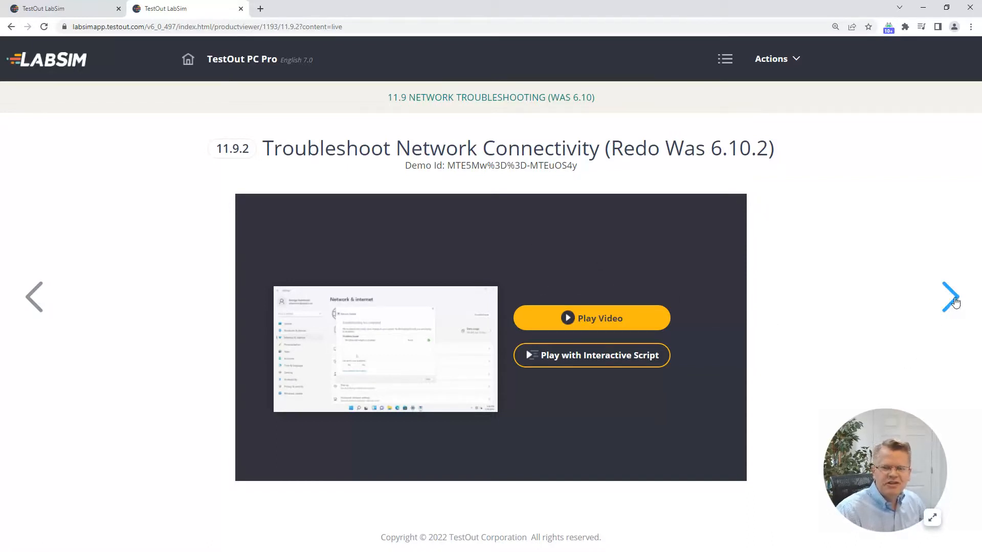
Go to lesson 11.9.3 and copy the Network Troubleshooting Facts to the clipboard.
{"action": "left_click", "coordinate": [951, 297]}
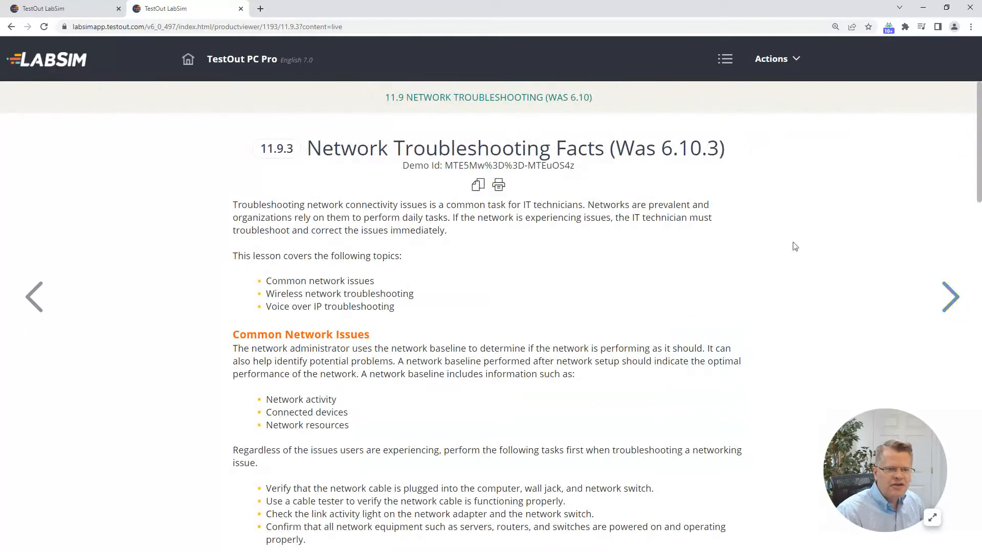
{"action": "mouse_move", "coordinate": [572, 269]}
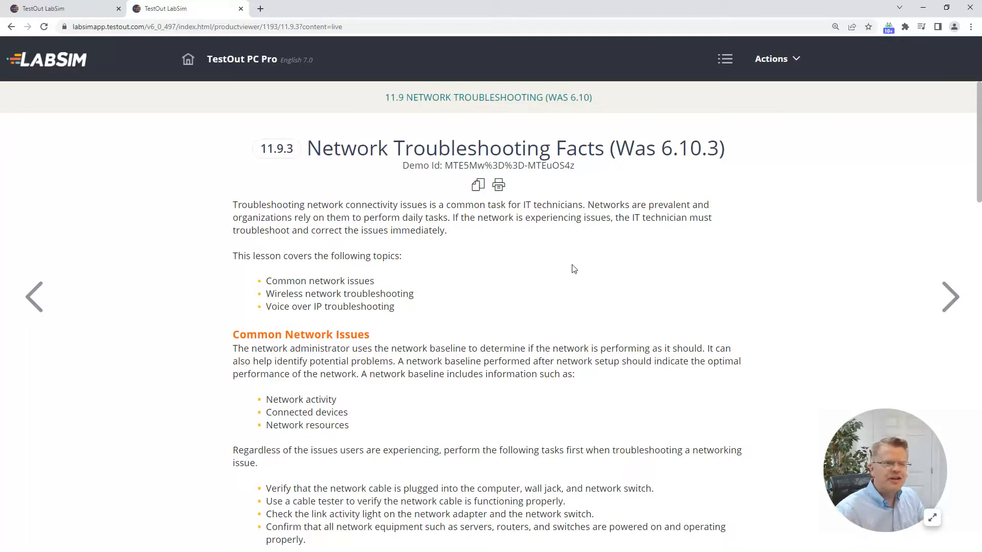
{"action": "mouse_move", "coordinate": [553, 273]}
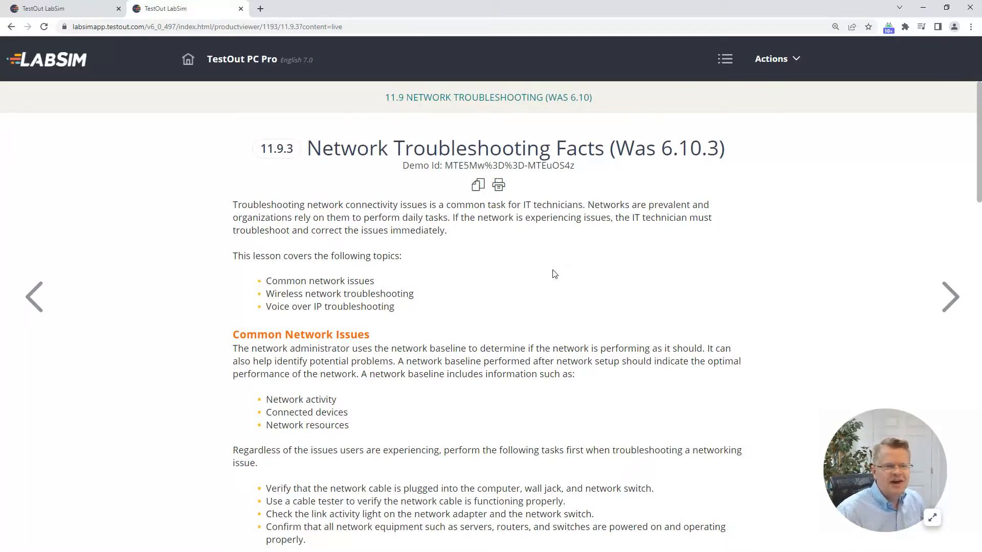
{"action": "mouse_move", "coordinate": [513, 314]}
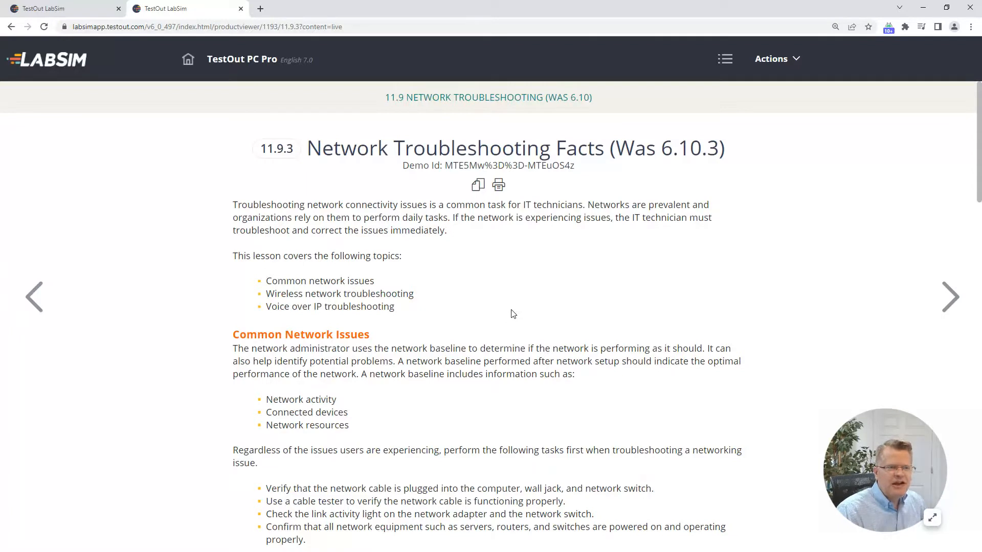
{"action": "mouse_move", "coordinate": [448, 273]}
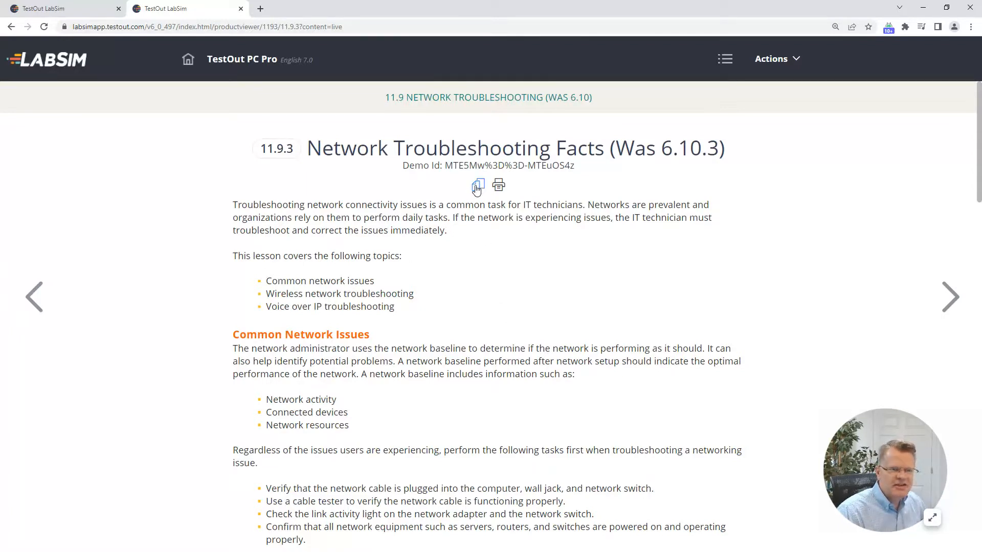
{"action": "left_click", "coordinate": [477, 185]}
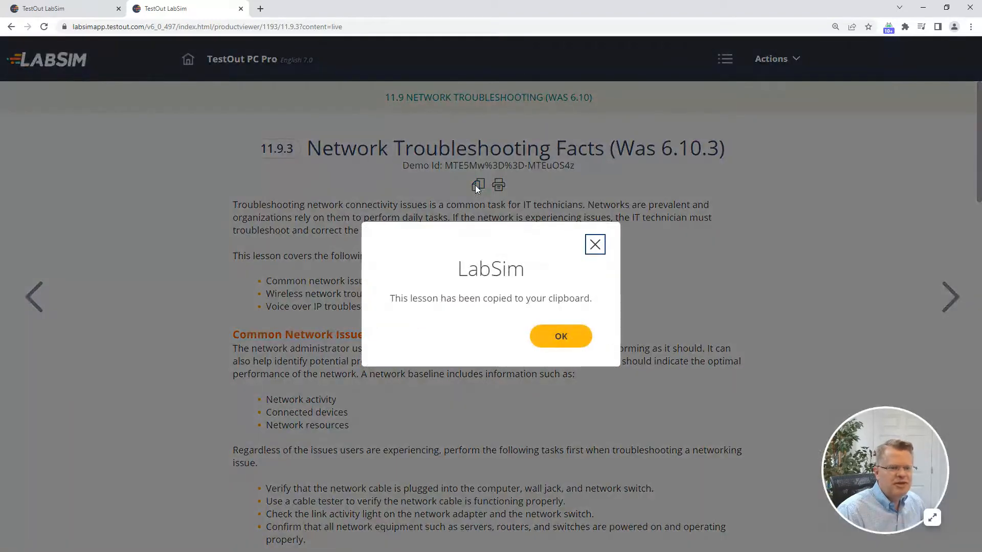
{"action": "left_click", "coordinate": [559, 336]}
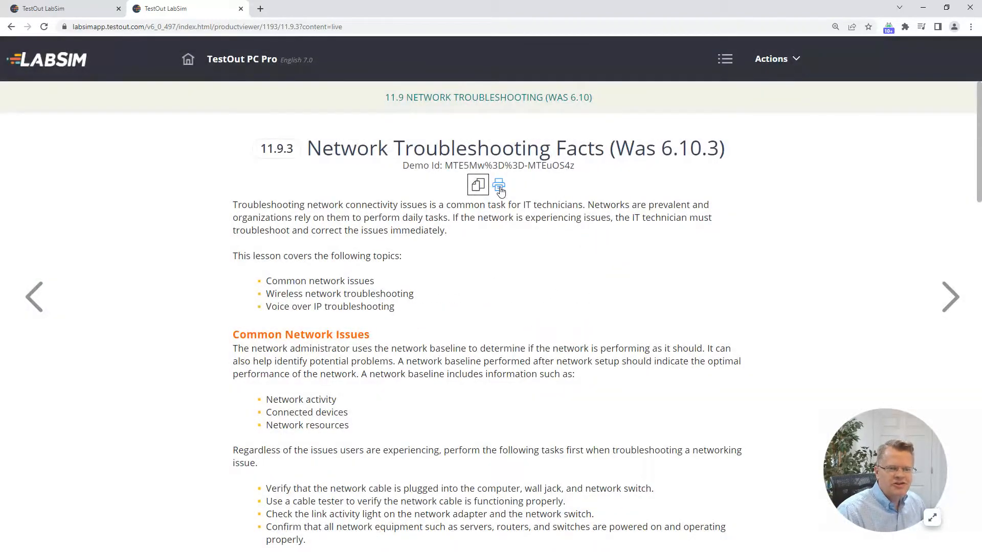
Scroll through the facts table, then advance to lab 11.9.4 Fix a Network Connection 1.
{"action": "scroll", "scroll_direction": "down", "scroll_amount": 3}
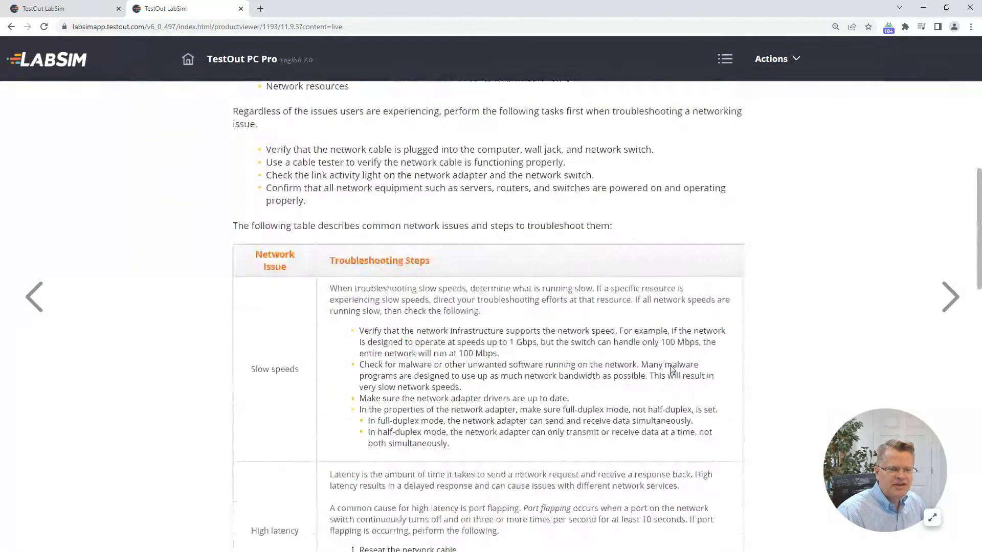
{"action": "scroll", "scroll_direction": "down", "scroll_amount": 3}
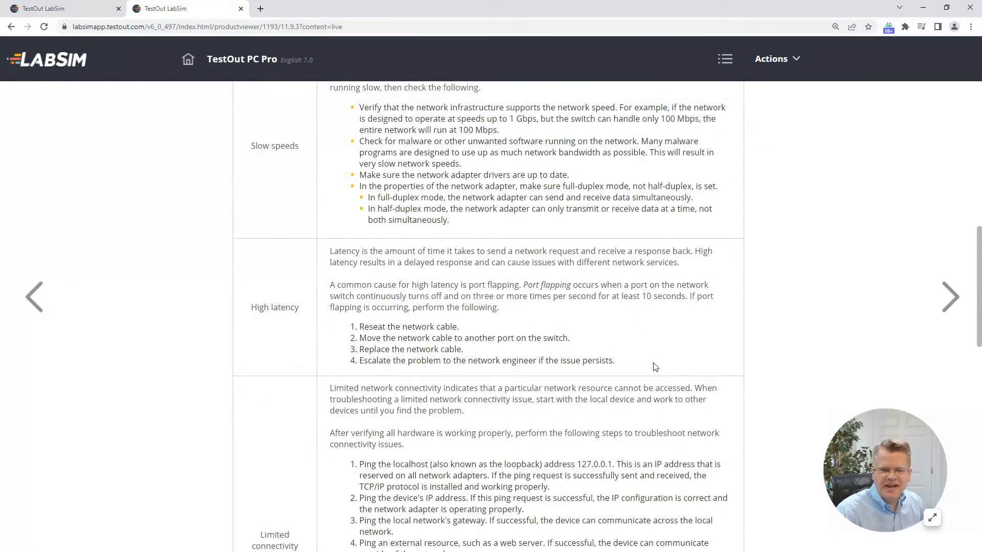
{"action": "scroll", "scroll_direction": "up", "scroll_amount": 3}
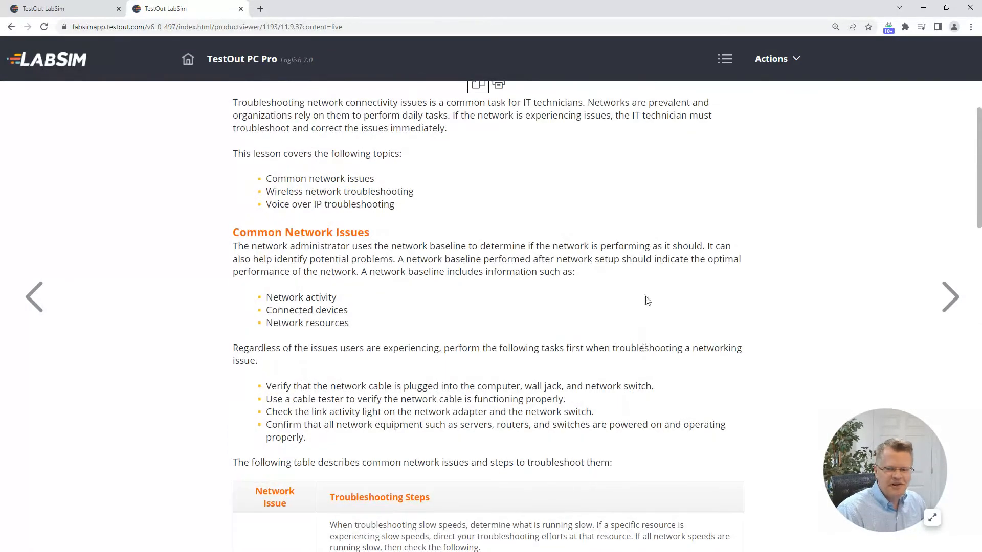
{"action": "scroll", "scroll_direction": "up", "scroll_amount": 3}
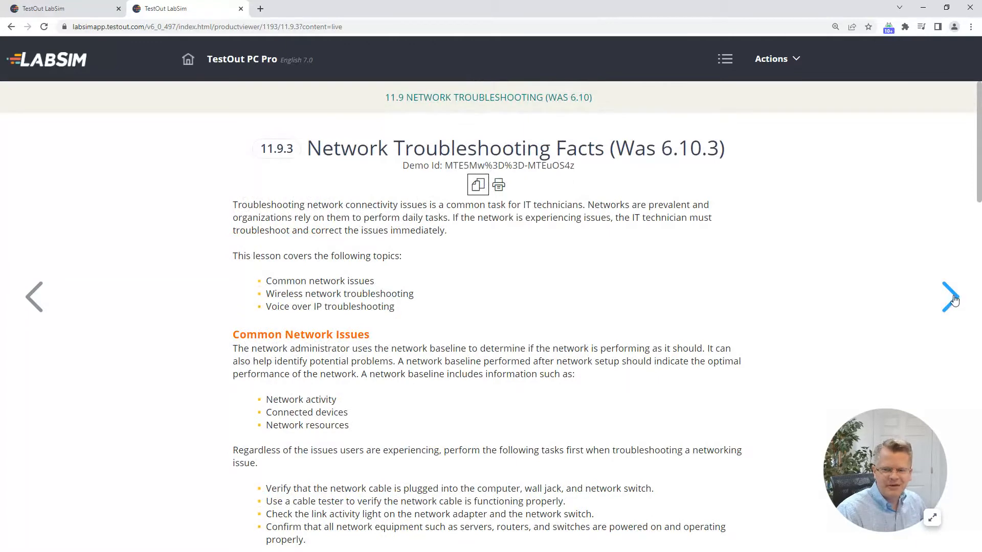
{"action": "left_click", "coordinate": [951, 296]}
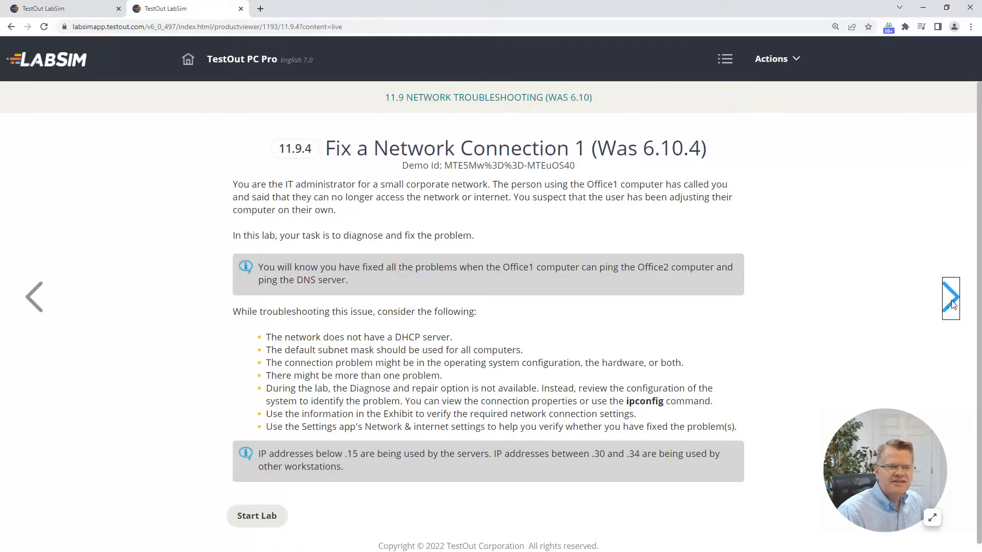
Advance to lab 11.9.5 Fix a Network Connection 2 to see its tasks.
{"action": "left_click", "coordinate": [951, 296]}
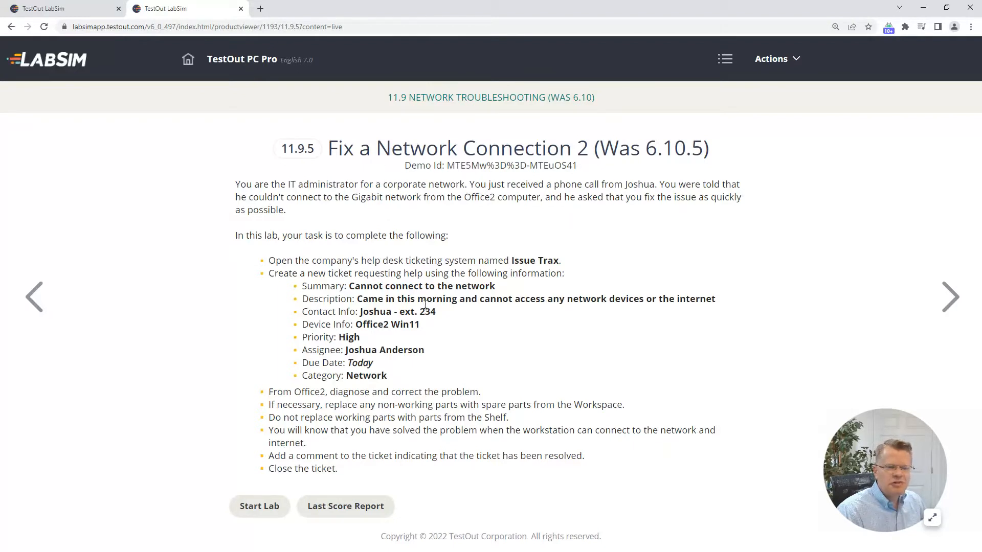
{"action": "mouse_move", "coordinate": [281, 494]}
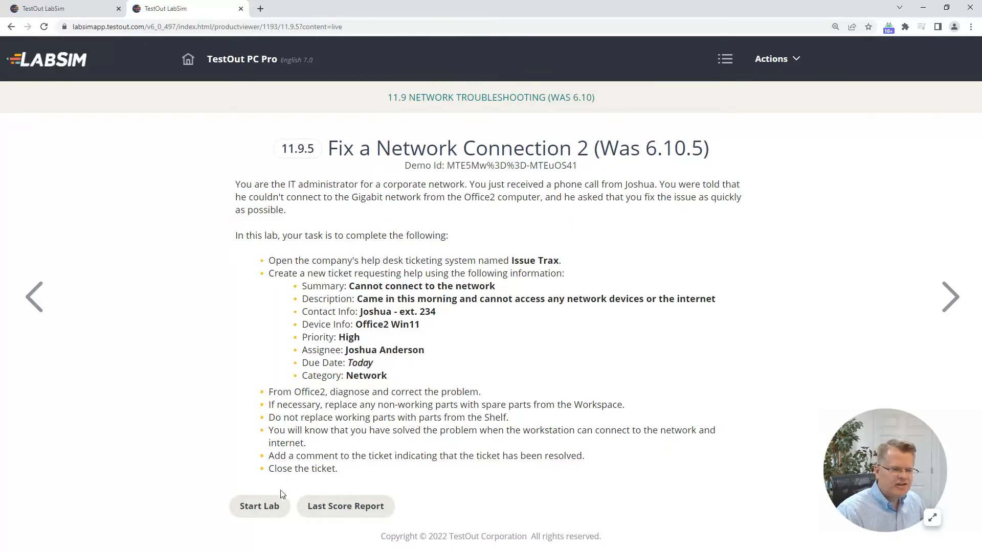
{"action": "mouse_move", "coordinate": [259, 506]}
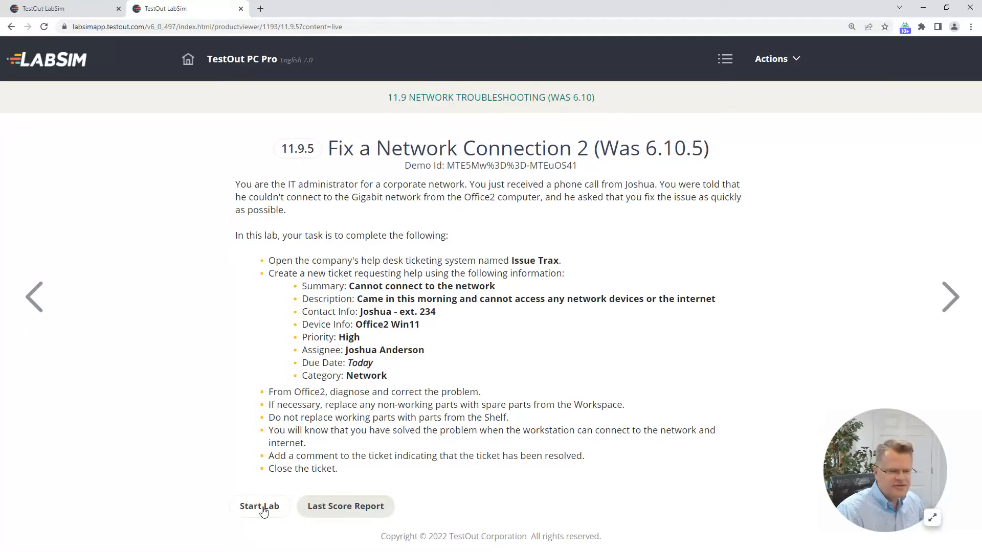
Start the Fix a Network Connection 2 lab and scroll through its scenario.
{"action": "left_click", "coordinate": [259, 505]}
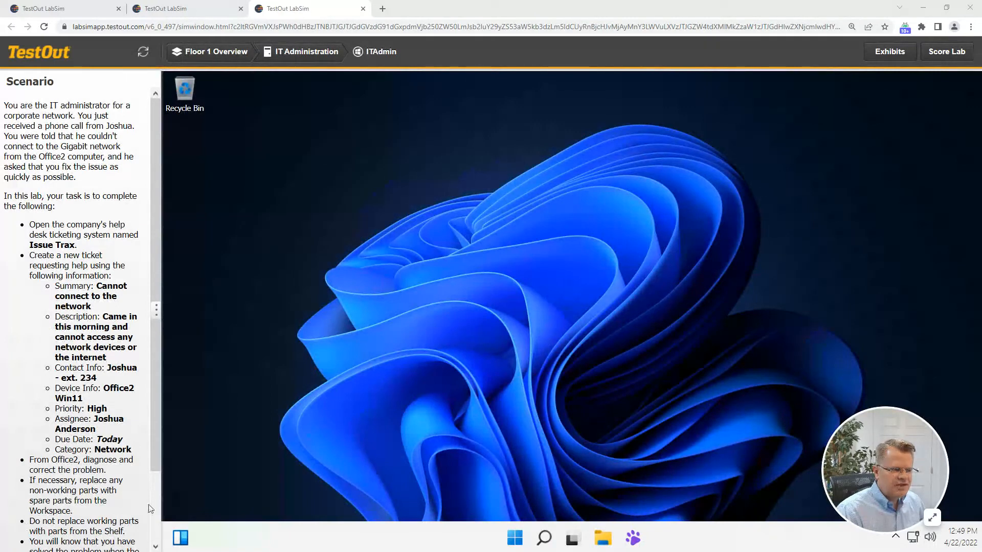
{"action": "mouse_move", "coordinate": [202, 254]}
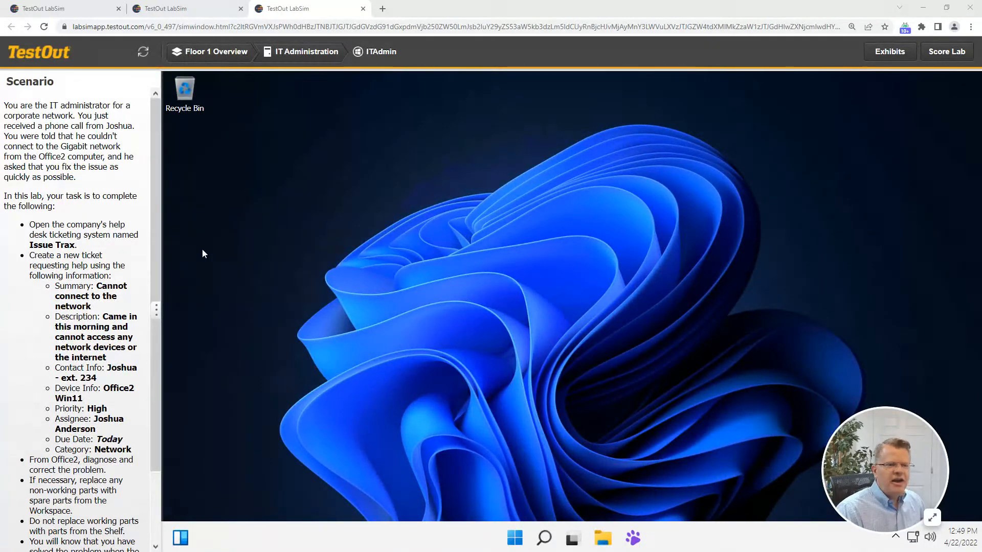
{"action": "scroll", "scroll_direction": "down", "scroll_amount": 3}
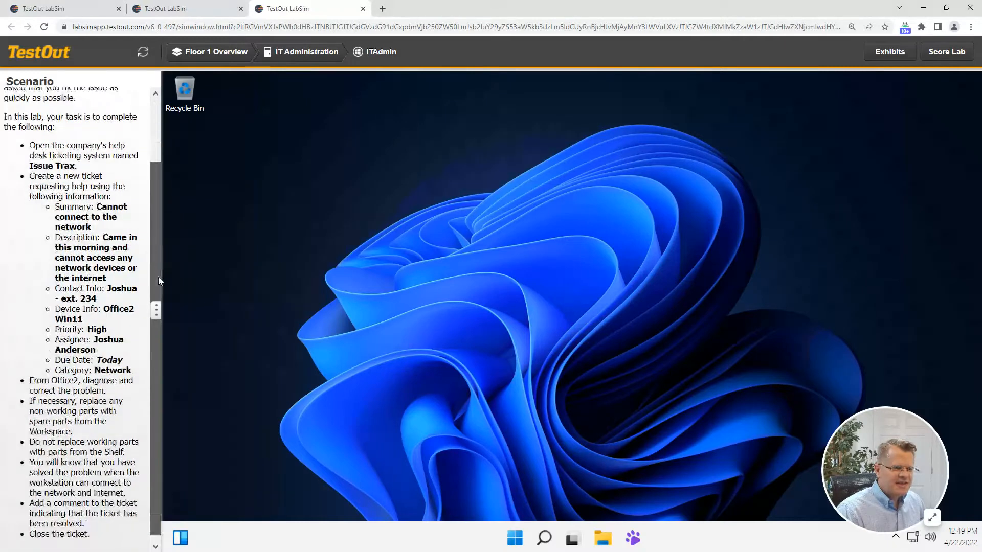
{"action": "scroll", "scroll_direction": "up", "scroll_amount": 3}
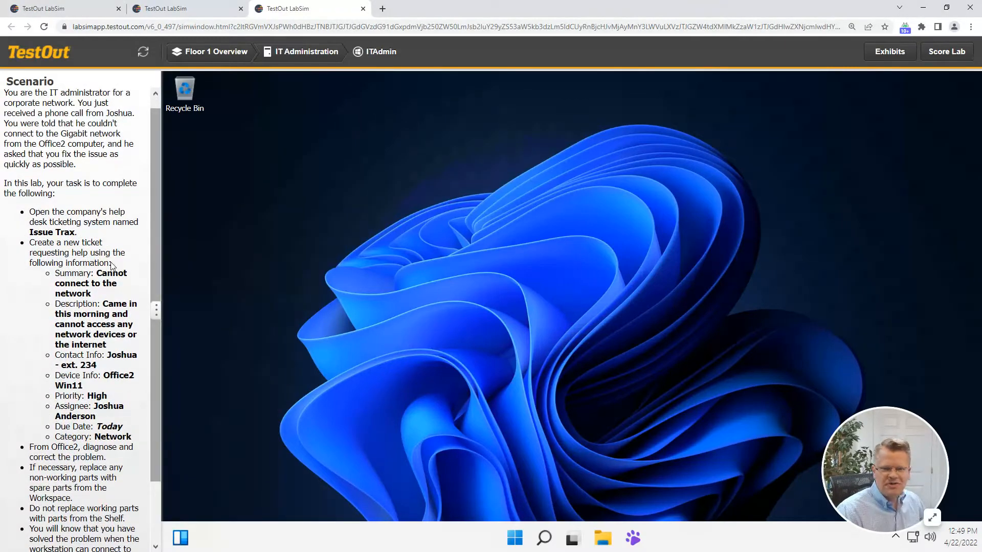
{"action": "mouse_move", "coordinate": [182, 279]}
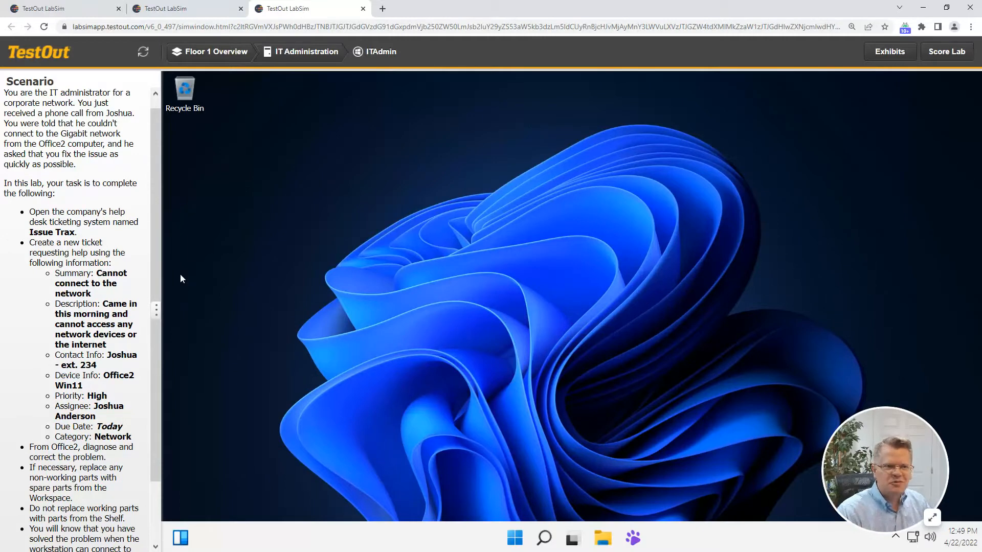
{"action": "mouse_move", "coordinate": [211, 122]}
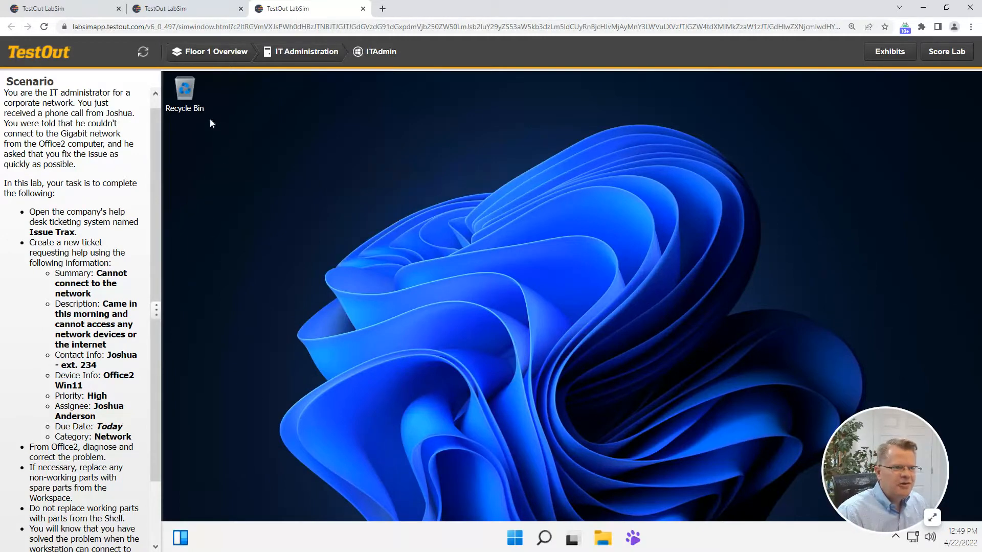
{"action": "mouse_move", "coordinate": [313, 191]}
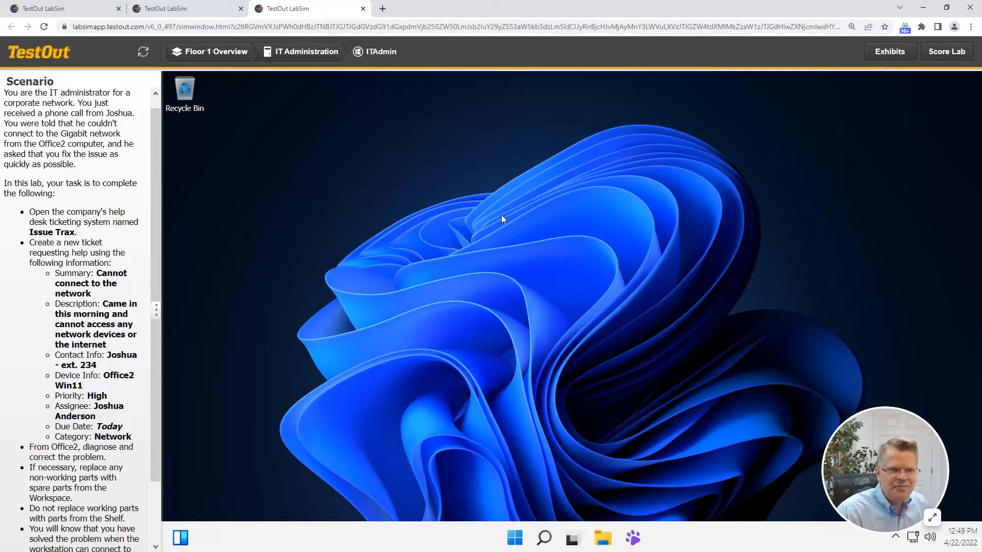
{"action": "mouse_move", "coordinate": [204, 68]}
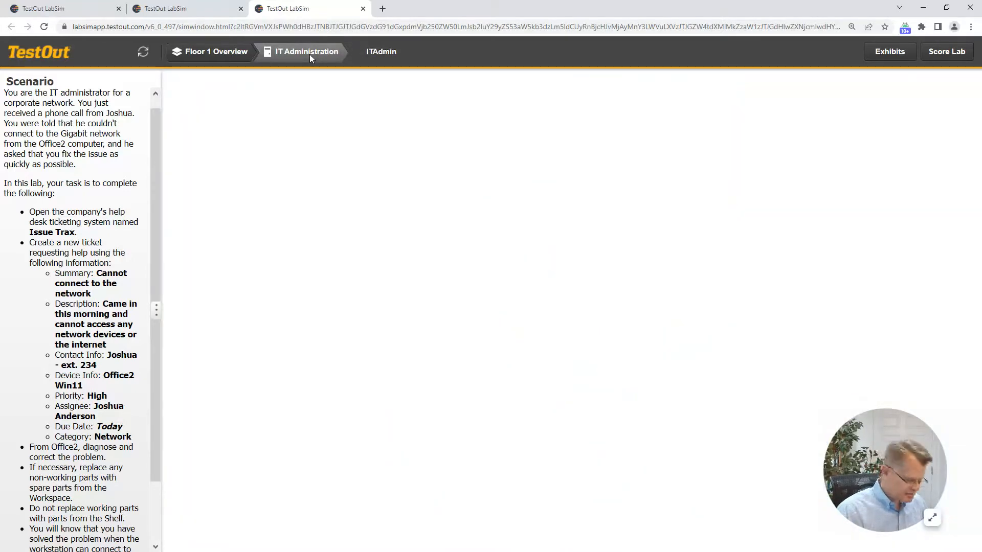
In the IT Administration workspace, collapse the Cables shelf and scroll right to the IT-Laptop.
{"action": "left_click", "coordinate": [306, 51]}
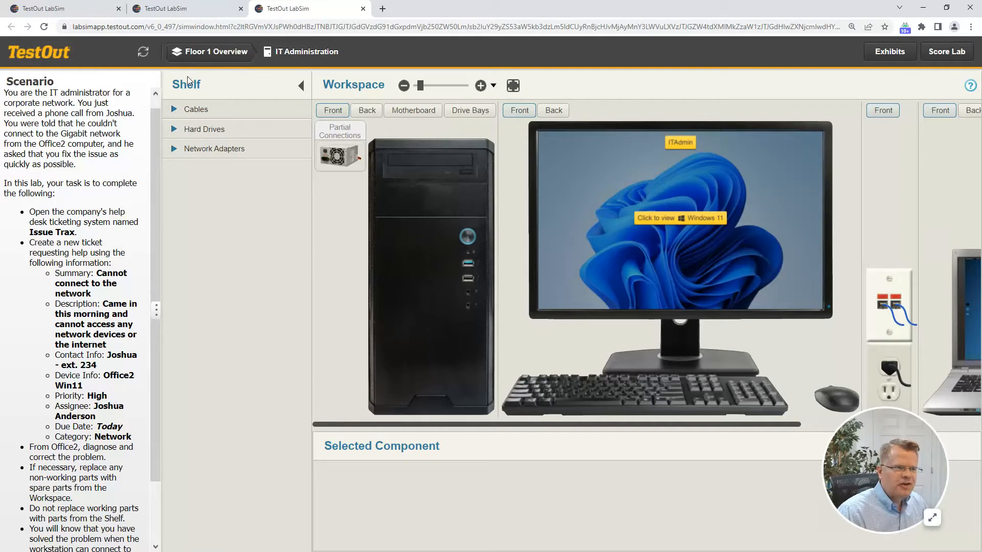
{"action": "left_click", "coordinate": [195, 109]}
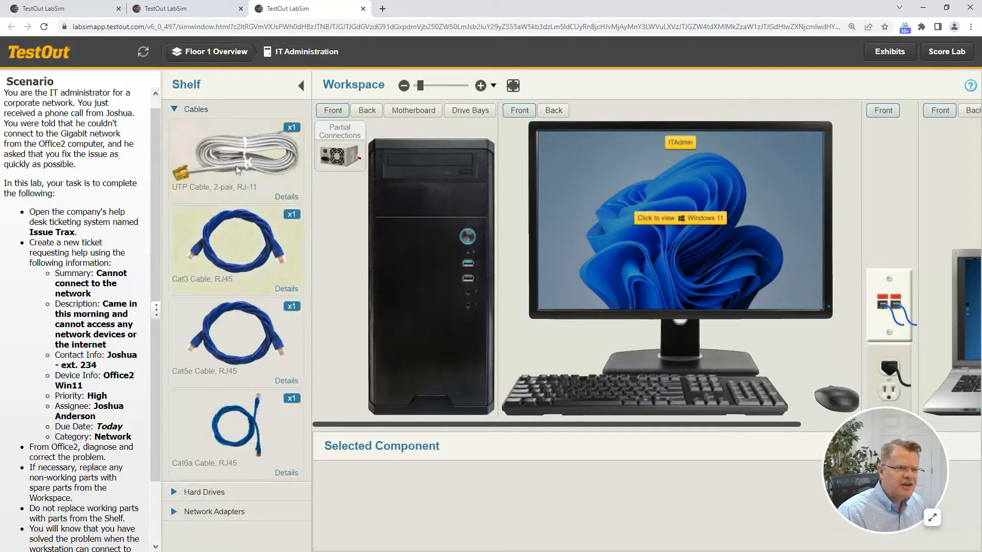
{"action": "left_click", "coordinate": [196, 108]}
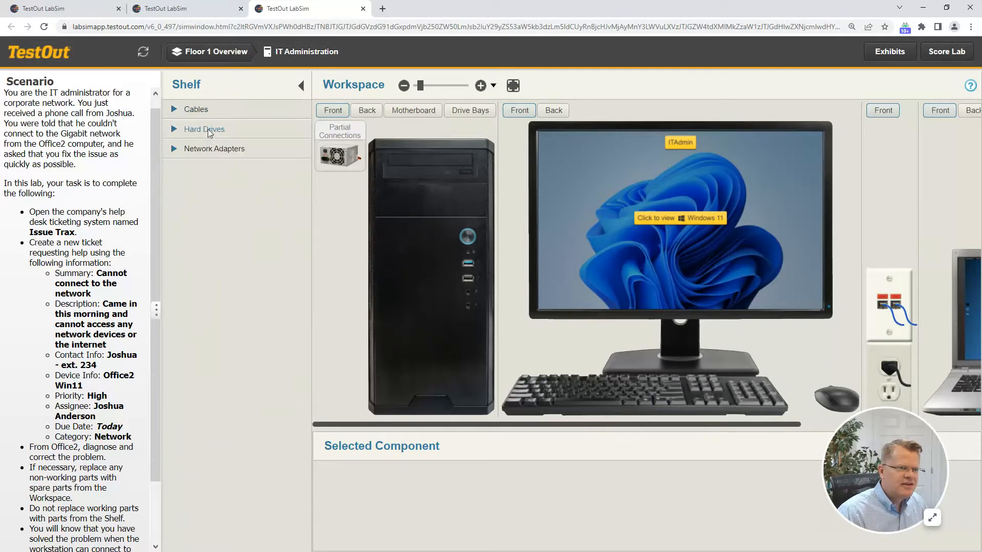
{"action": "mouse_move", "coordinate": [218, 154]}
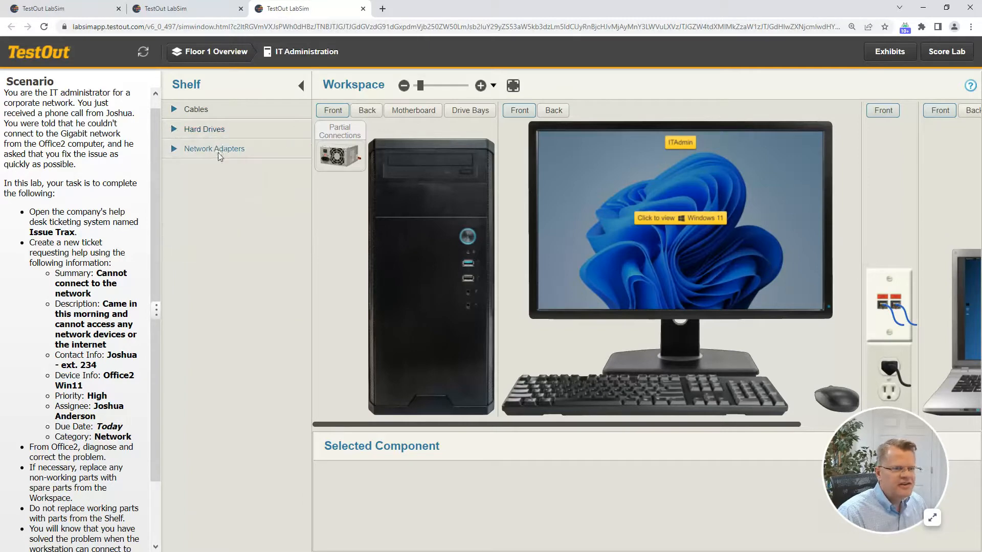
{"action": "mouse_move", "coordinate": [231, 199]}
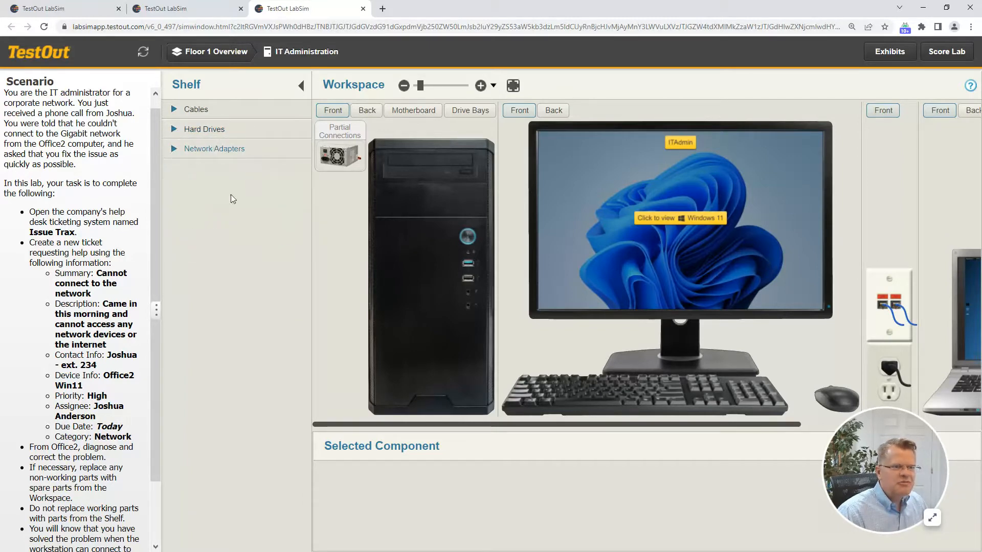
{"action": "mouse_move", "coordinate": [620, 291]}
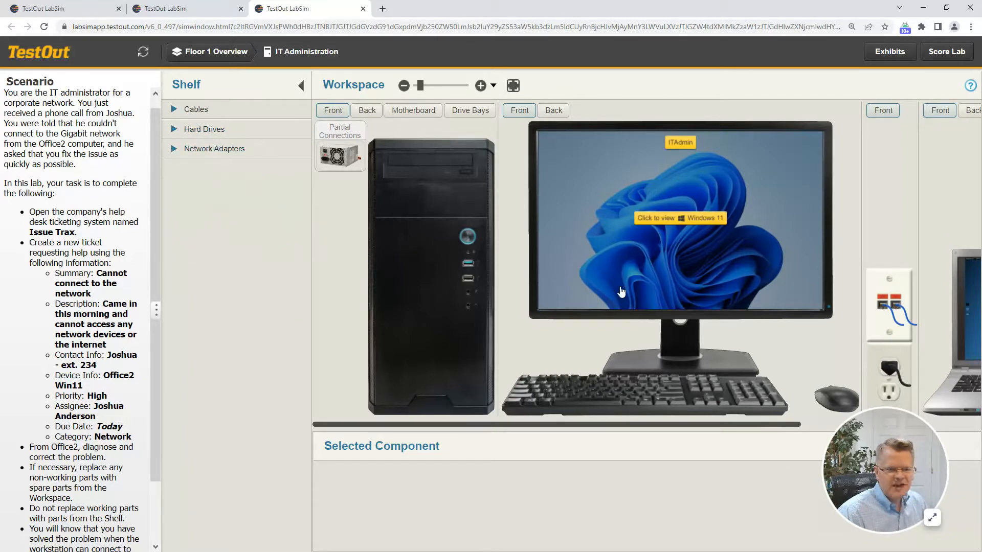
{"action": "mouse_move", "coordinate": [623, 285]}
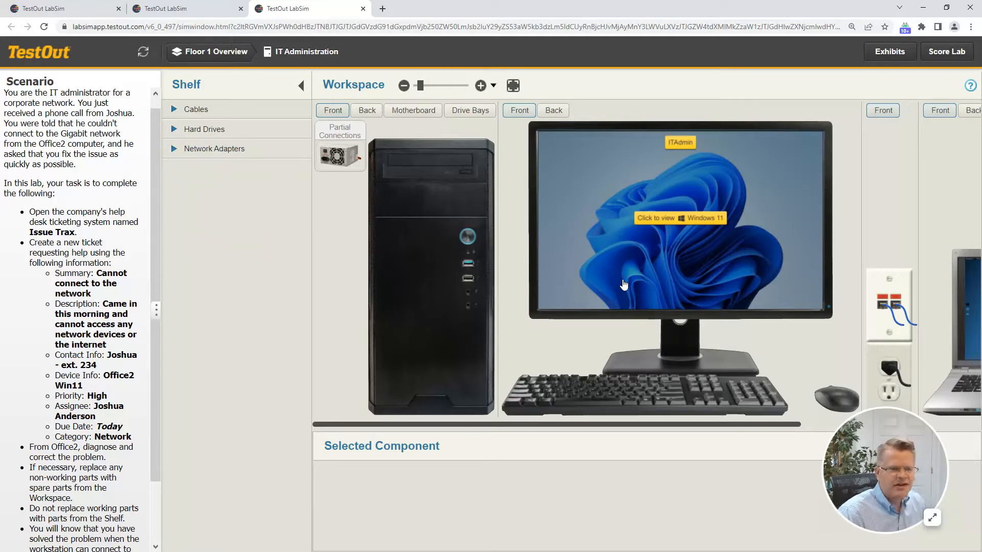
{"action": "mouse_move", "coordinate": [664, 428]}
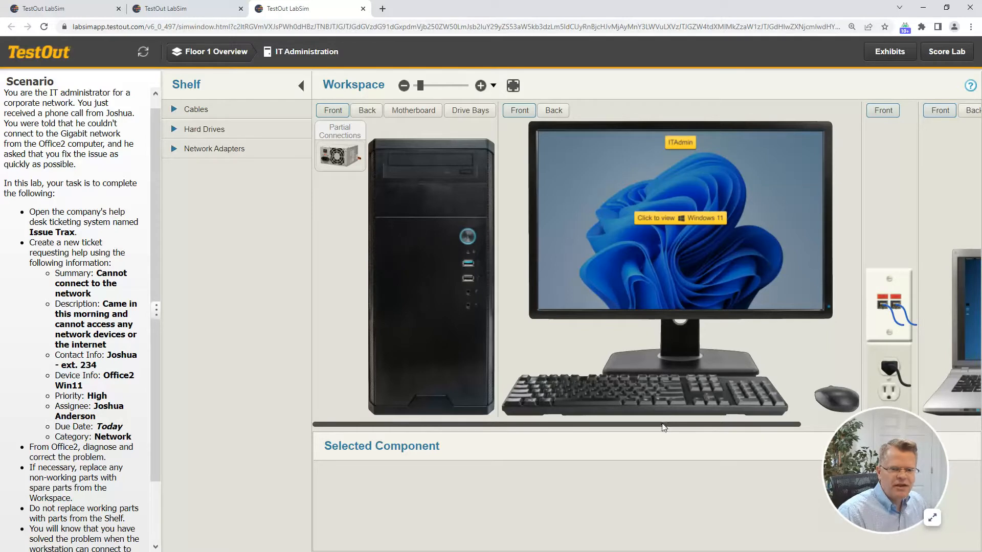
{"action": "scroll", "scroll_direction": "right", "scroll_amount": 3}
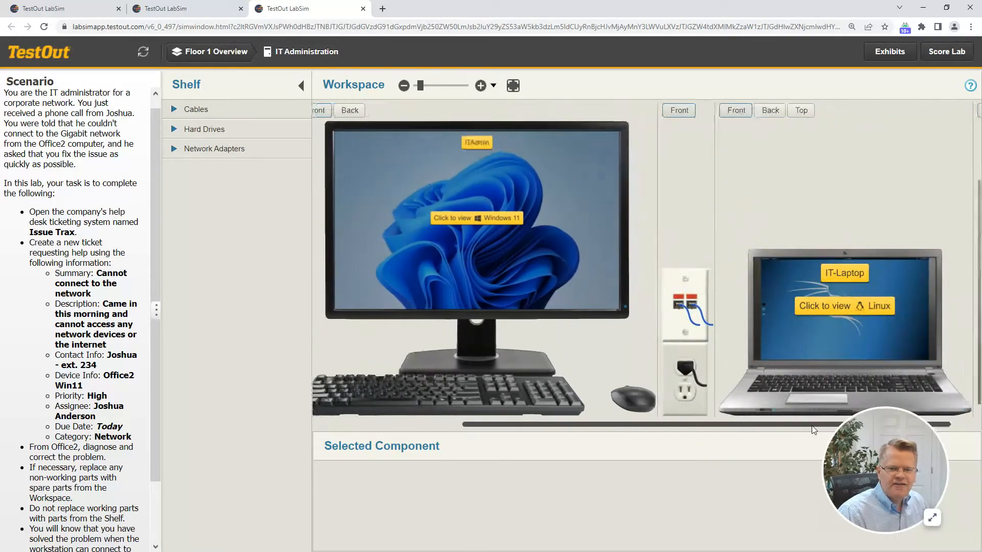
{"action": "mouse_move", "coordinate": [839, 316]}
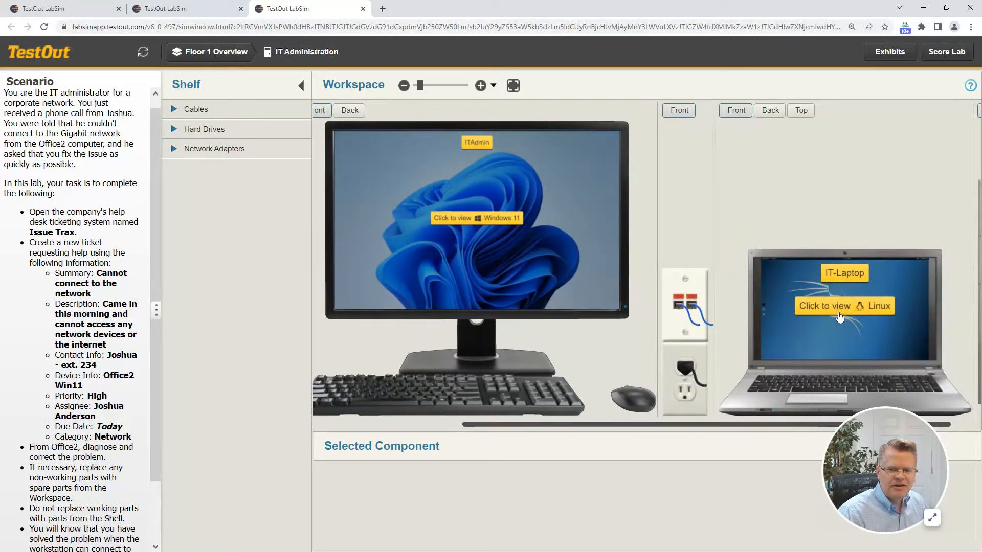
Open the IT-Laptop's Linux desktop and start a Wireshark live capture.
{"action": "left_click", "coordinate": [843, 306]}
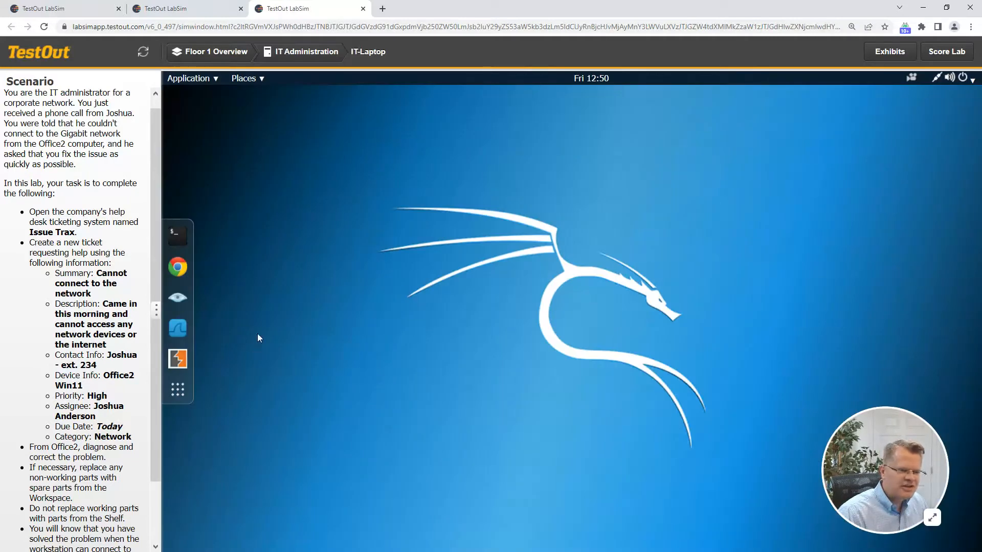
{"action": "mouse_move", "coordinate": [178, 267]}
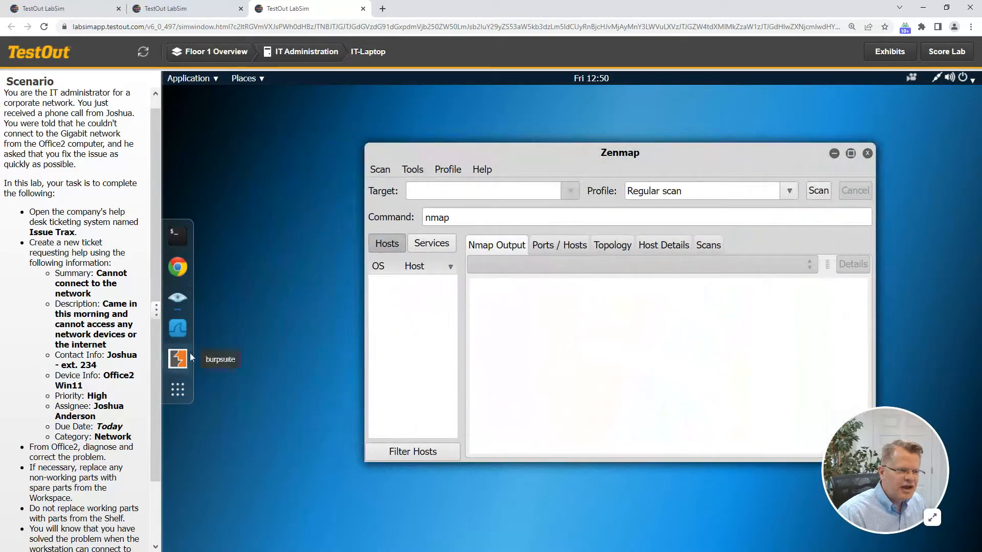
{"action": "left_click", "coordinate": [177, 328]}
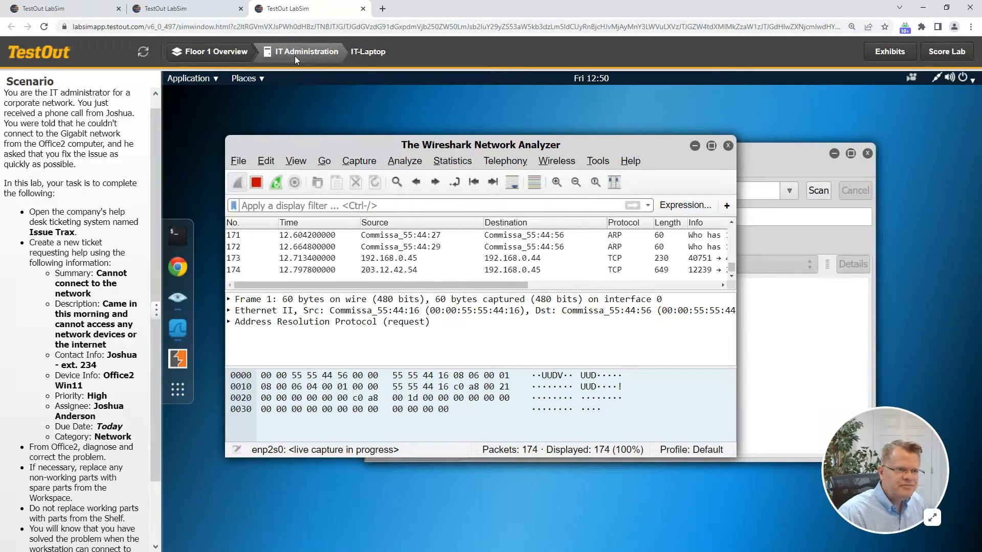
Return to IT Administration, open the Office2 case in Motherboard view, and inspect SATA and power connections.
{"action": "left_click", "coordinate": [304, 51]}
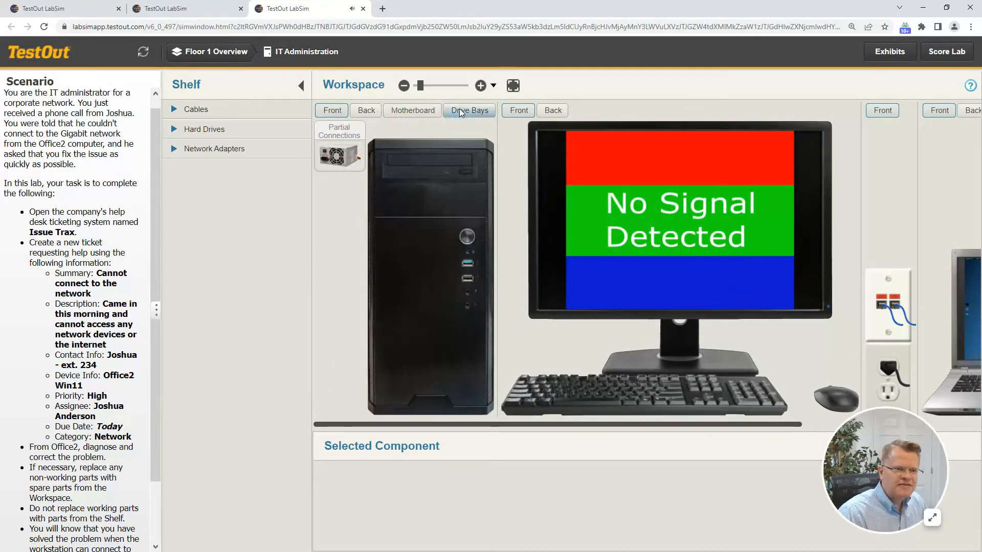
{"action": "left_click", "coordinate": [412, 111]}
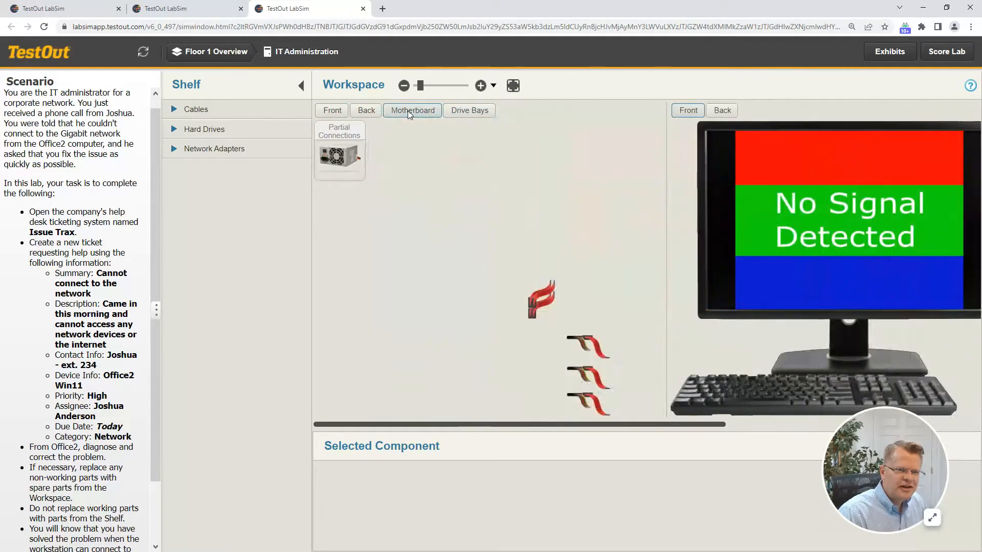
{"action": "left_click", "coordinate": [411, 110]}
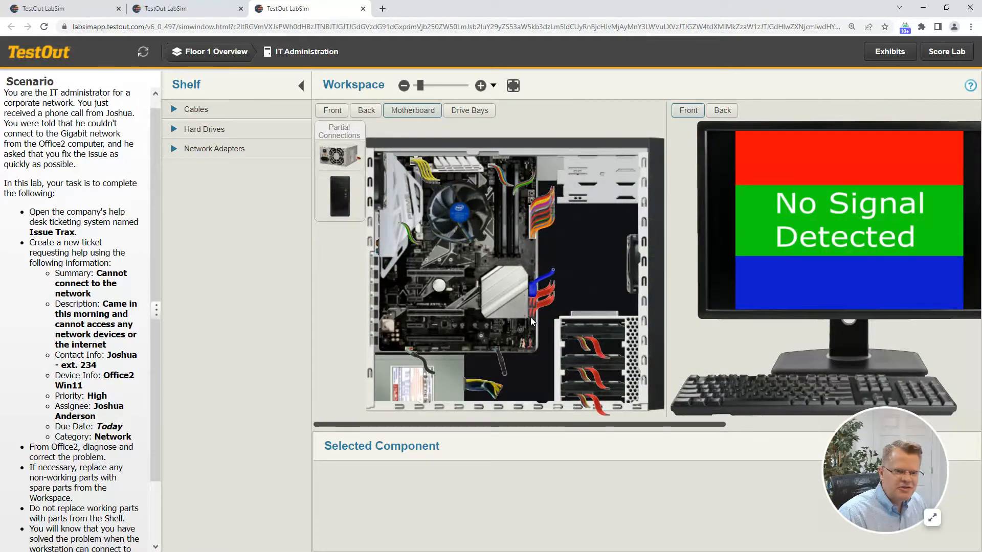
{"action": "left_click", "coordinate": [480, 86]}
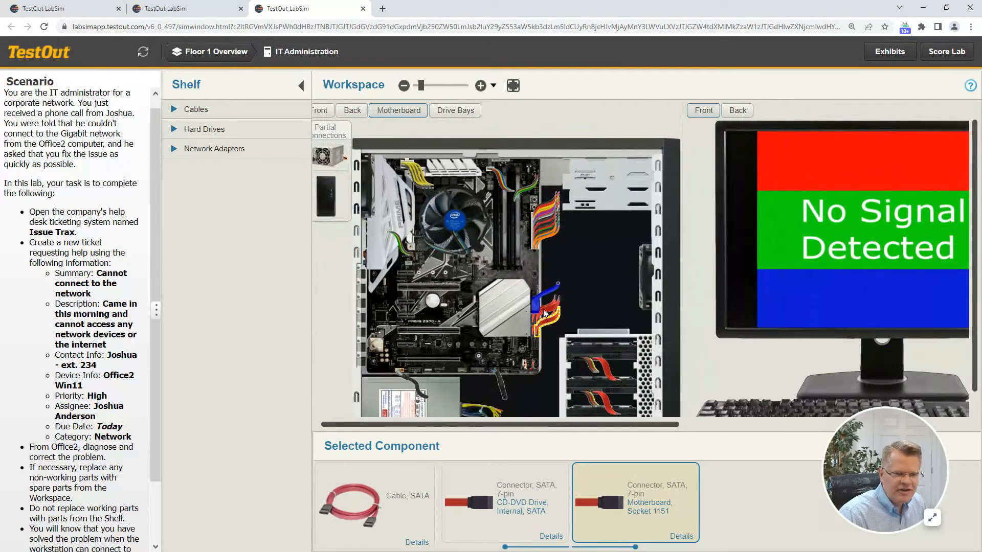
{"action": "mouse_move", "coordinate": [551, 324]}
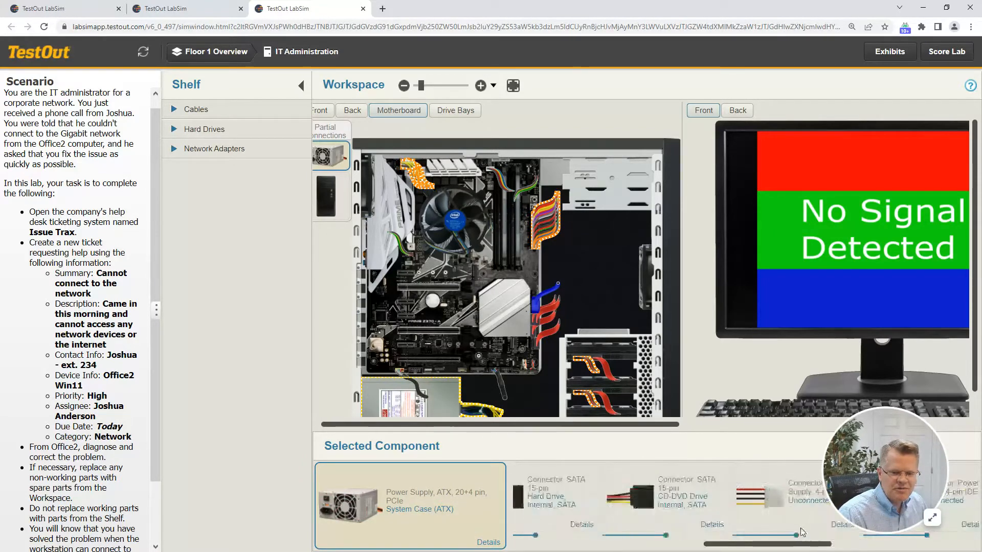
{"action": "scroll", "scroll_direction": "right", "scroll_amount": 3}
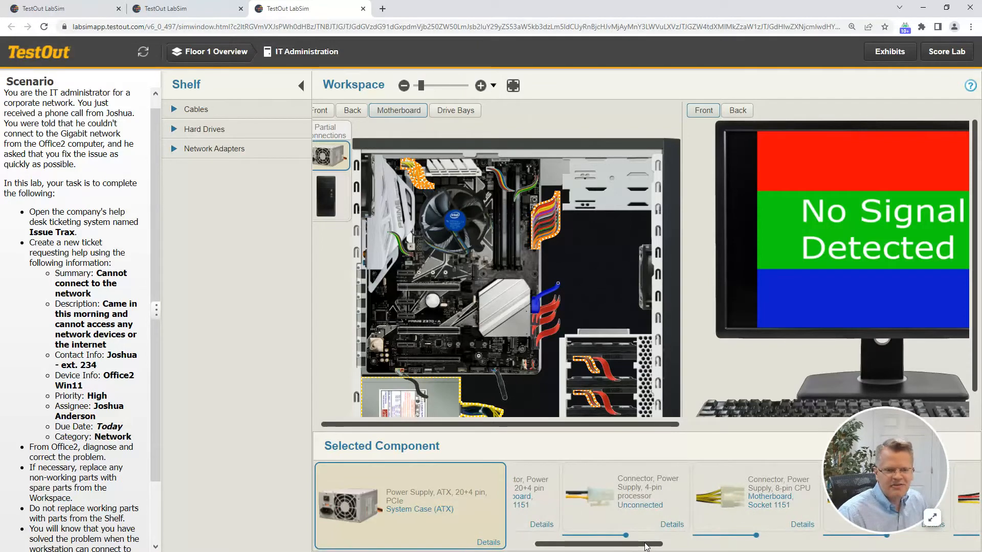
{"action": "mouse_move", "coordinate": [277, 58]}
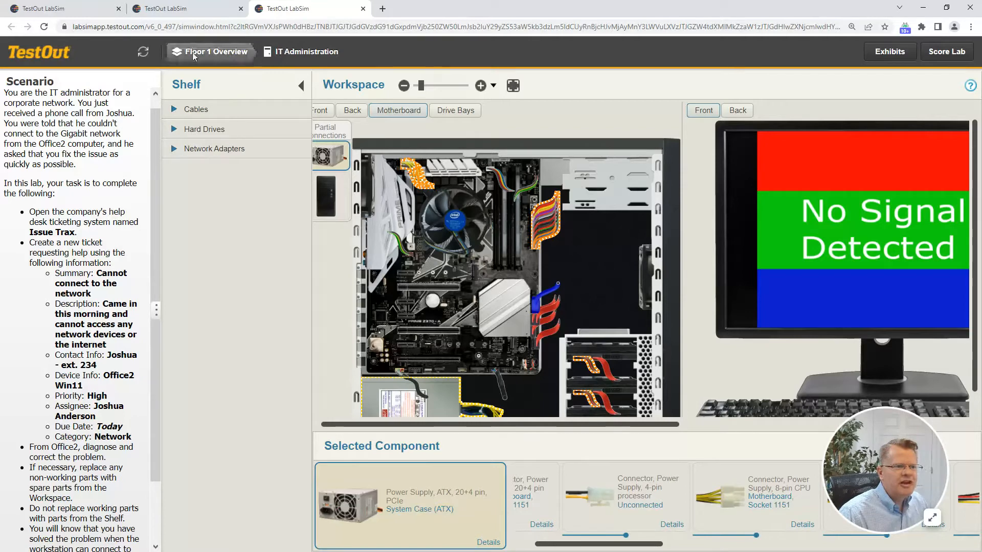
Go back to the Floor 1 Overview map via the breadcrumb.
{"action": "left_click", "coordinate": [209, 51]}
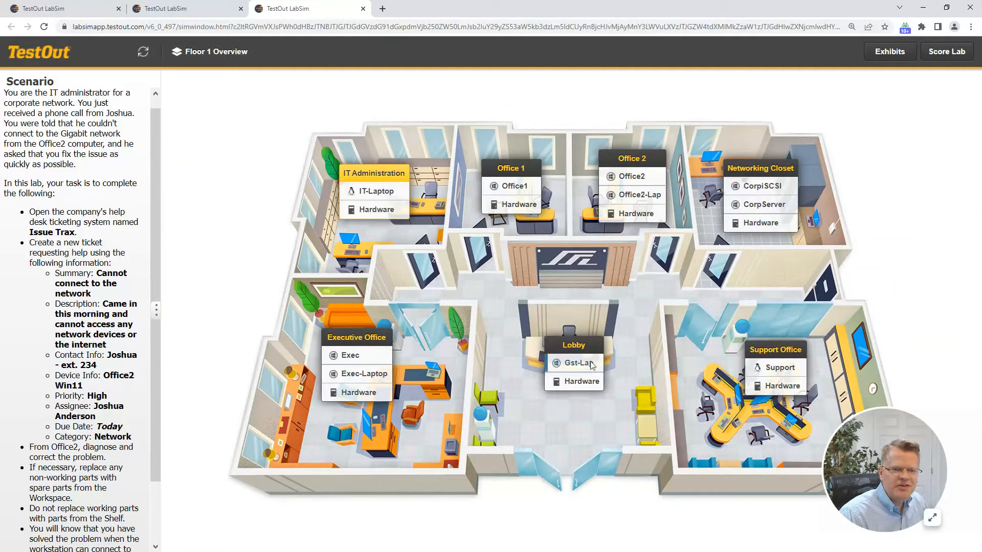
{"action": "mouse_move", "coordinate": [699, 293]}
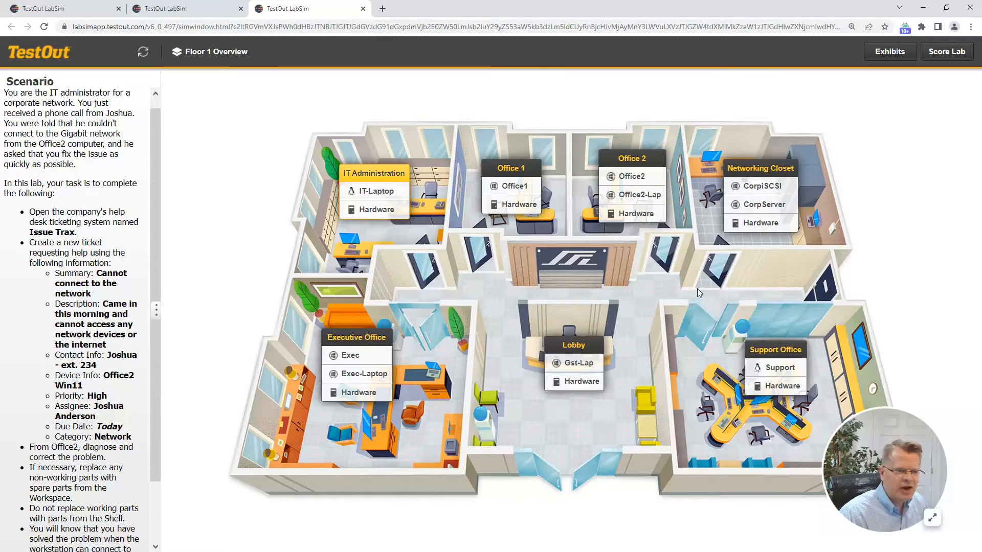
{"action": "mouse_move", "coordinate": [384, 180]}
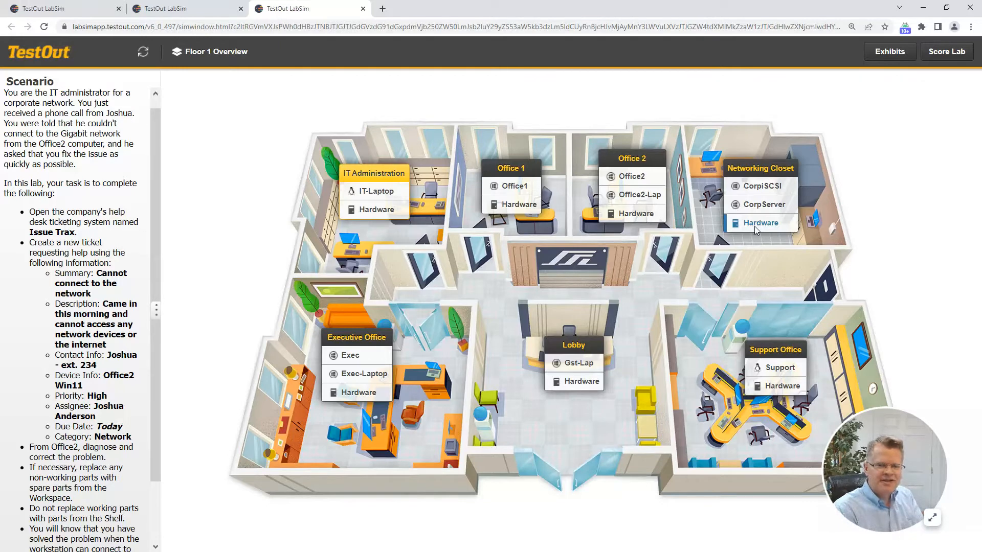
Open the Networking Closet hardware with the server rack and CorpServer.
{"action": "left_click", "coordinate": [760, 222]}
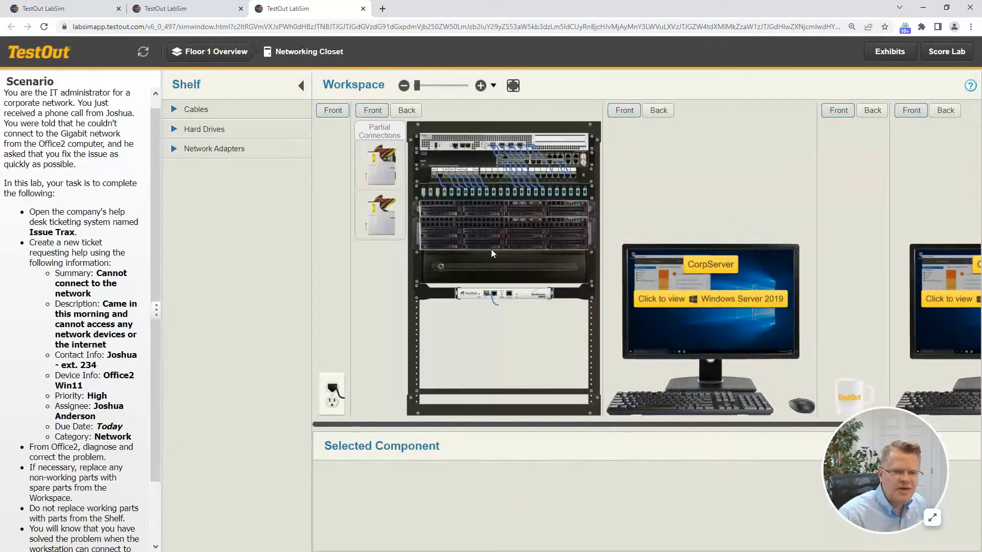
{"action": "mouse_move", "coordinate": [739, 315]}
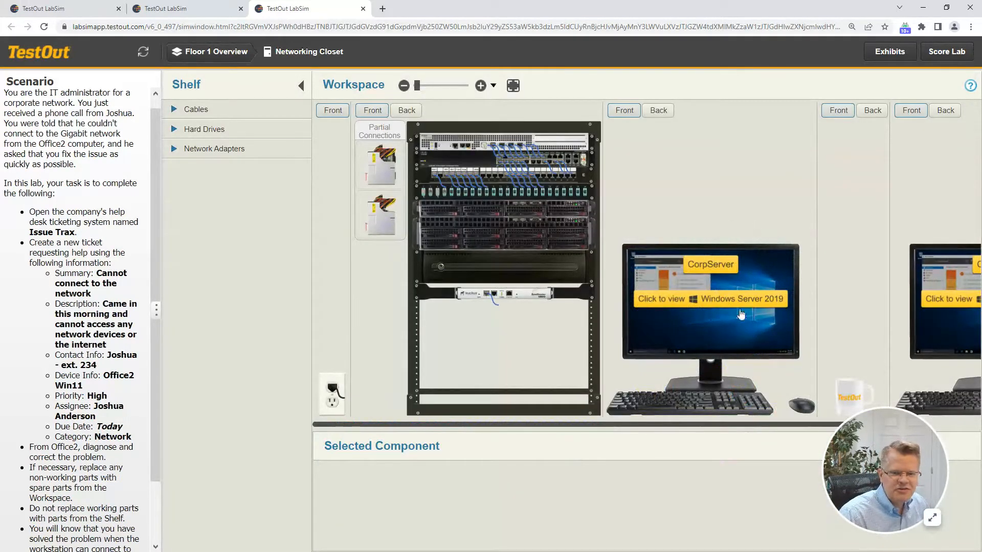
{"action": "mouse_move", "coordinate": [699, 321]}
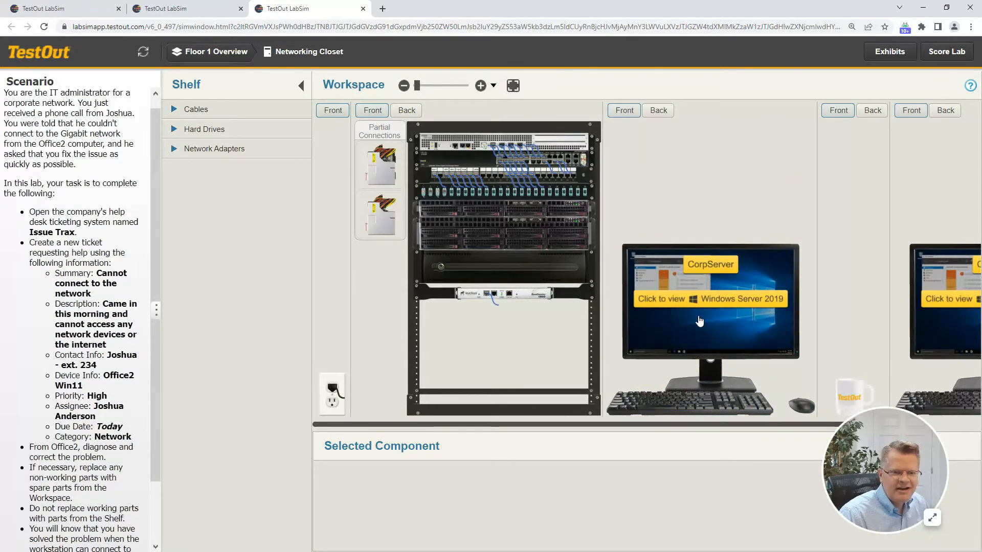
Open Computer Management on CorpServer and list the local user accounts.
{"action": "left_click", "coordinate": [710, 299]}
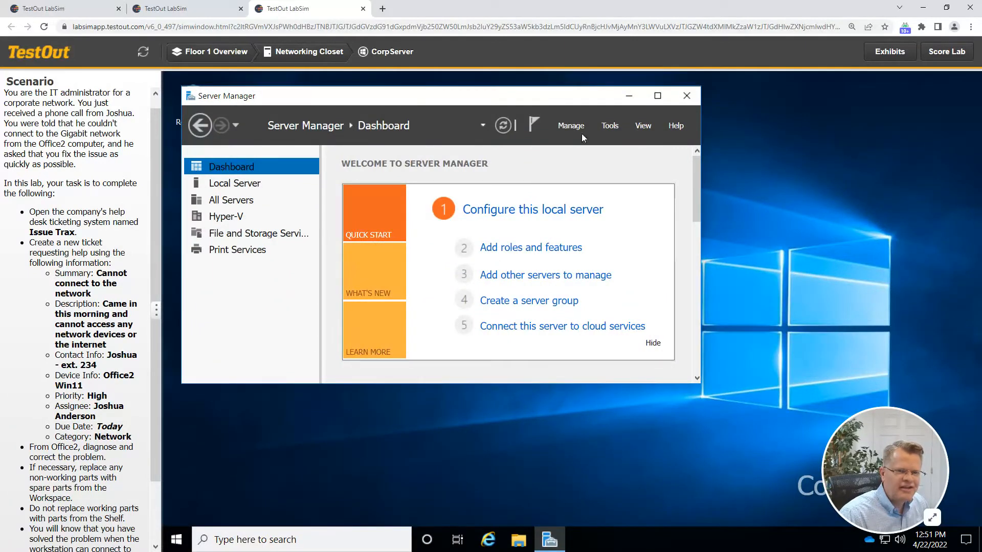
{"action": "left_click", "coordinate": [608, 125]}
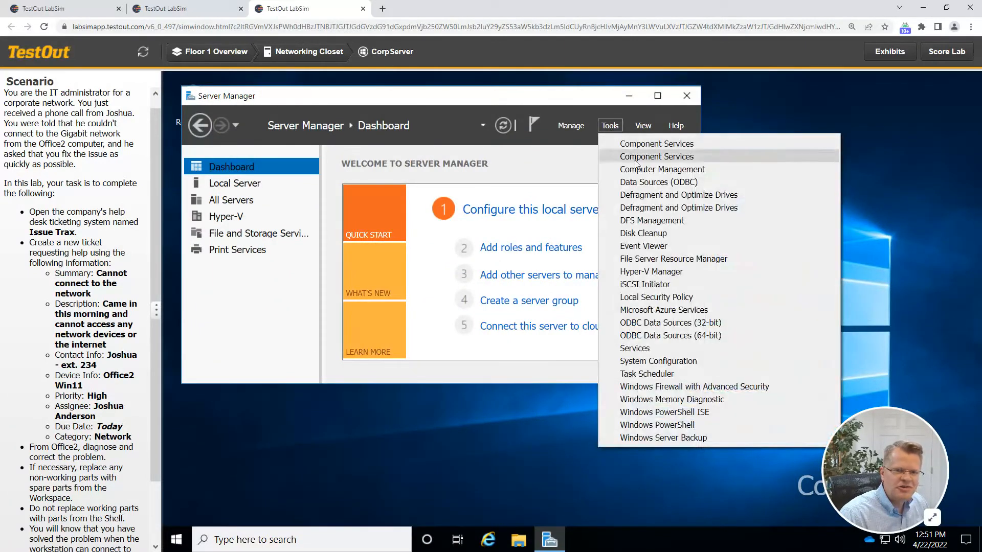
{"action": "left_click", "coordinate": [576, 158]}
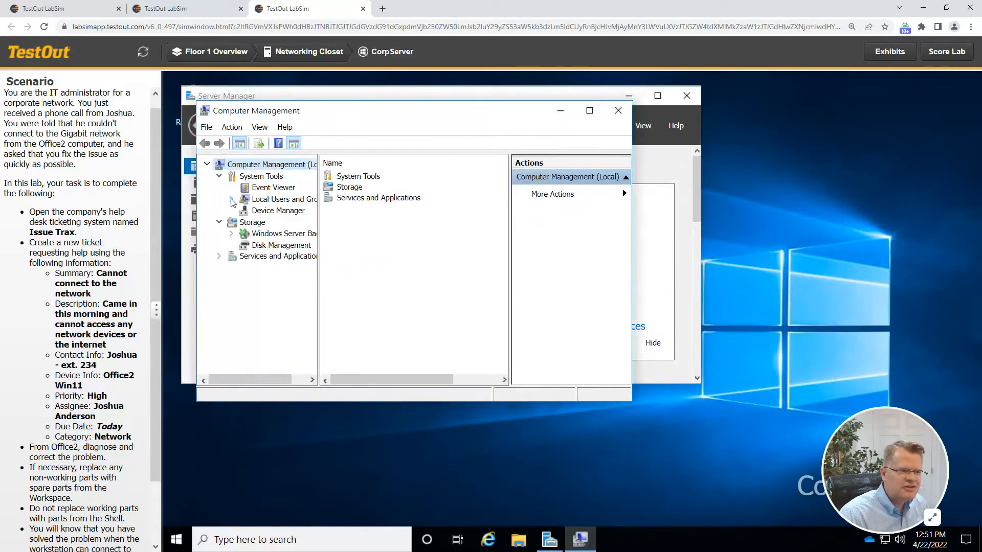
{"action": "left_click", "coordinate": [231, 199]}
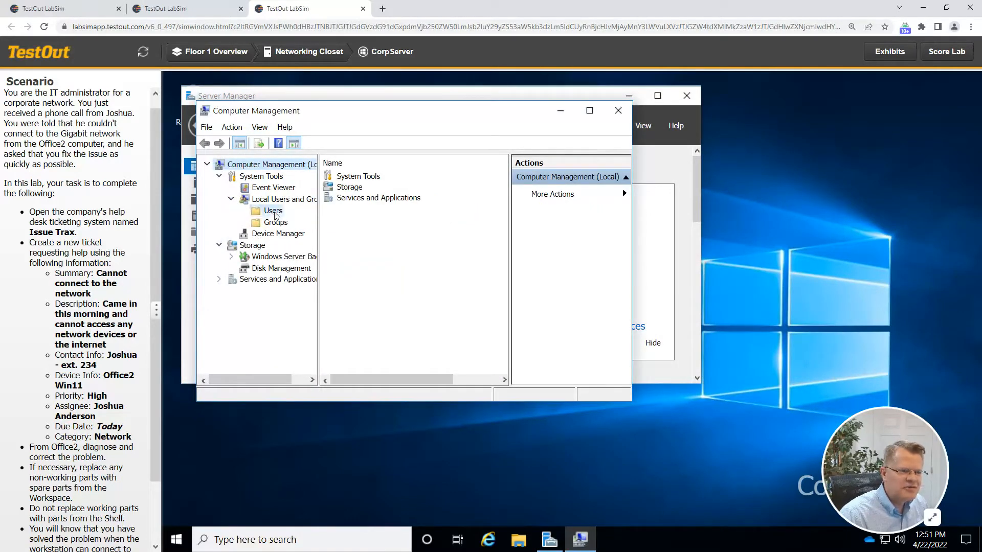
{"action": "left_click", "coordinate": [273, 211]}
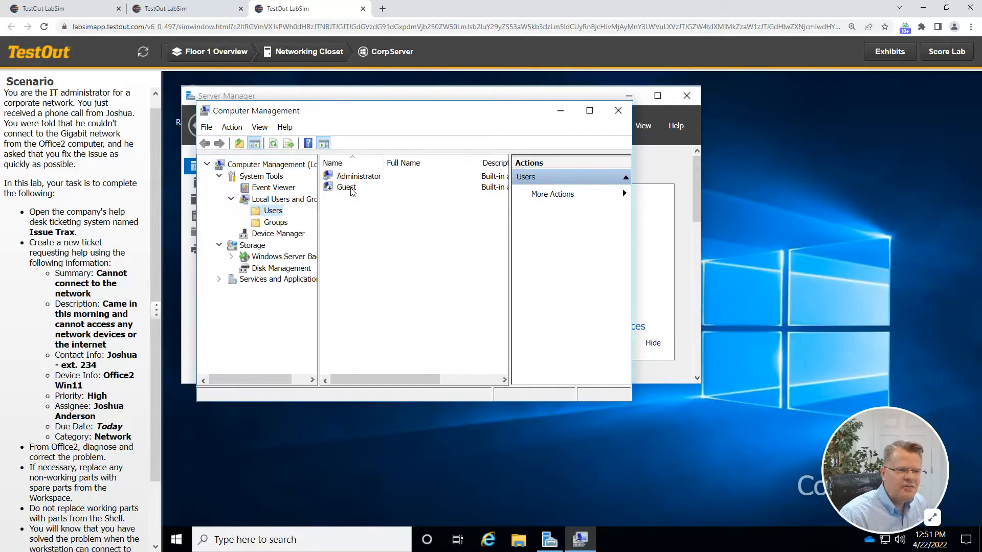
Uncheck 'Account is disabled' in Guest properties, confirm, and close Computer Management.
{"action": "left_click", "coordinate": [346, 187]}
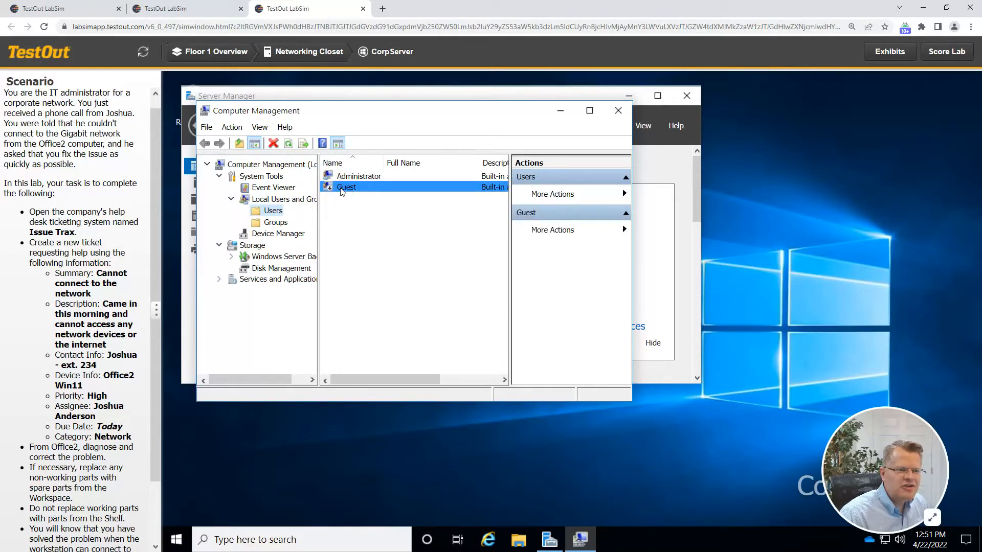
{"action": "right_click", "coordinate": [345, 187]}
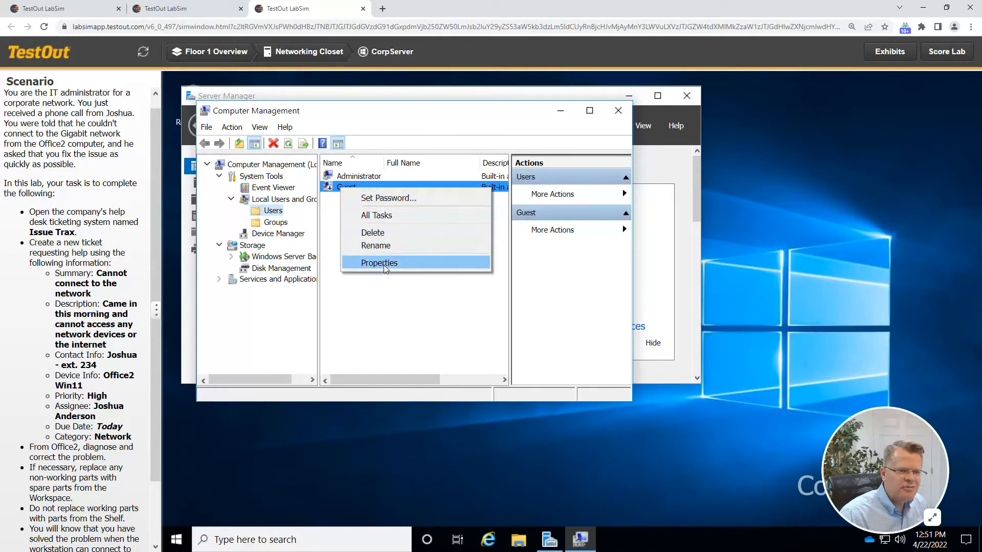
{"action": "left_click", "coordinate": [379, 262]}
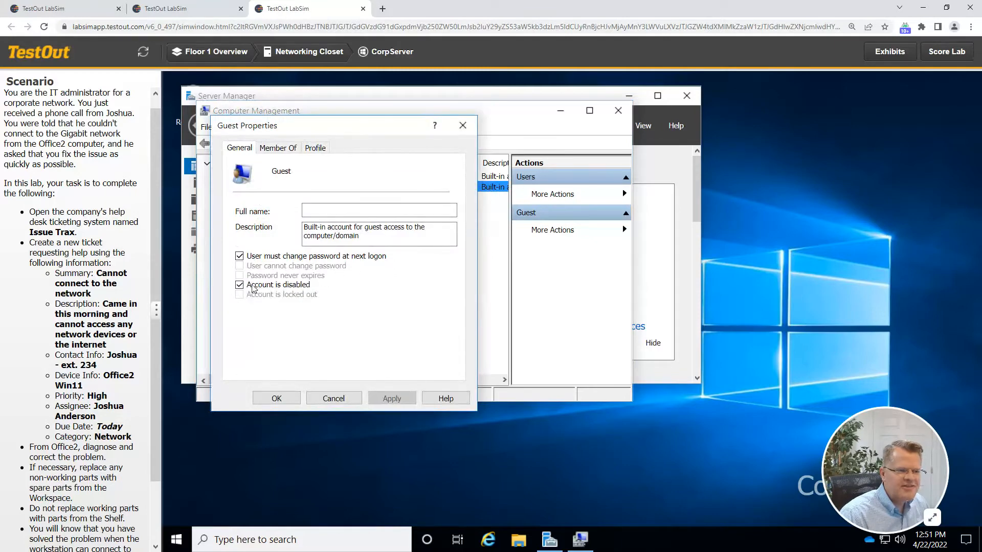
{"action": "left_click", "coordinate": [239, 285]}
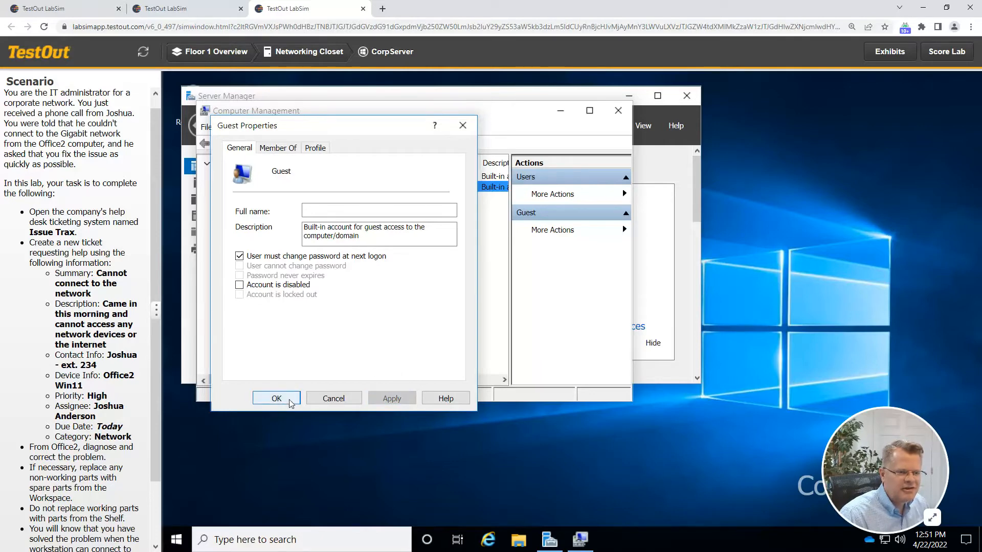
{"action": "left_click", "coordinate": [276, 398]}
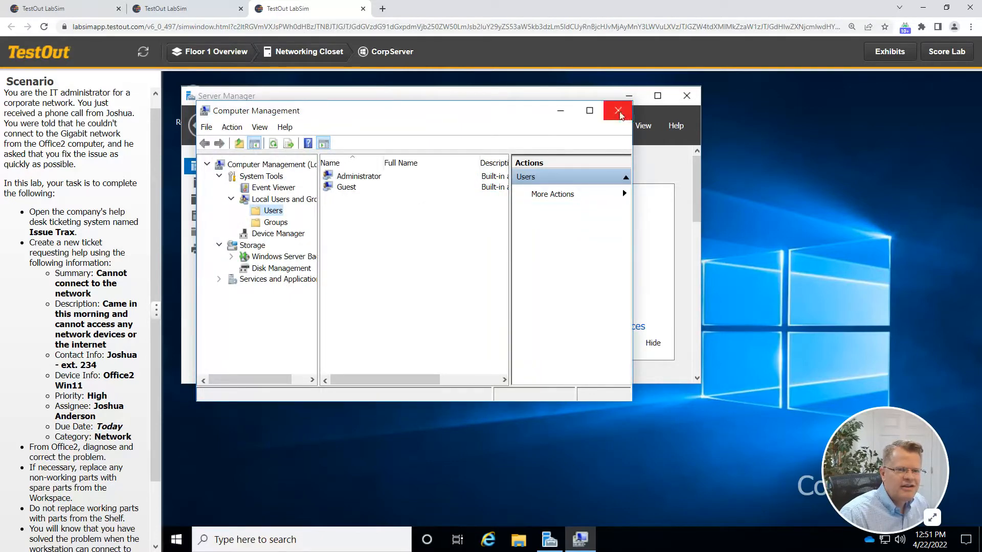
{"action": "left_click", "coordinate": [618, 111]}
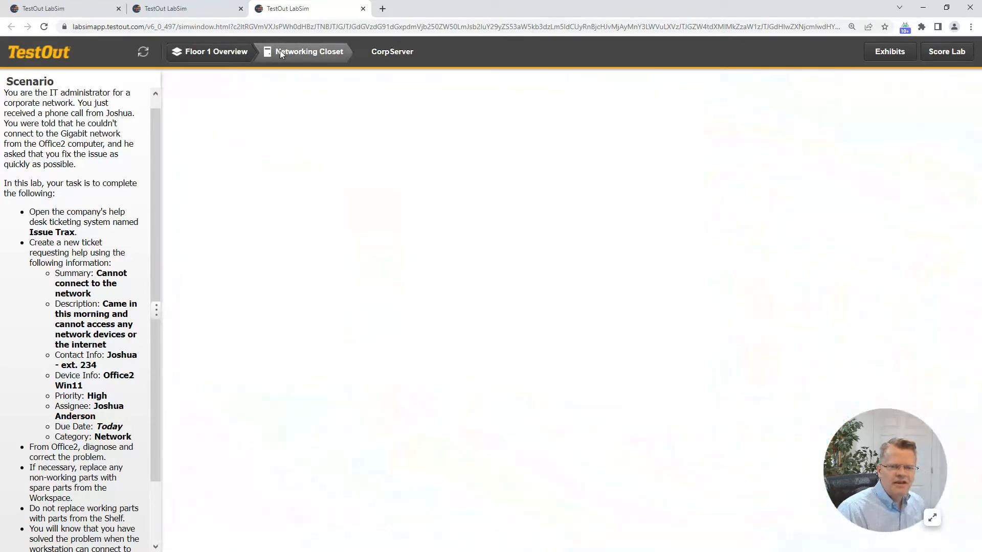
Zoom into the networking closet rack and grab the loose Cat6a connector for patch-panel port 17.
{"action": "left_click", "coordinate": [308, 51]}
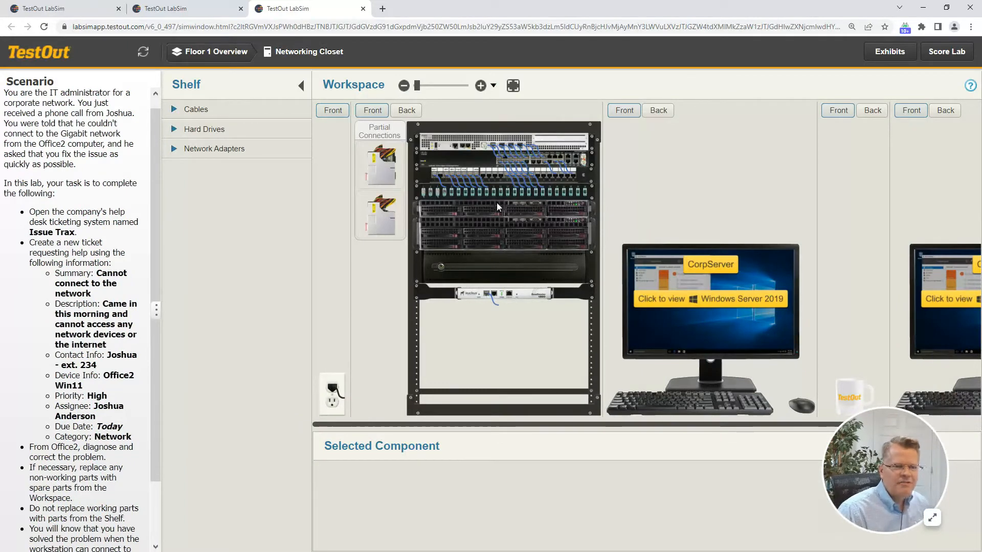
{"action": "left_click", "coordinate": [480, 86]}
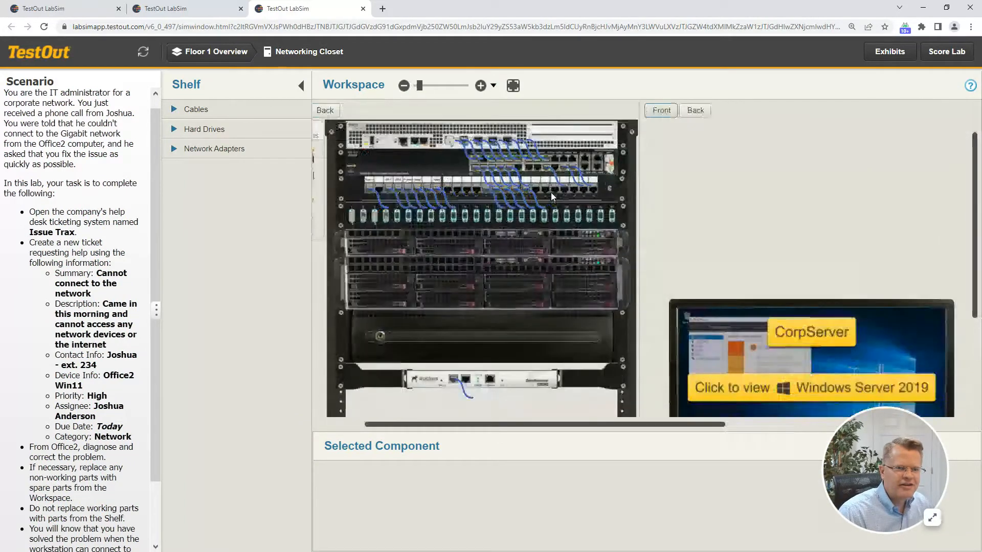
{"action": "left_click", "coordinate": [480, 86]}
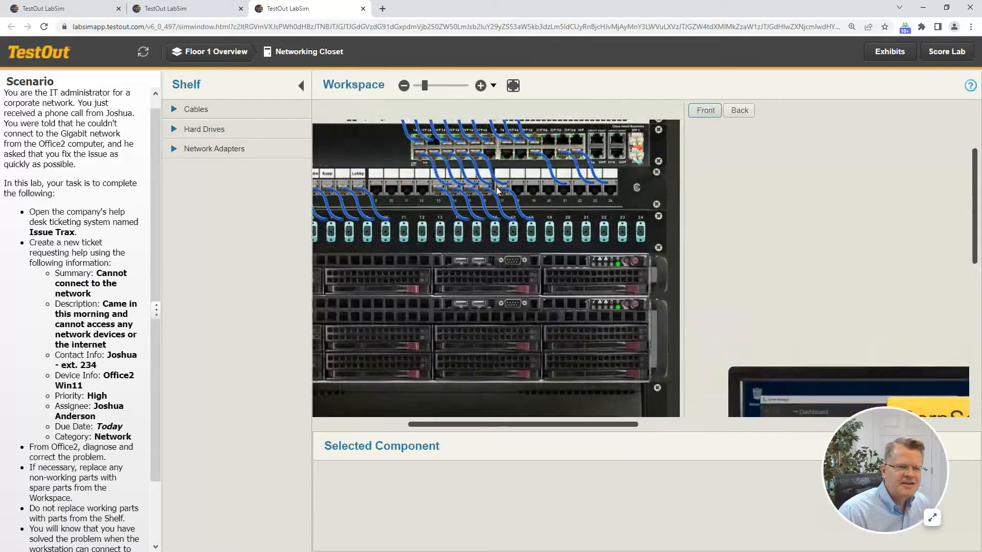
{"action": "left_click", "coordinate": [488, 194]}
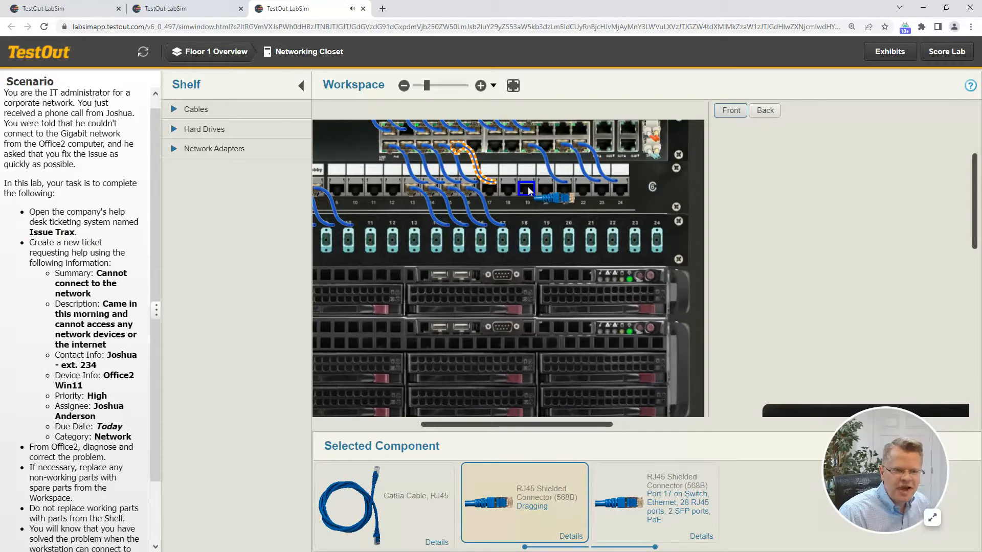
{"action": "mouse_move", "coordinate": [530, 191]}
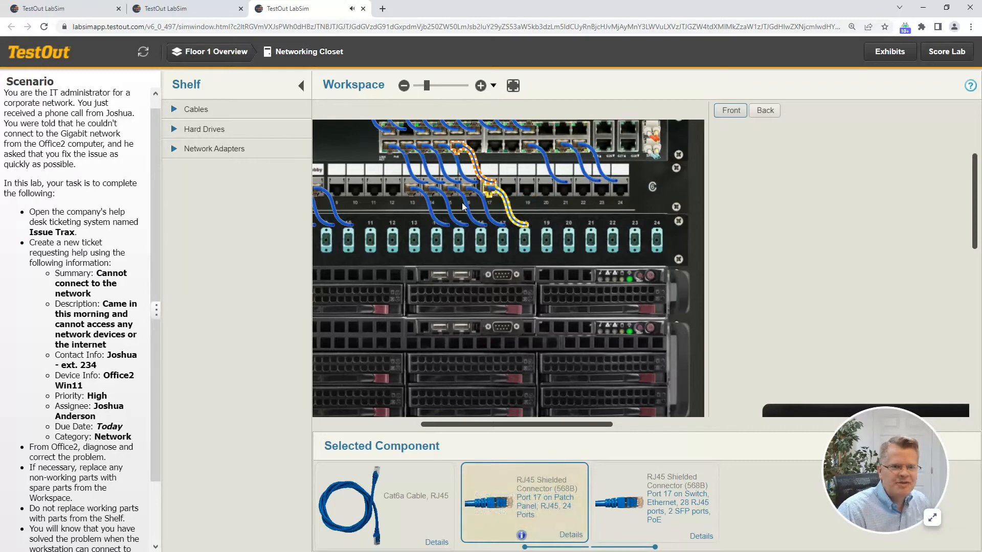
{"action": "mouse_move", "coordinate": [103, 177]}
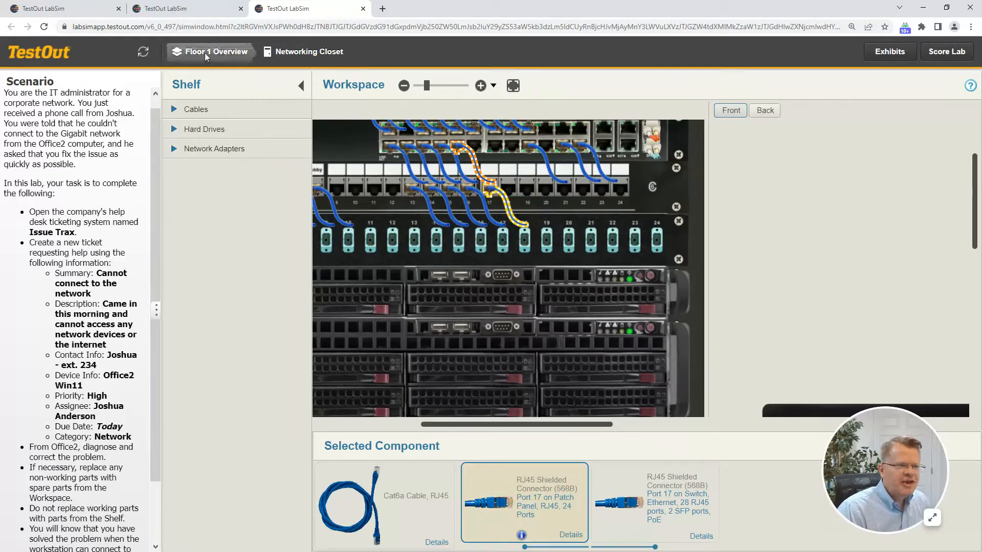
Briefly open Exec-Laptop from Floor 1 Overview, then return to the overview.
{"action": "left_click", "coordinate": [216, 51]}
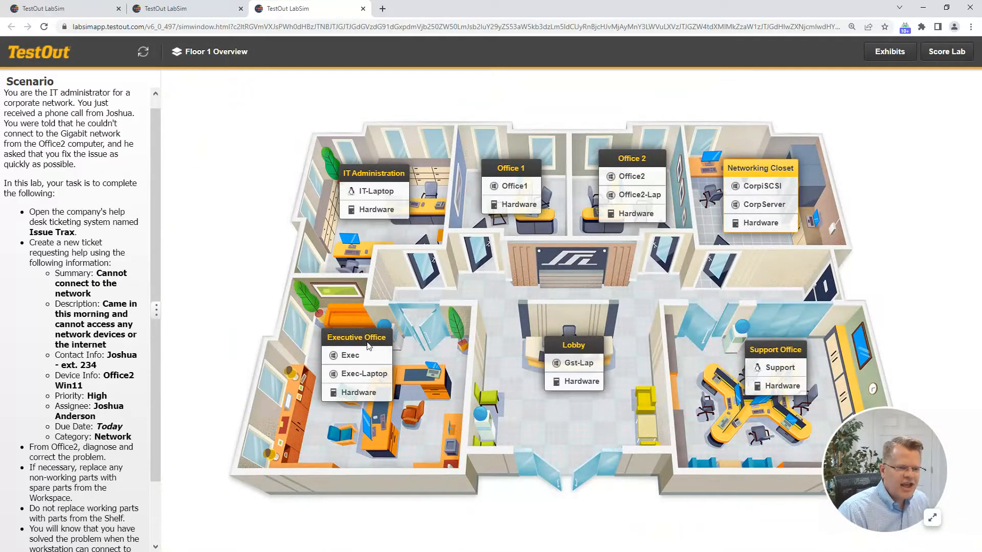
{"action": "mouse_move", "coordinate": [363, 374]}
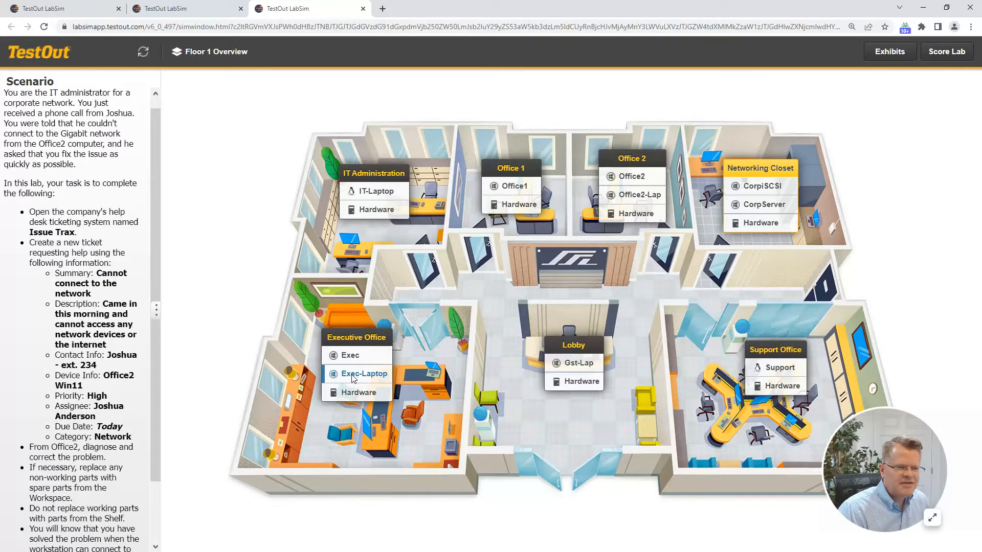
{"action": "left_click", "coordinate": [363, 374]}
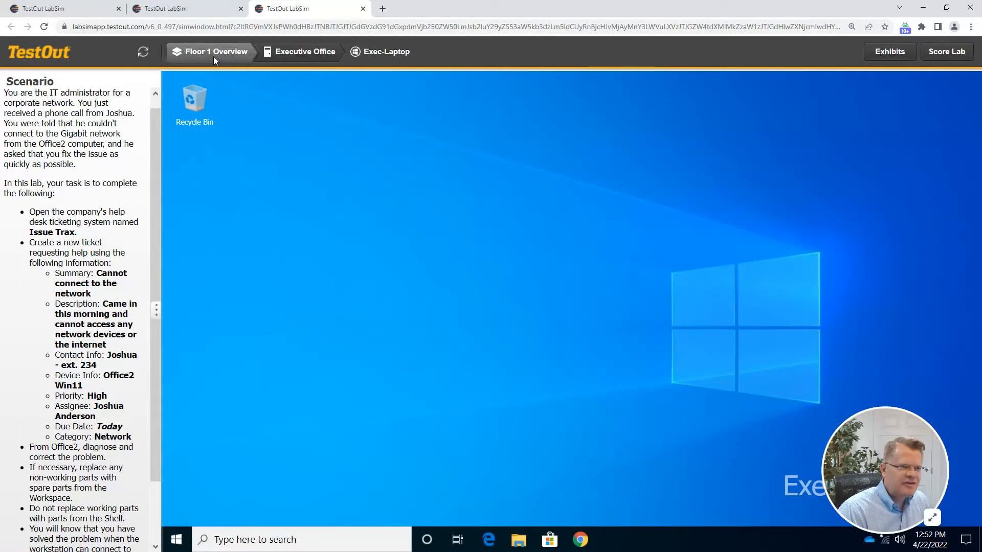
{"action": "left_click", "coordinate": [216, 51]}
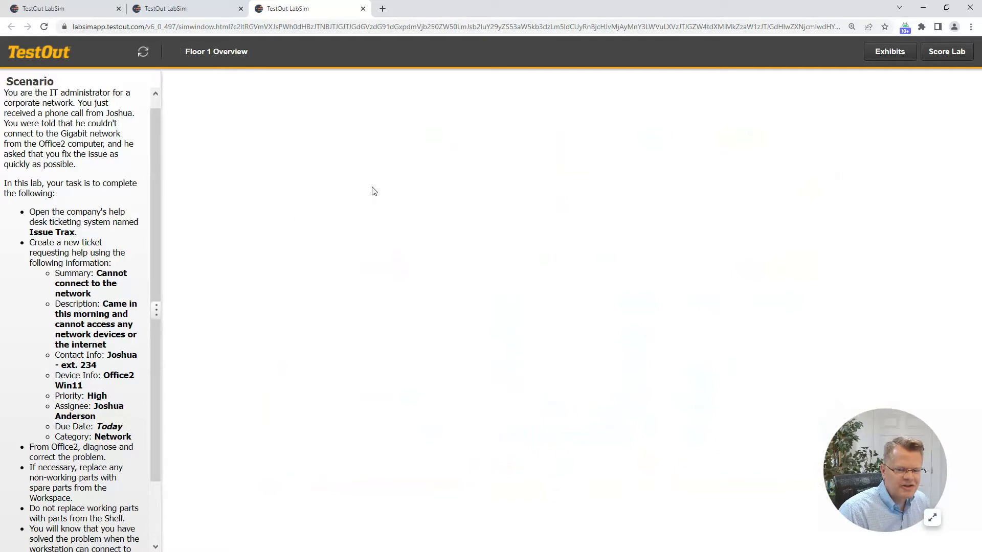
Start the ITAdmin computer and let Windows 11 boot.
{"action": "left_click", "coordinate": [306, 51]}
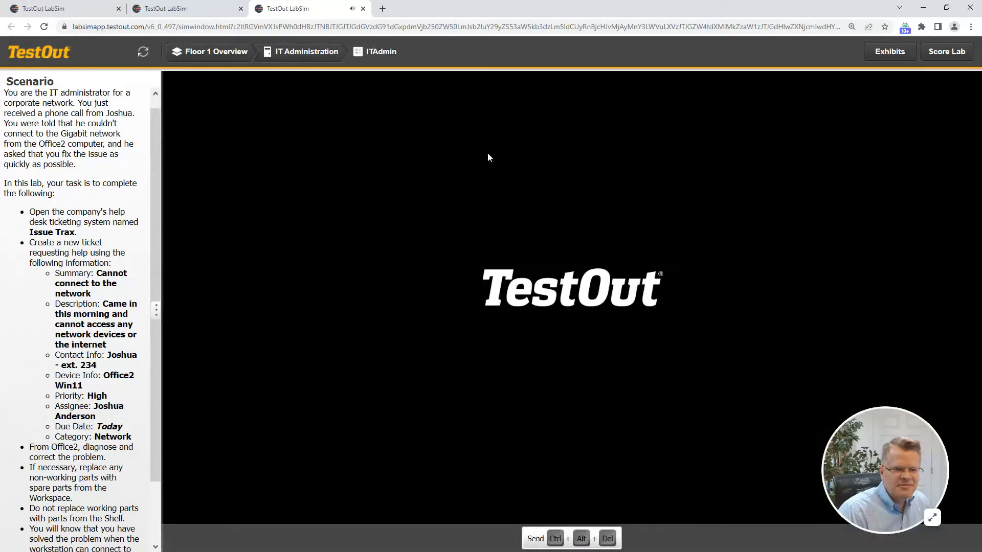
{"action": "mouse_move", "coordinate": [536, 485]}
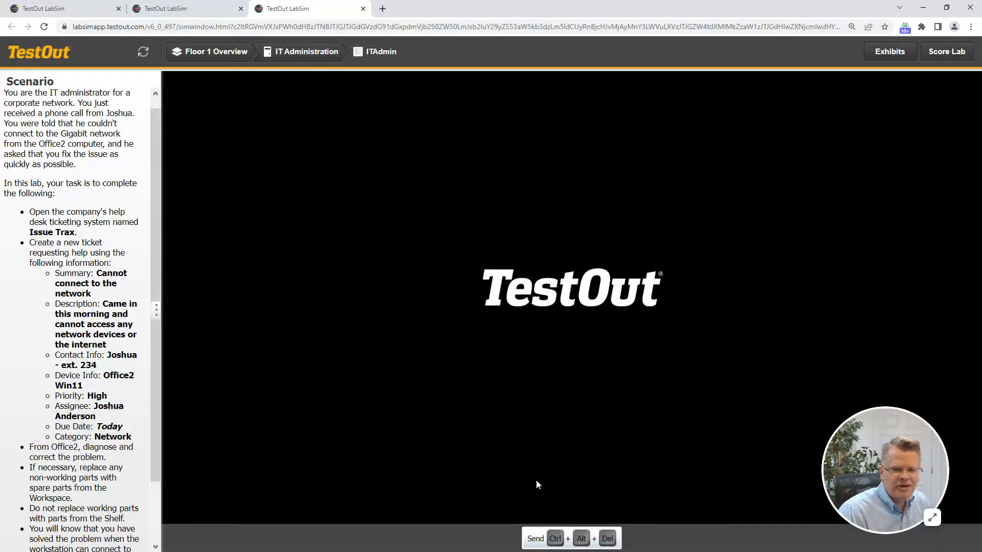
{"action": "mouse_move", "coordinate": [514, 387]}
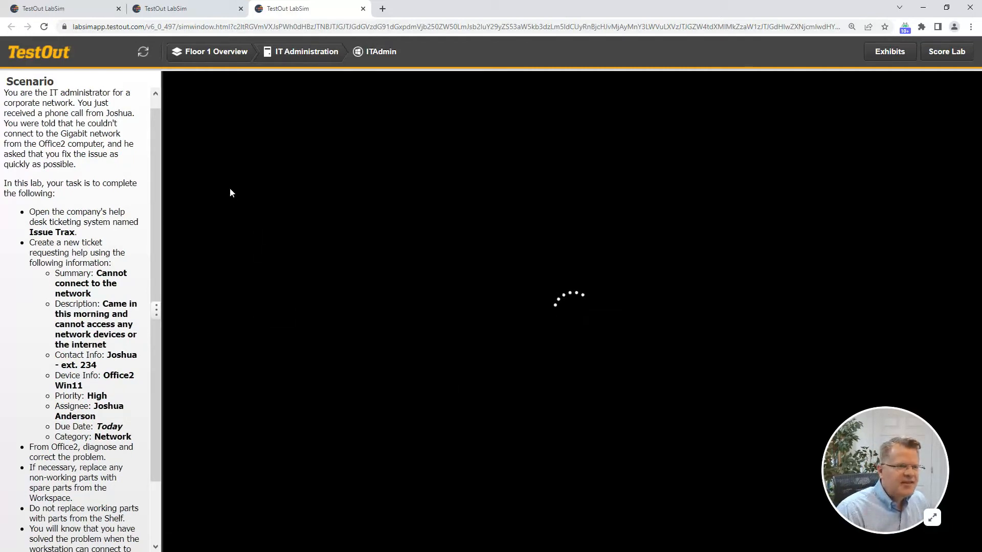
{"action": "mouse_move", "coordinate": [132, 127]}
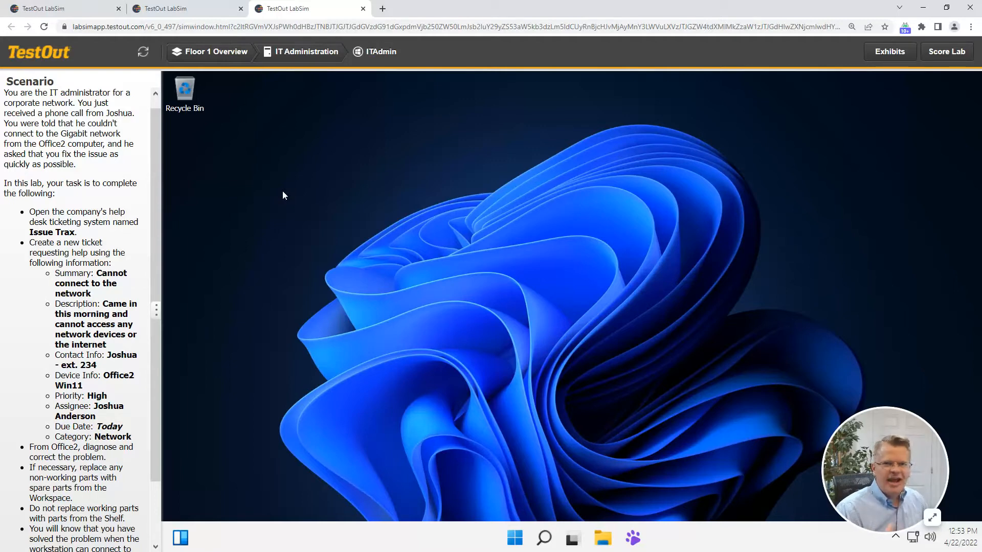
{"action": "mouse_move", "coordinate": [233, 131]}
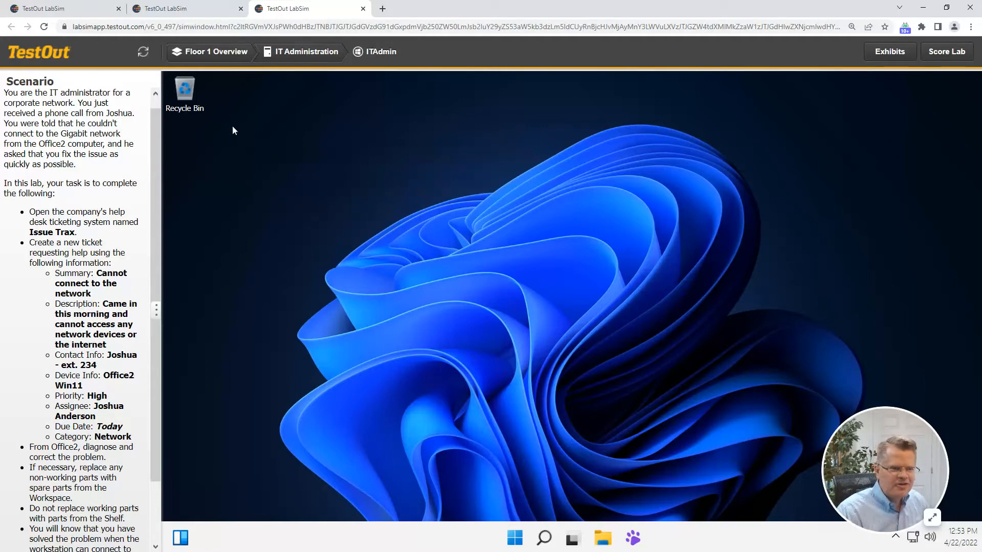
{"action": "mouse_move", "coordinate": [570, 380]}
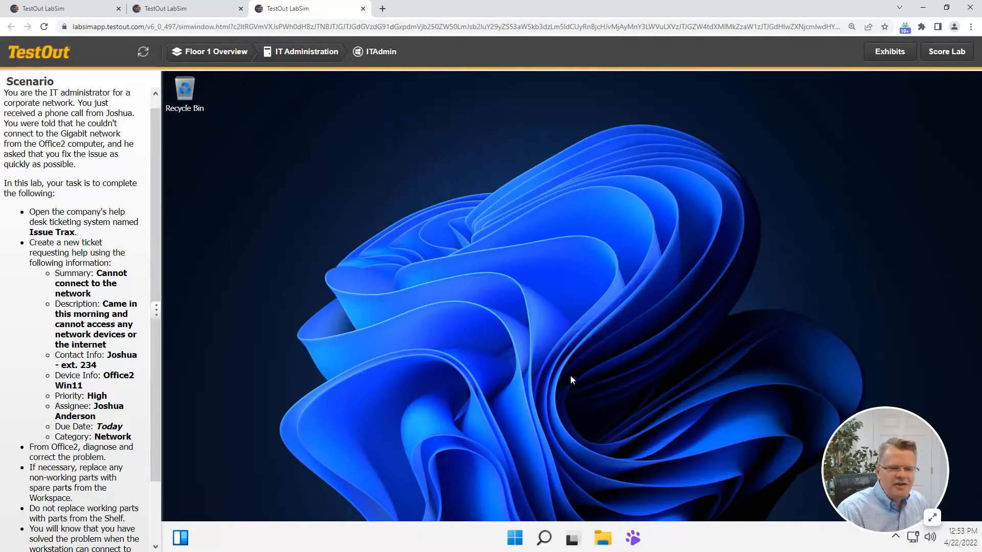
{"action": "mouse_move", "coordinate": [642, 401]}
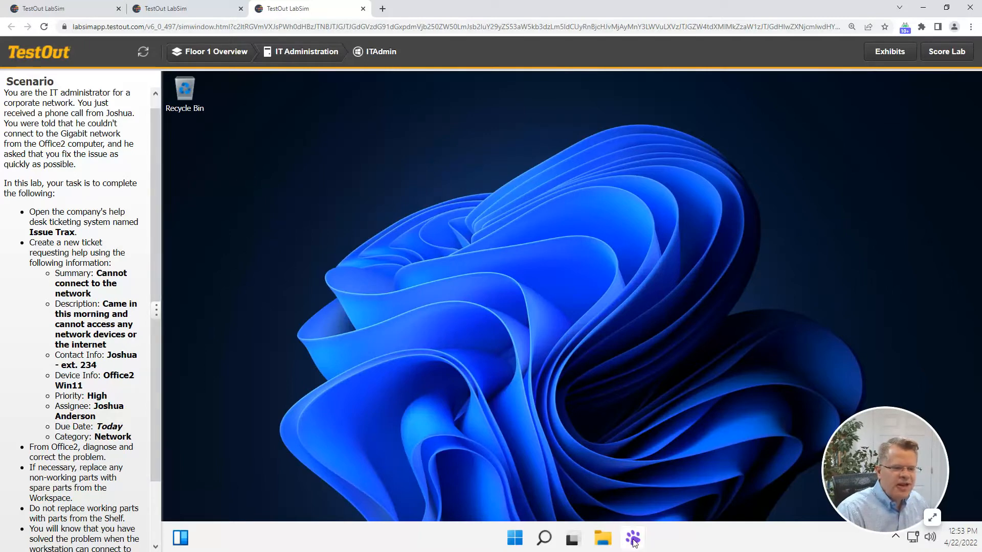
{"action": "mouse_move", "coordinate": [633, 525]}
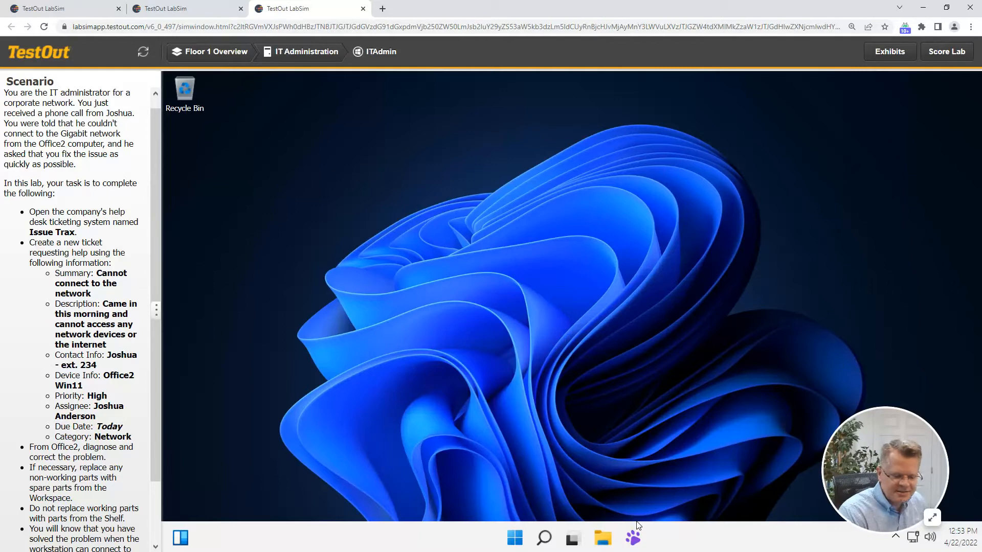
{"action": "mouse_move", "coordinate": [668, 536]}
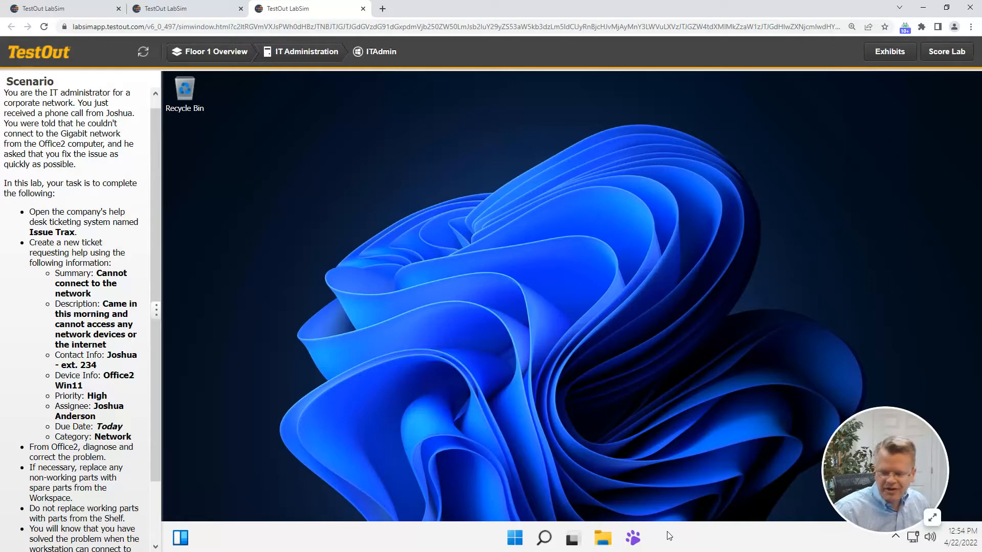
{"action": "mouse_move", "coordinate": [541, 275]}
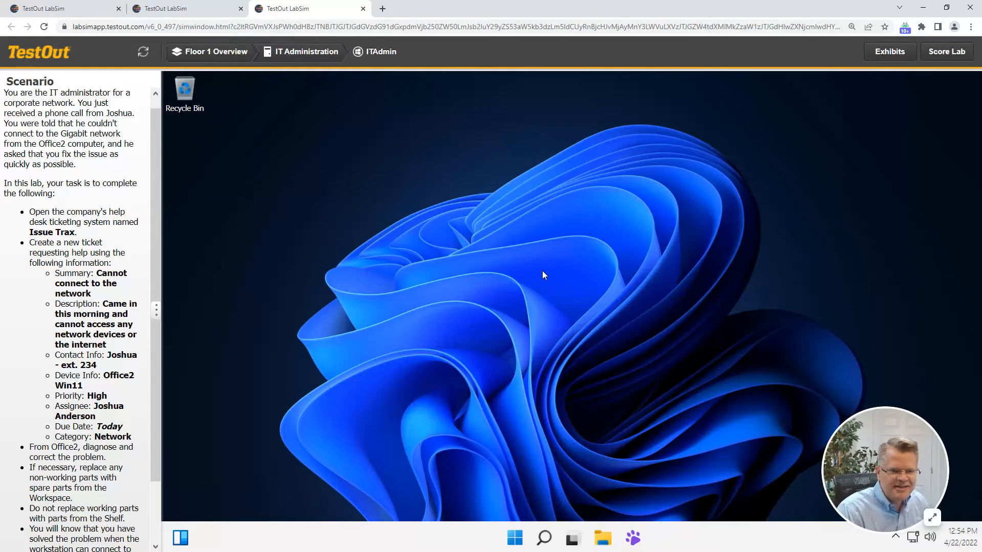
Launch Issue Trax from the ITAdmin taskbar and bring up a blank New Ticket form.
{"action": "left_click", "coordinate": [632, 538]}
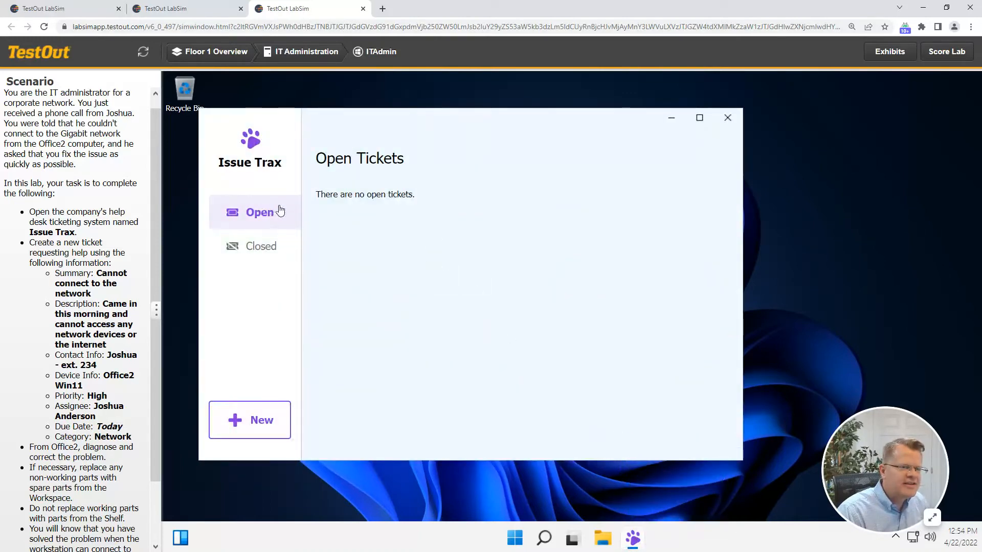
{"action": "mouse_move", "coordinate": [266, 382]}
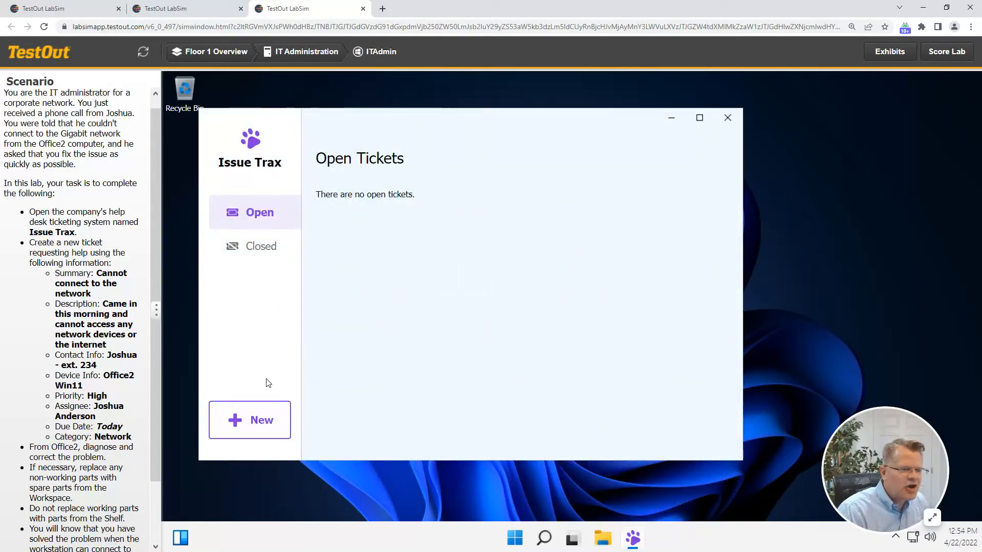
{"action": "left_click", "coordinate": [249, 420]}
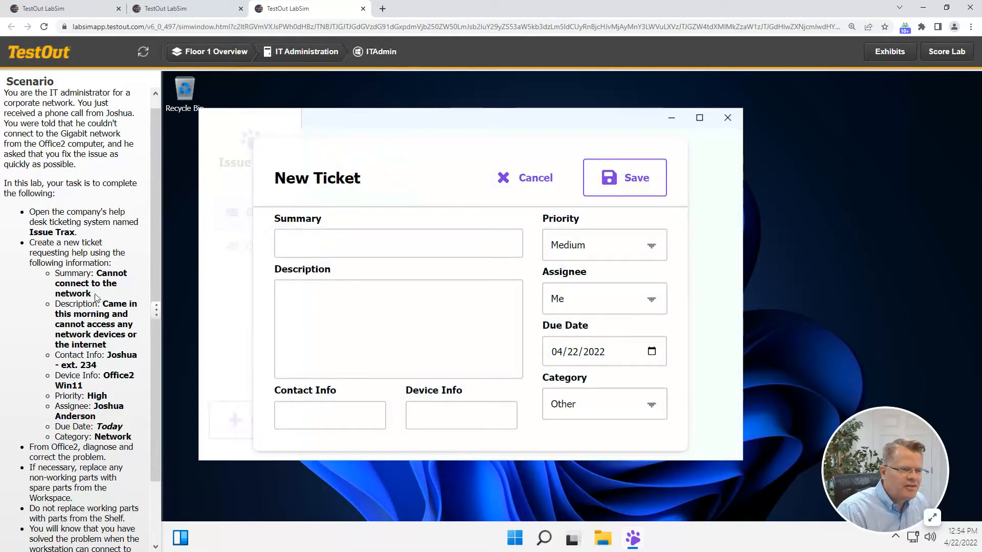
Enter the no-network-access description, contact 'Joshua - ext. 234', and copied device info.
{"action": "double_click", "coordinate": [95, 283]}
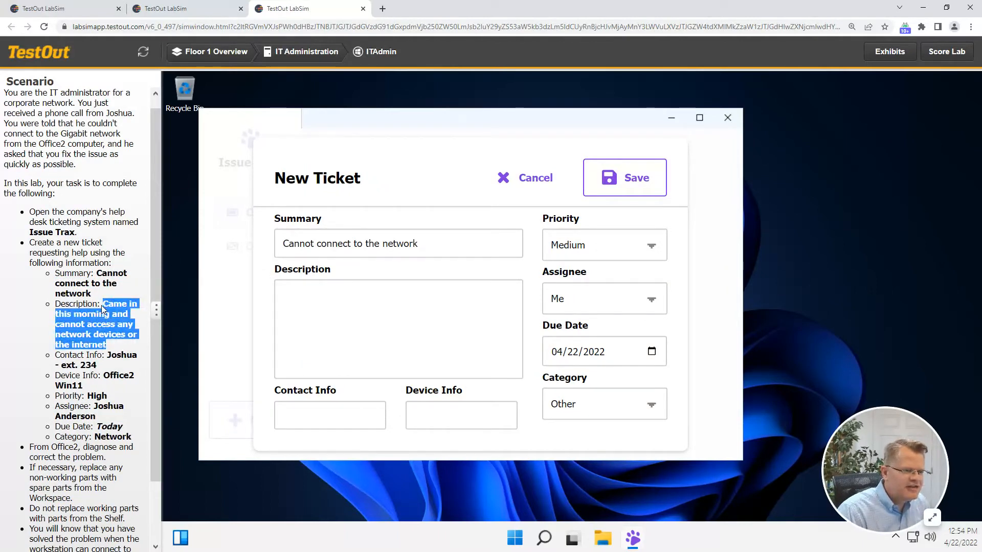
{"action": "type", "text": "Came in this morning and cannot access any network devices or the internet"}
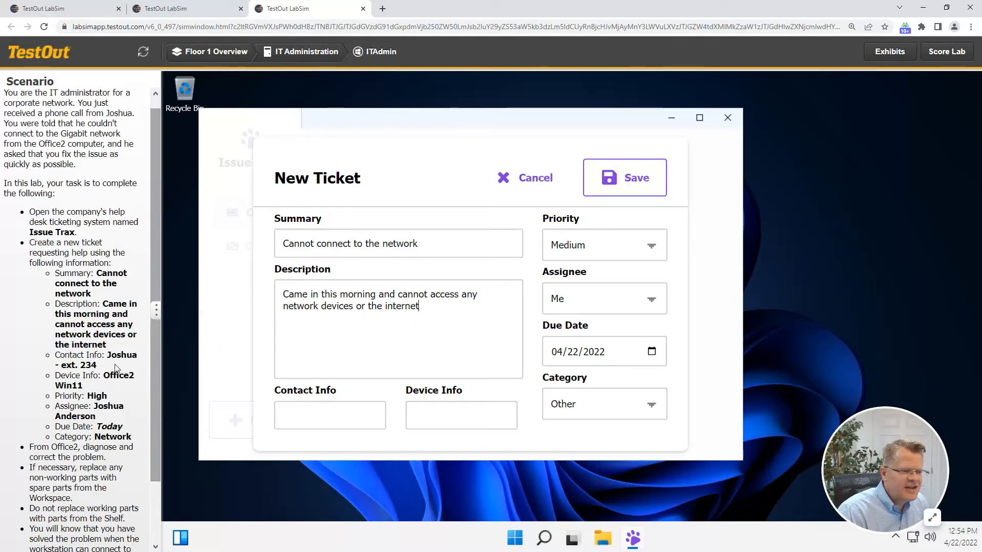
{"action": "double_click", "coordinate": [96, 359]}
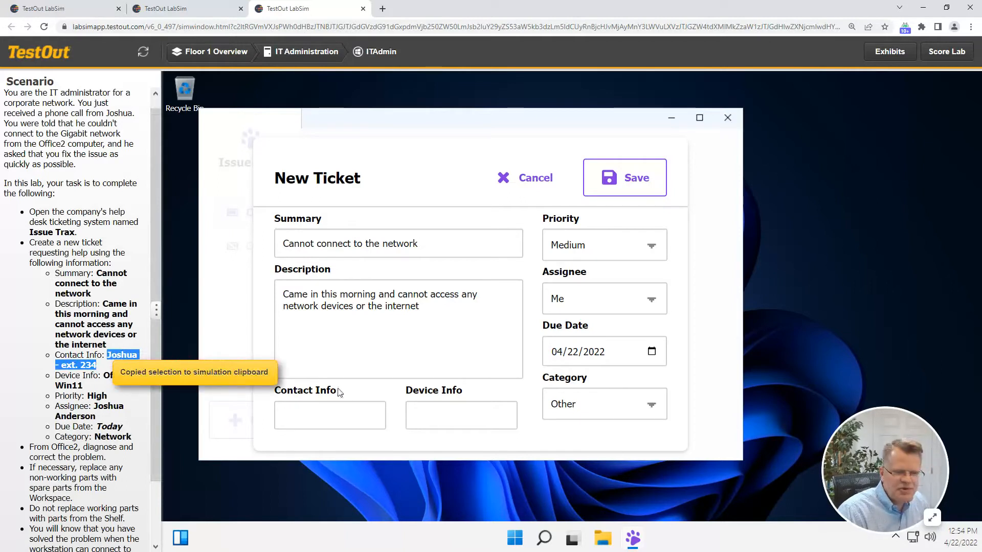
{"action": "type", "text": "Joshua - ext. 234"}
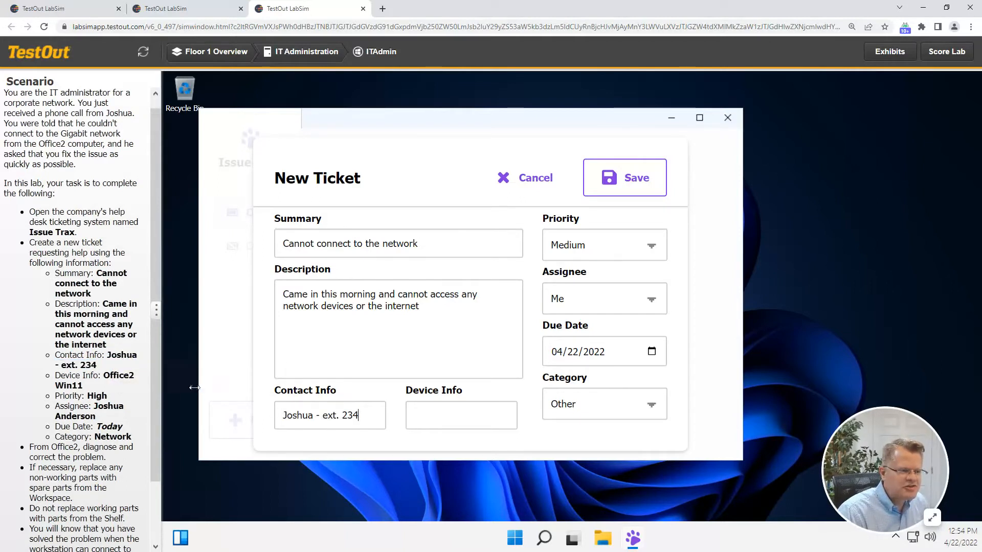
{"action": "double_click", "coordinate": [119, 375]}
{"action": "type", "text": "Office2 Win11"}
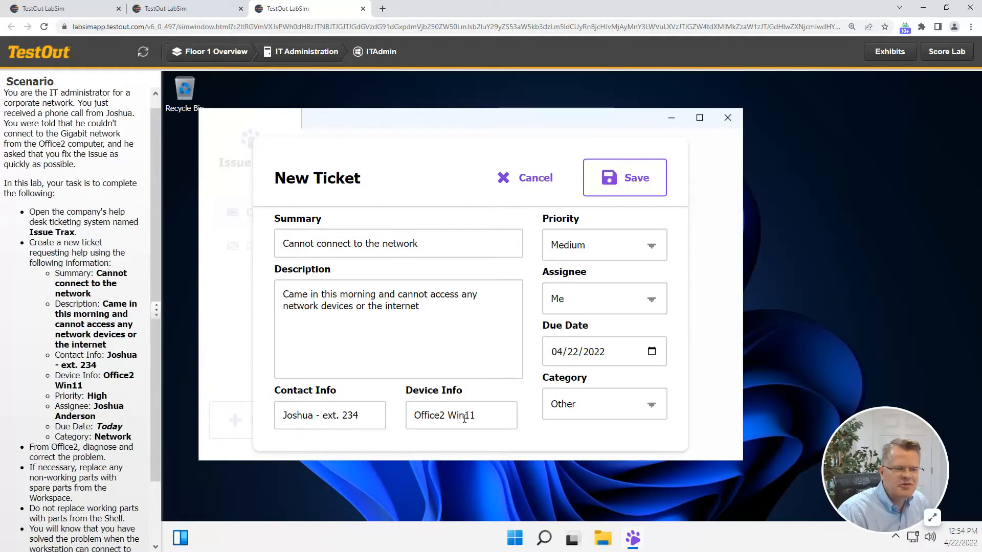
{"action": "mouse_move", "coordinate": [457, 405]}
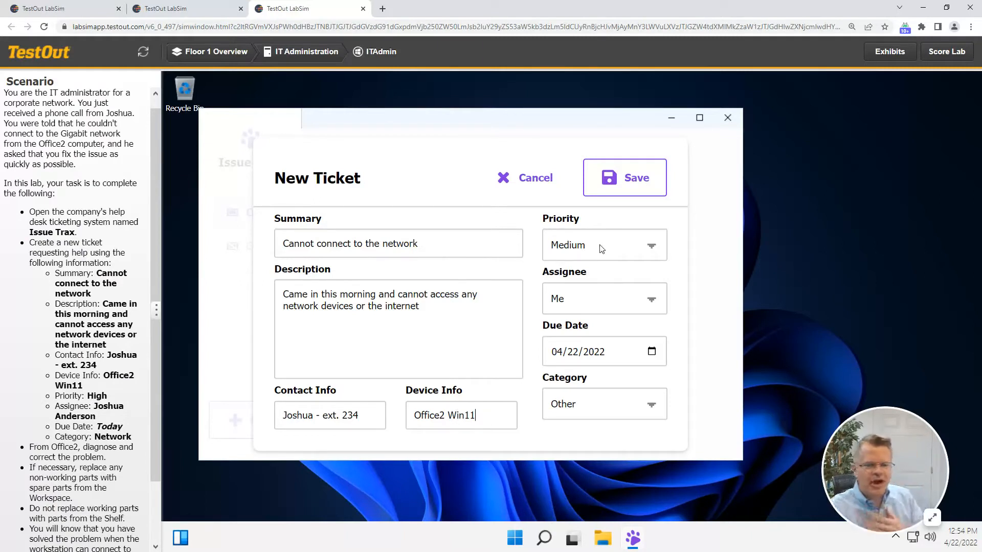
Set priority High, assignee Joshua, category Network, and save the ticket.
{"action": "left_click", "coordinate": [603, 245]}
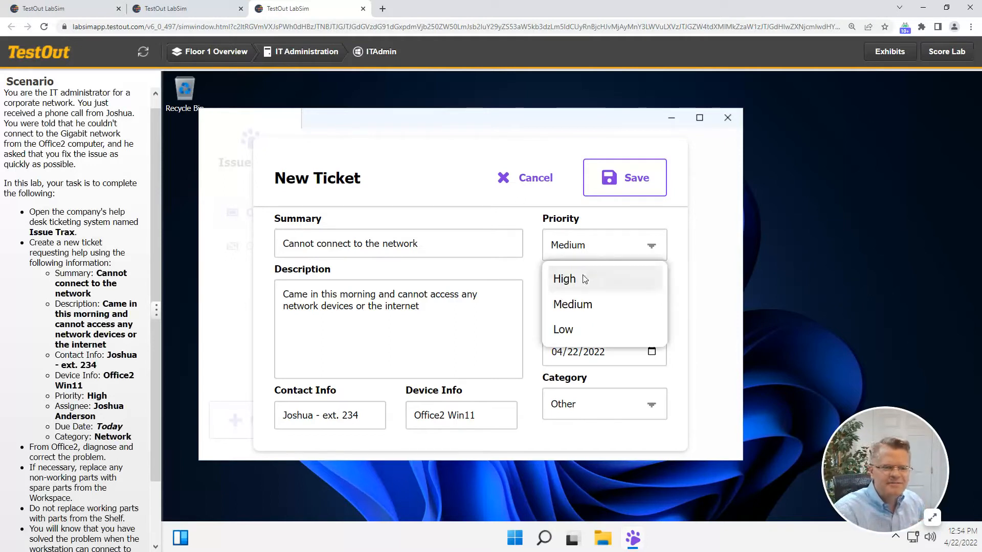
{"action": "left_click", "coordinate": [564, 279]}
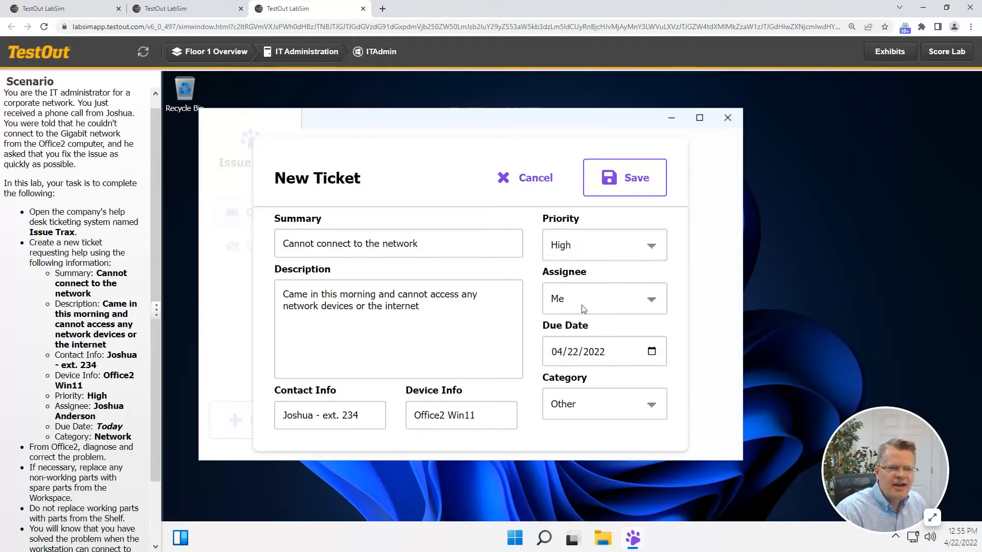
{"action": "left_click", "coordinate": [602, 298]}
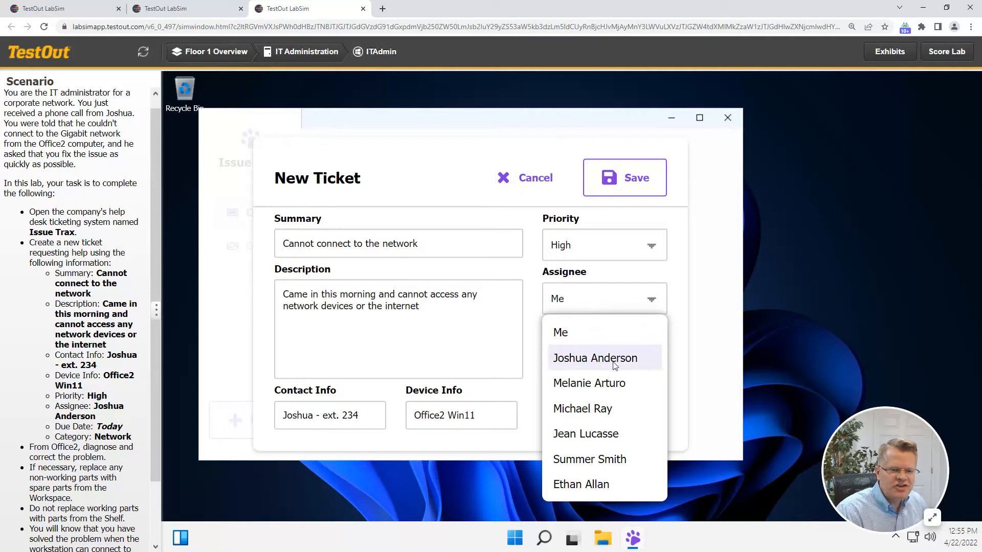
{"action": "left_click", "coordinate": [595, 358]}
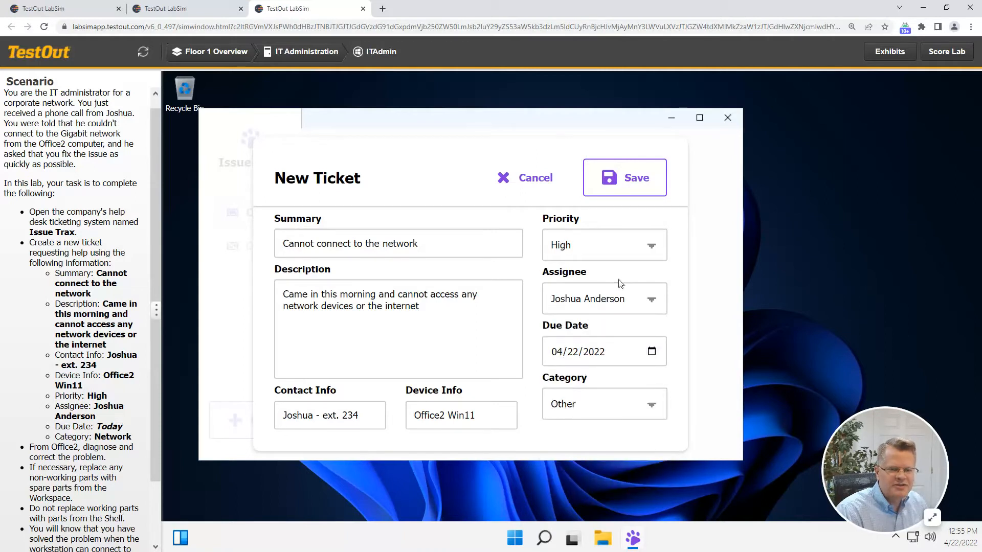
{"action": "left_click", "coordinate": [603, 404]}
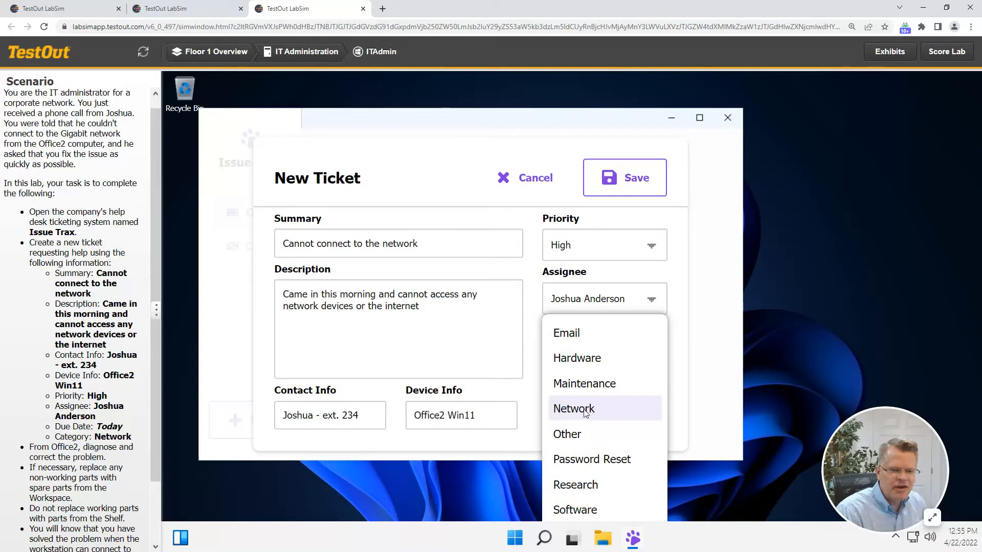
{"action": "left_click", "coordinate": [573, 408]}
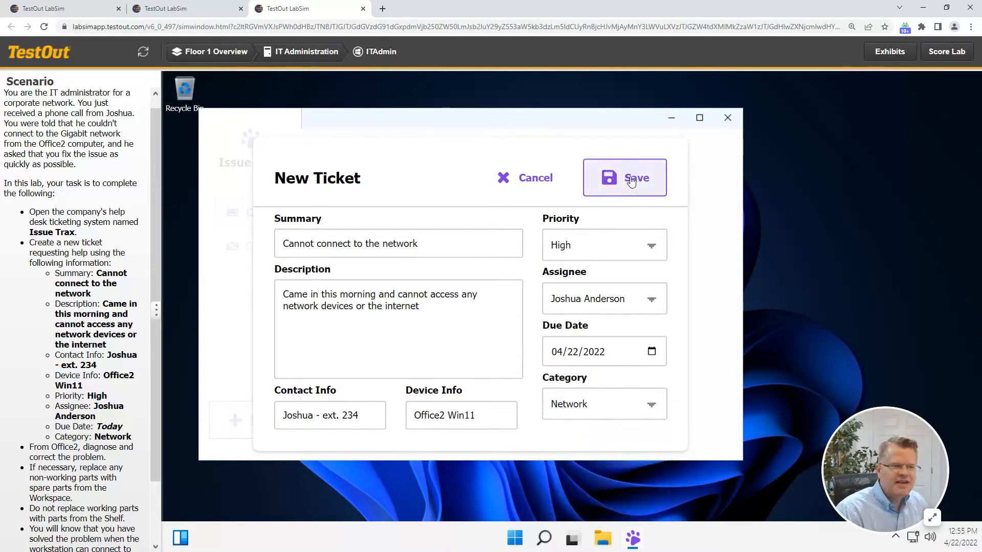
{"action": "left_click", "coordinate": [625, 177]}
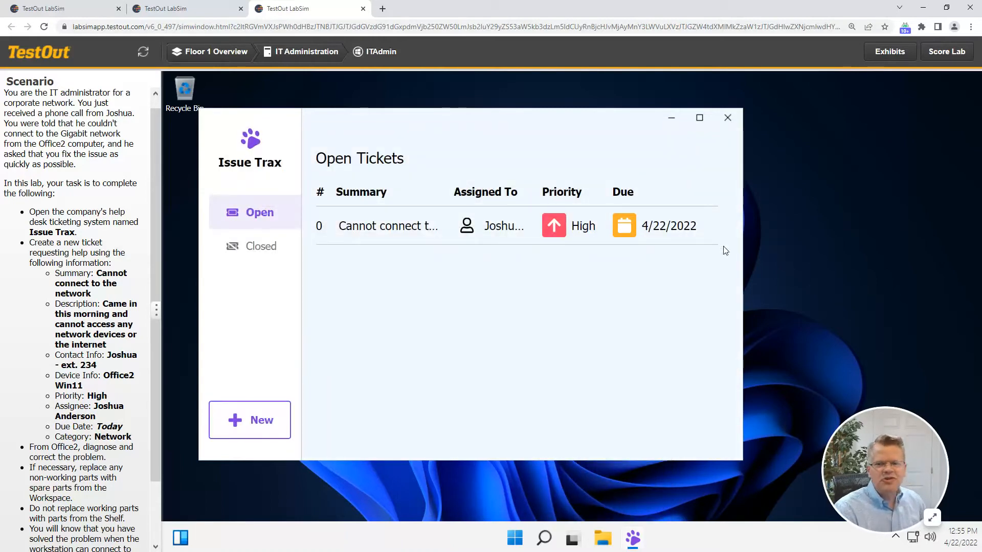
{"action": "mouse_move", "coordinate": [730, 240]}
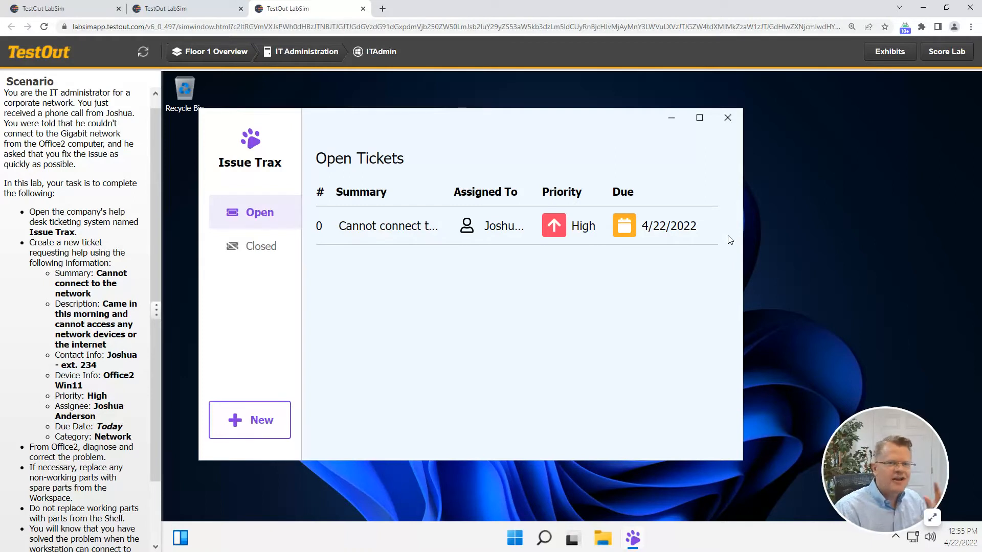
{"action": "mouse_move", "coordinate": [723, 211]}
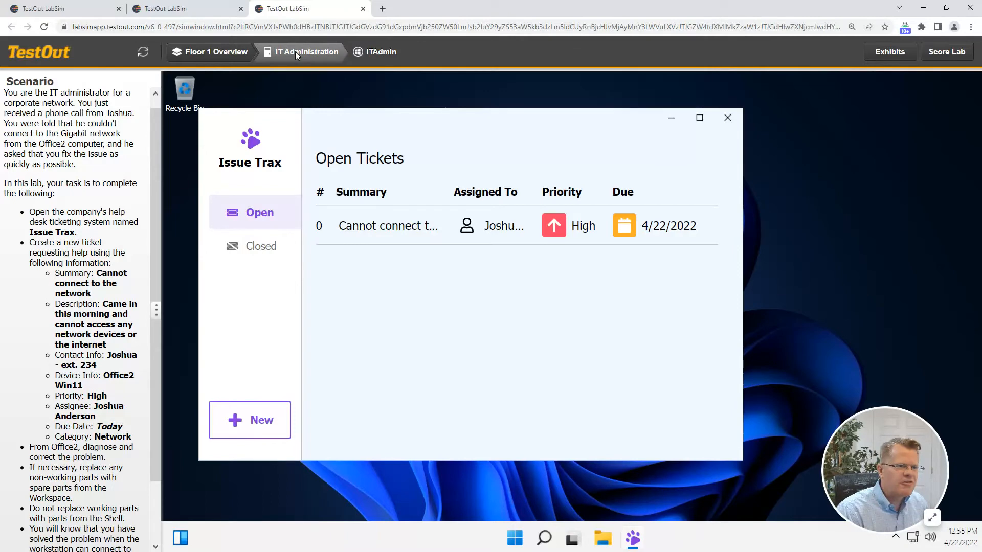
{"action": "mouse_move", "coordinate": [219, 56]}
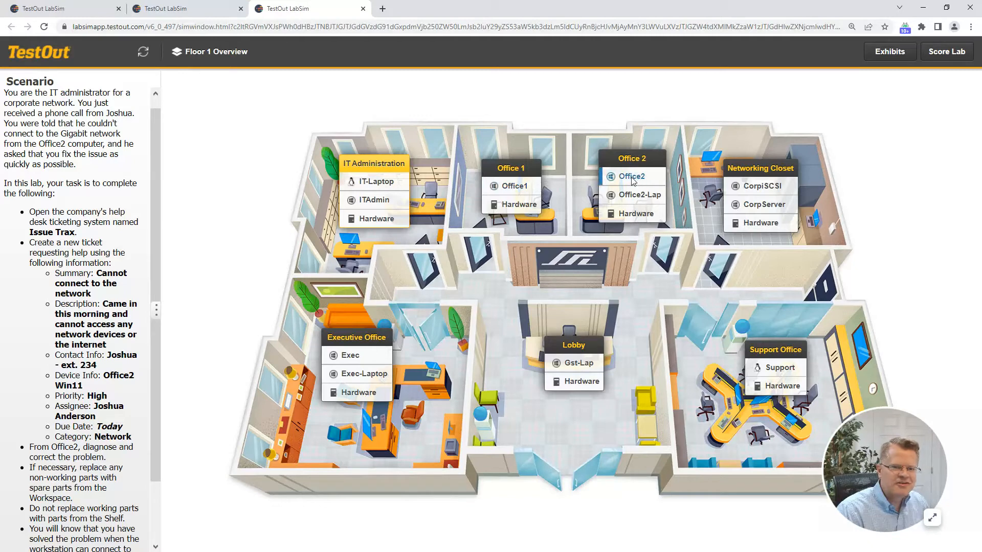
Run ipconfig in an admin Windows Terminal on Office2, showing Ethernet media disconnected.
{"action": "left_click", "coordinate": [635, 176]}
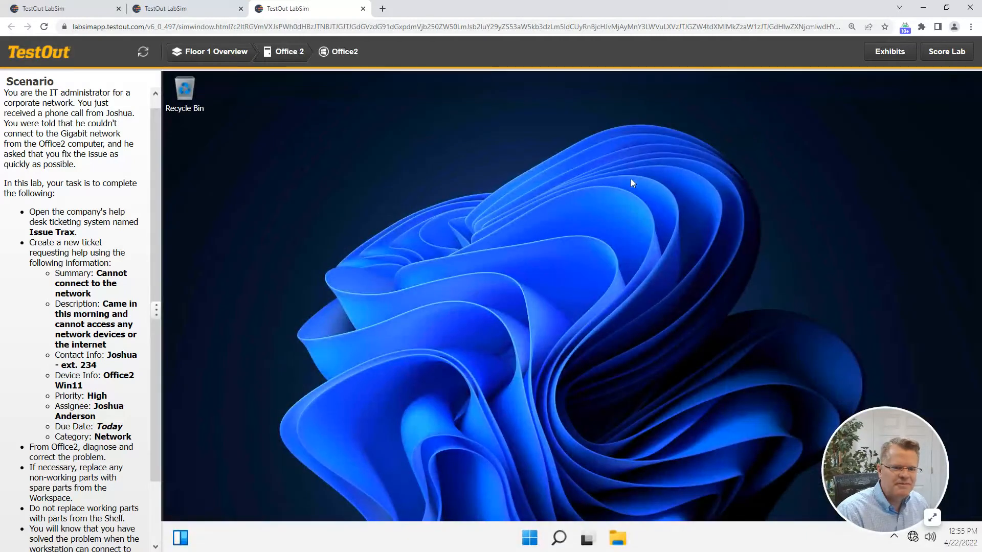
{"action": "mouse_move", "coordinate": [592, 237]}
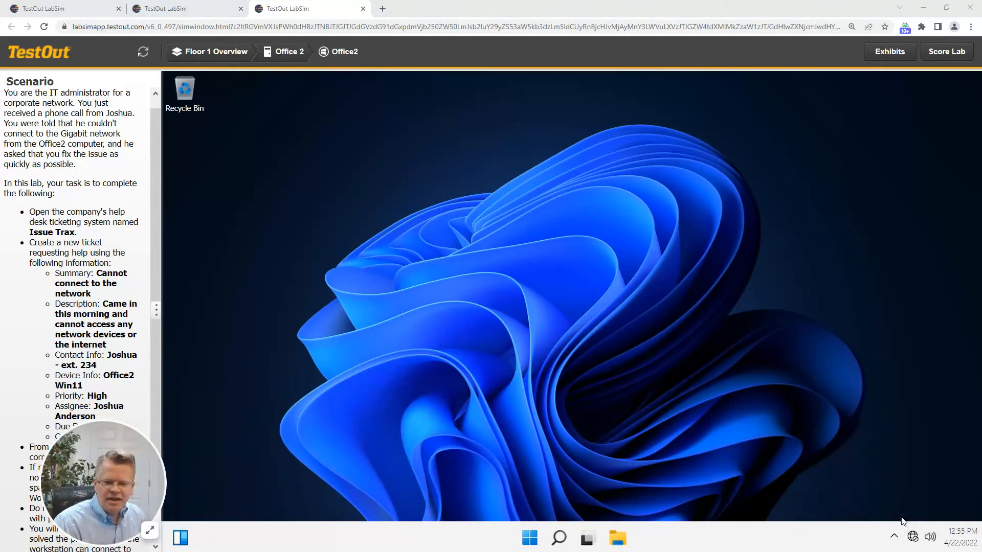
{"action": "mouse_move", "coordinate": [912, 538]}
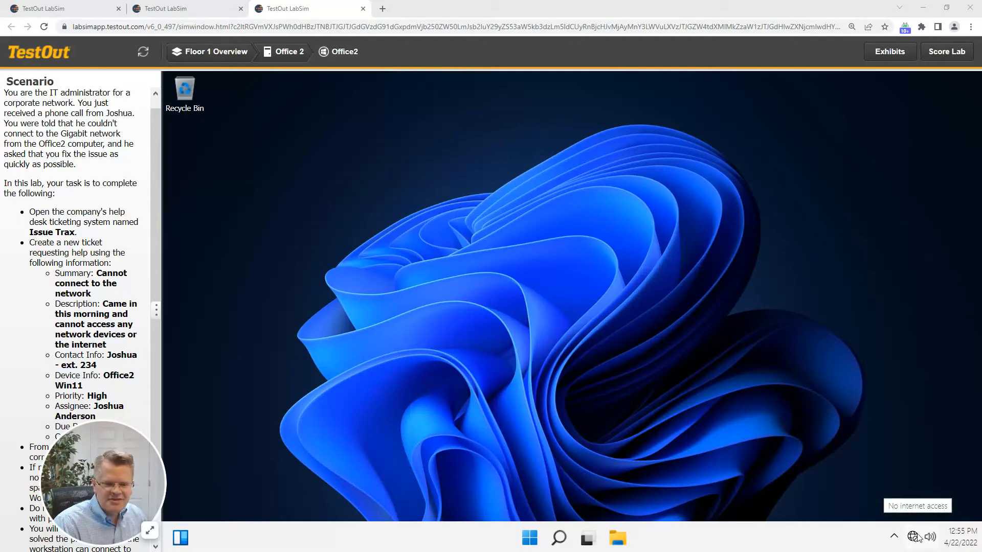
{"action": "mouse_move", "coordinate": [563, 295]}
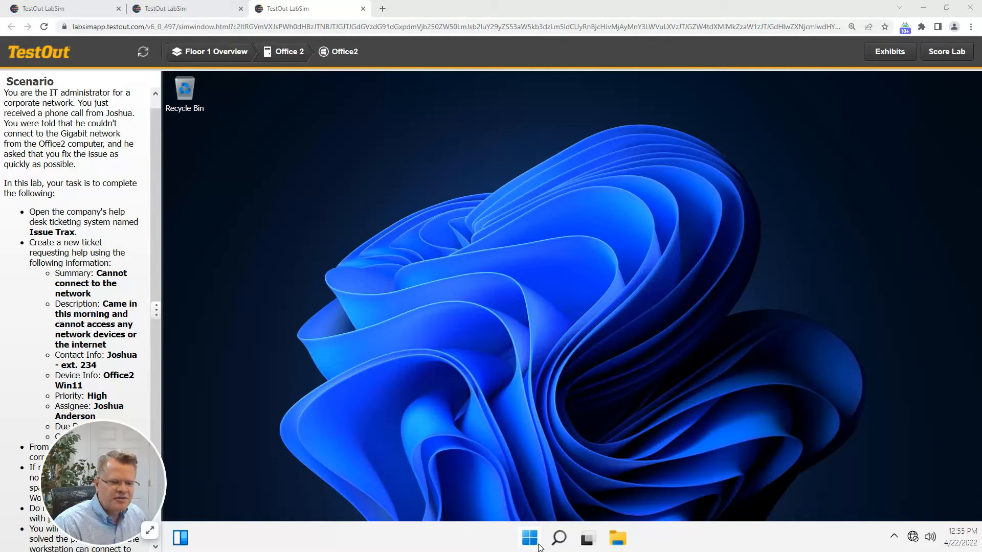
{"action": "right_click", "coordinate": [529, 537]}
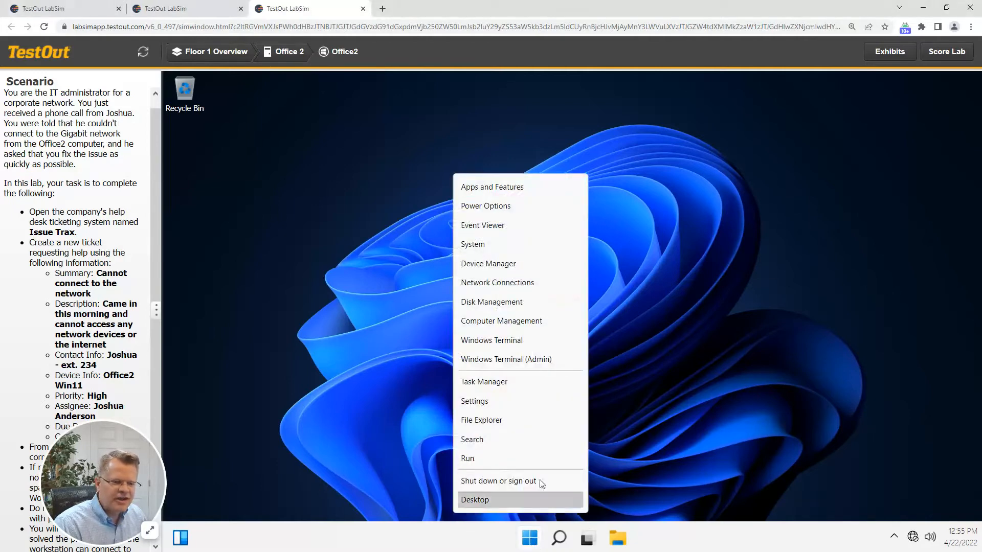
{"action": "mouse_move", "coordinate": [506, 359]}
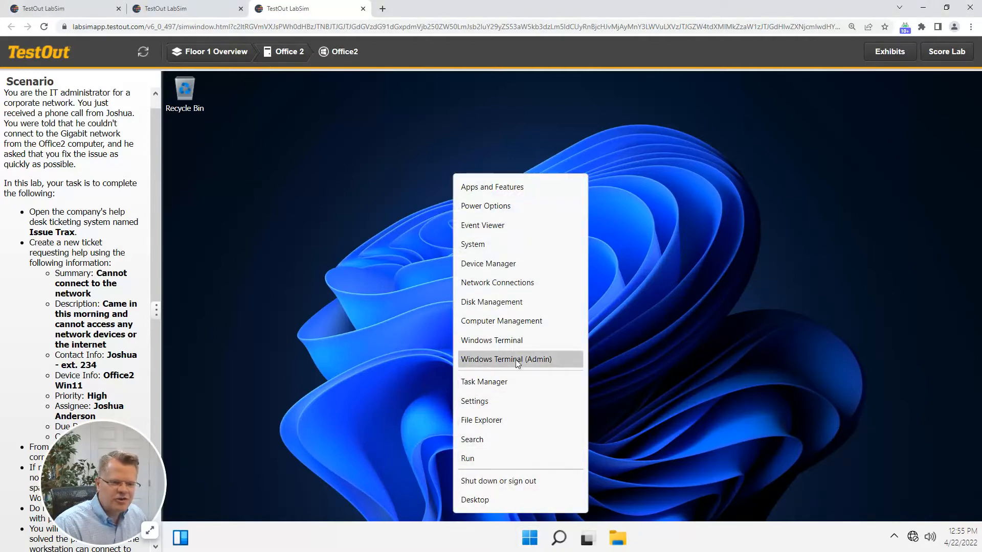
{"action": "left_click", "coordinate": [506, 359]}
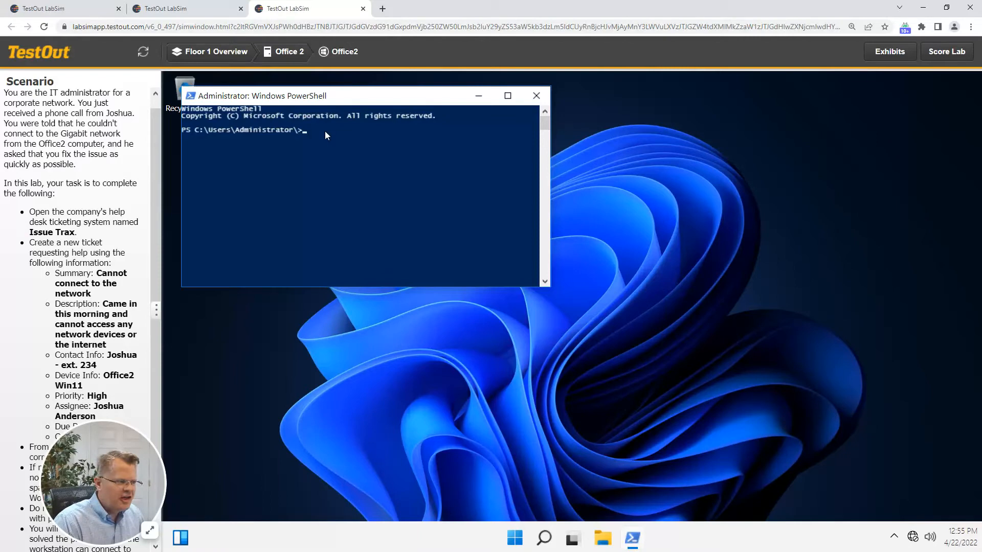
{"action": "type", "text": "ipconfig"}
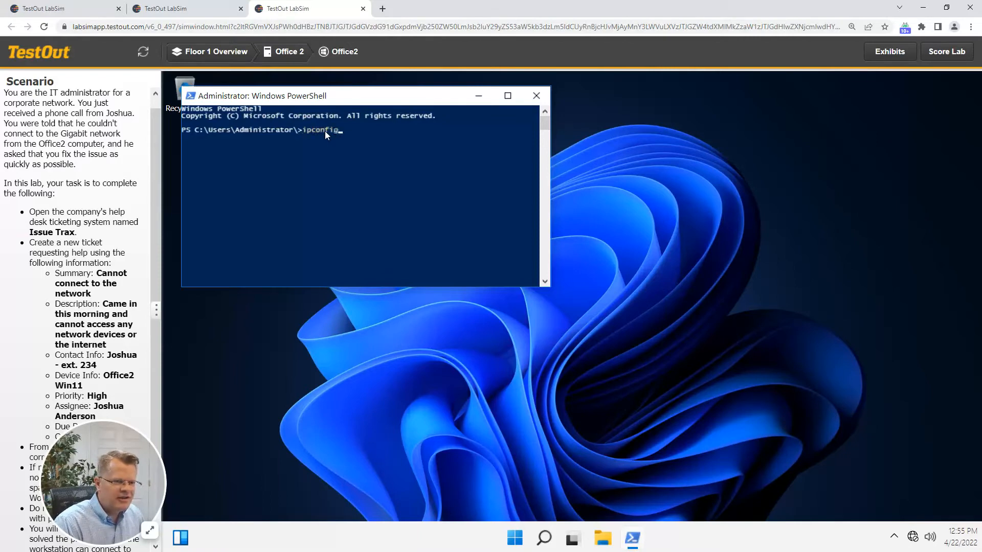
{"action": "key", "text": "Return"}
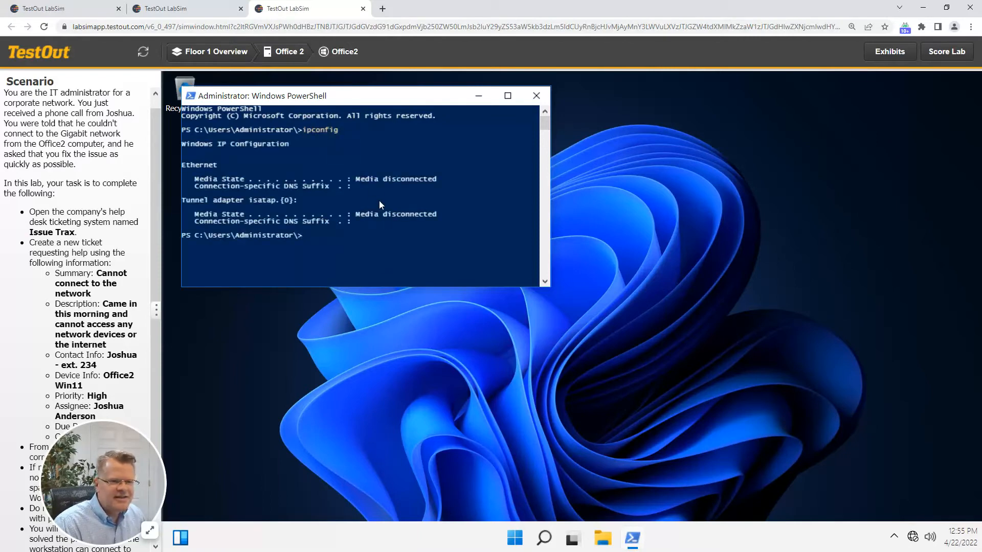
{"action": "mouse_move", "coordinate": [395, 203]}
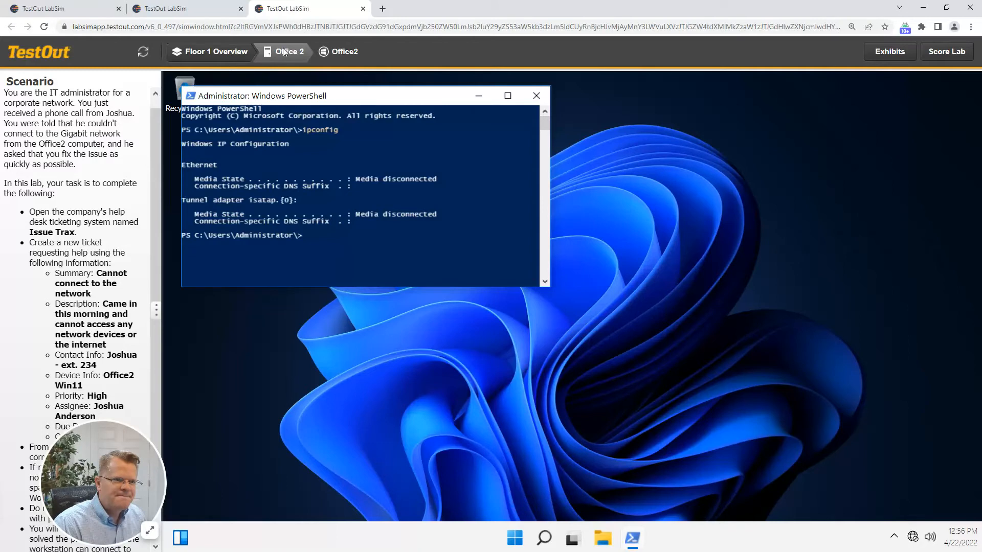
Go to Office 2's hardware workspace and inspect its broken Cat5e network cable.
{"action": "left_click", "coordinate": [287, 51]}
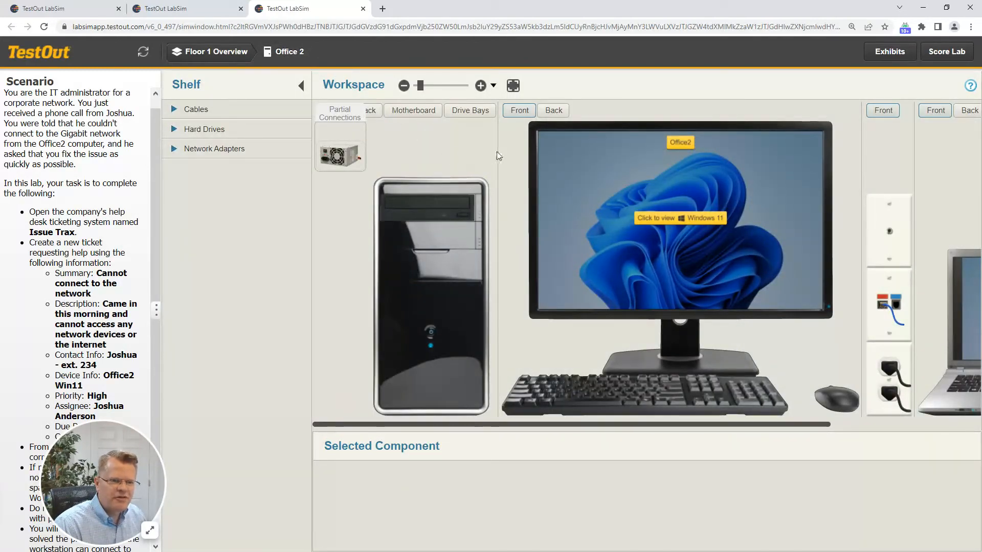
{"action": "mouse_move", "coordinate": [371, 113]}
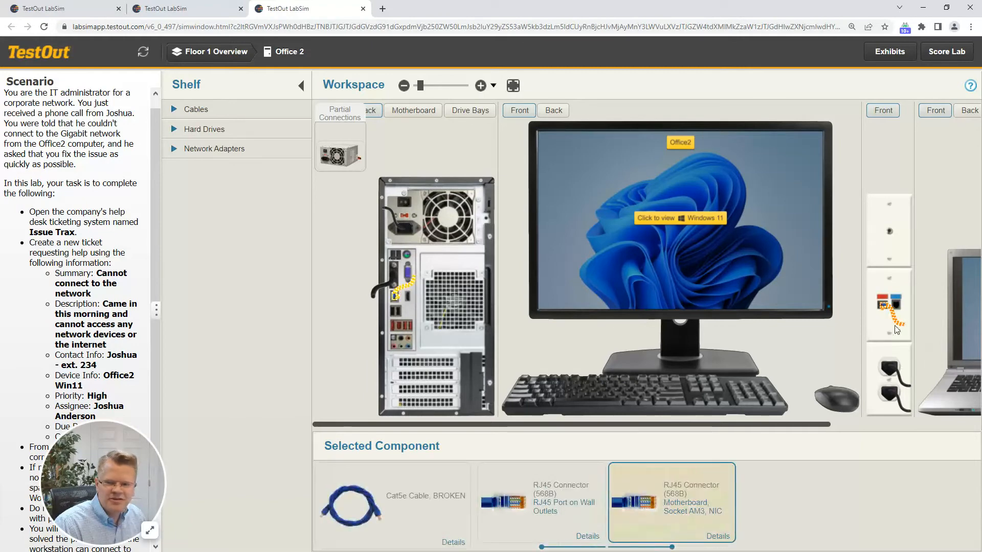
{"action": "mouse_move", "coordinate": [516, 257]}
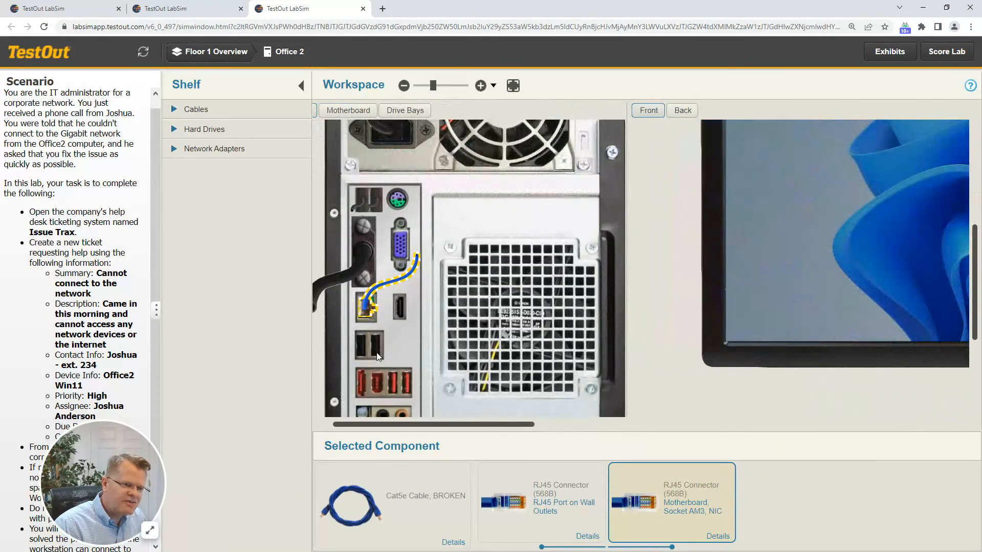
{"action": "left_click", "coordinate": [480, 85]}
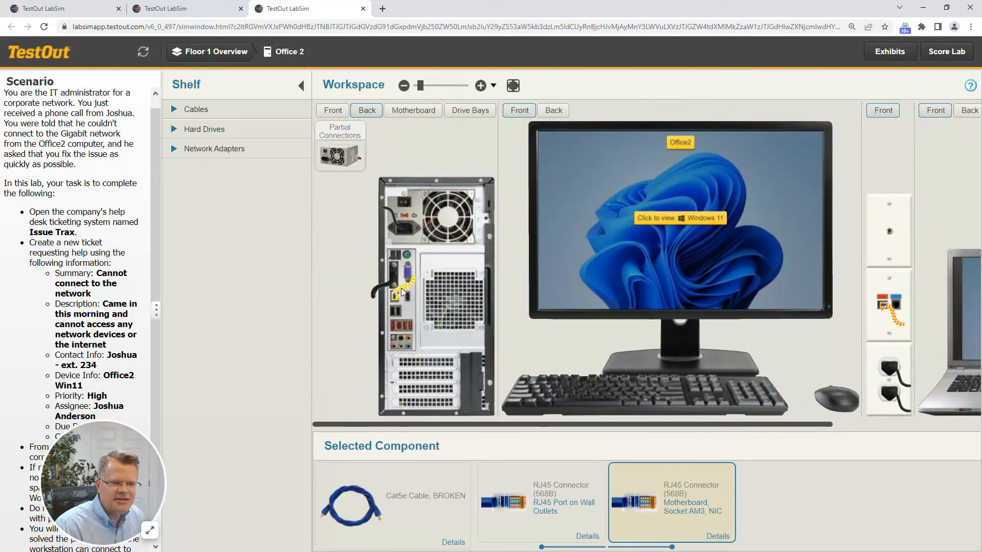
{"action": "left_click", "coordinate": [196, 109]}
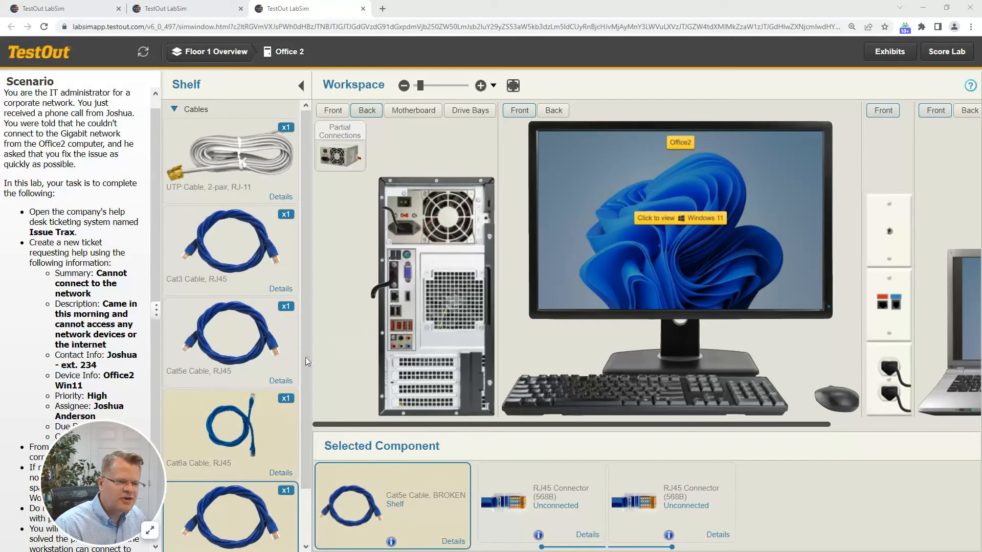
{"action": "mouse_move", "coordinate": [214, 433]}
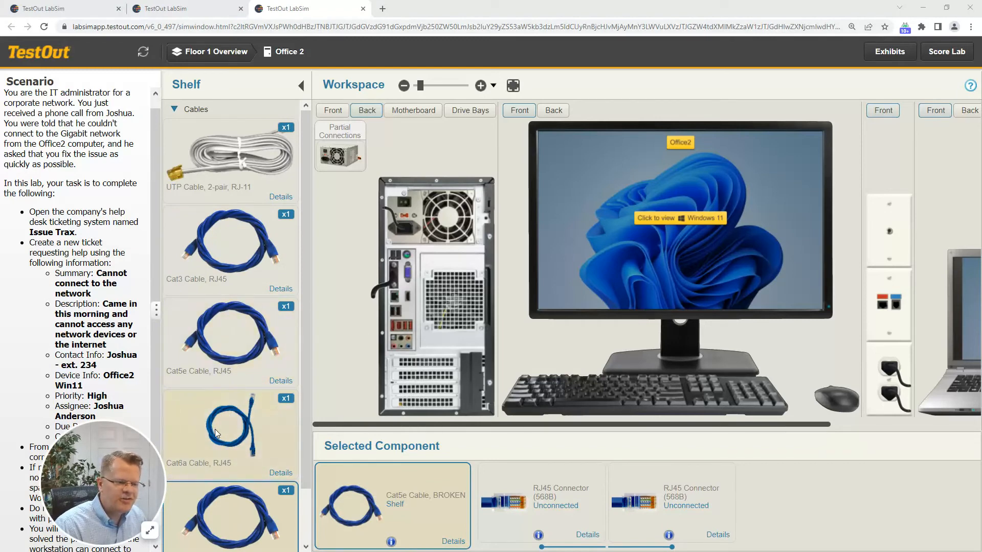
{"action": "mouse_move", "coordinate": [352, 345]}
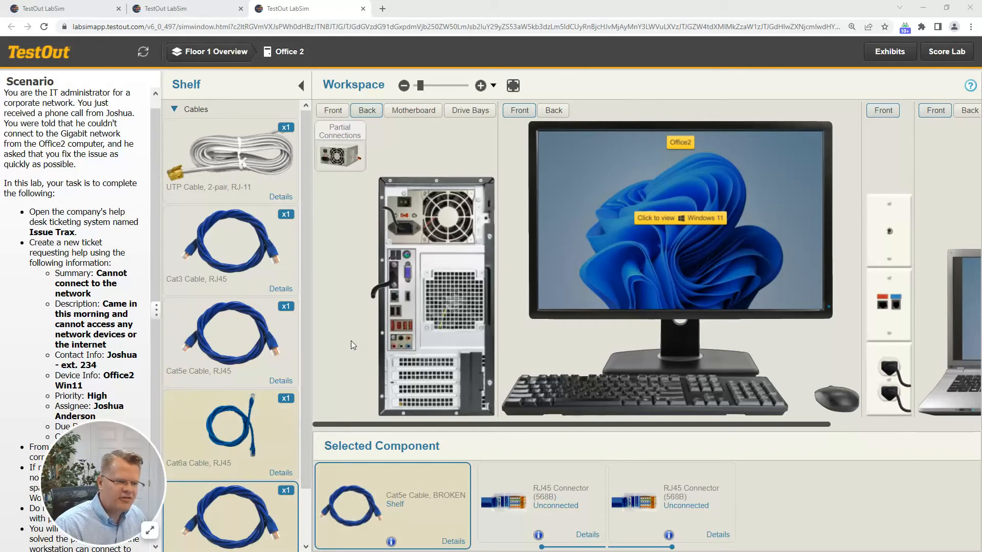
{"action": "mouse_move", "coordinate": [394, 300]}
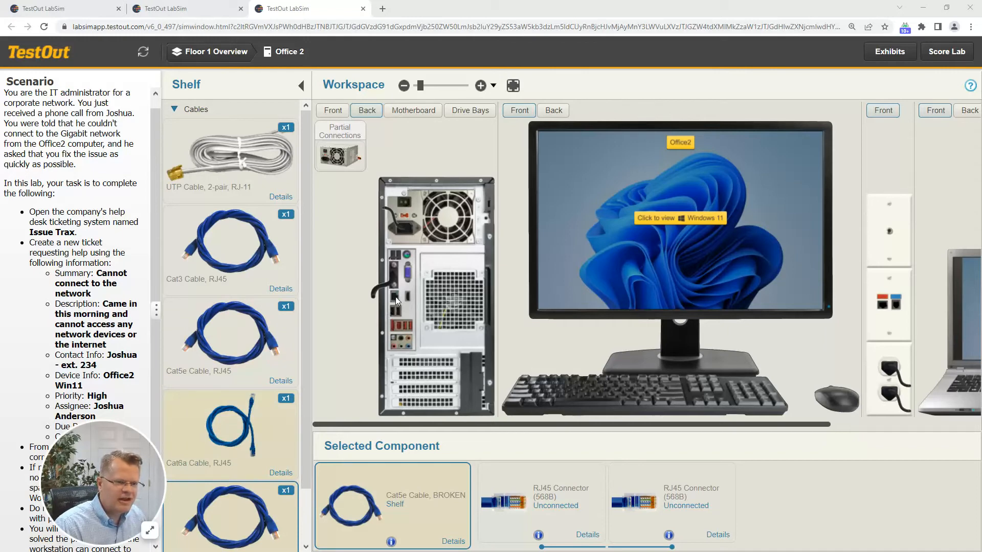
{"action": "mouse_move", "coordinate": [290, 357]}
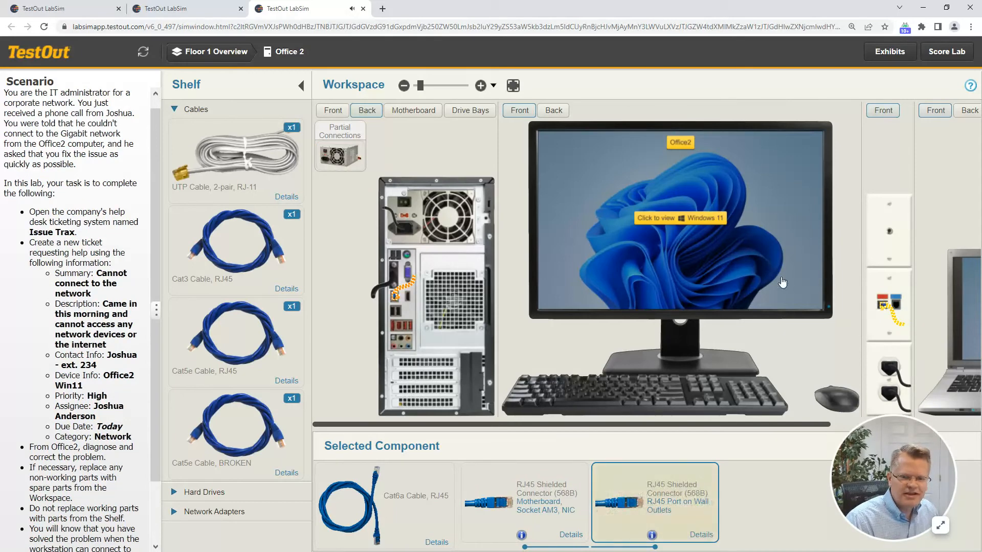
Return to Office2's Windows desktop once the Cat6a cable is installed.
{"action": "left_click", "coordinate": [480, 85]}
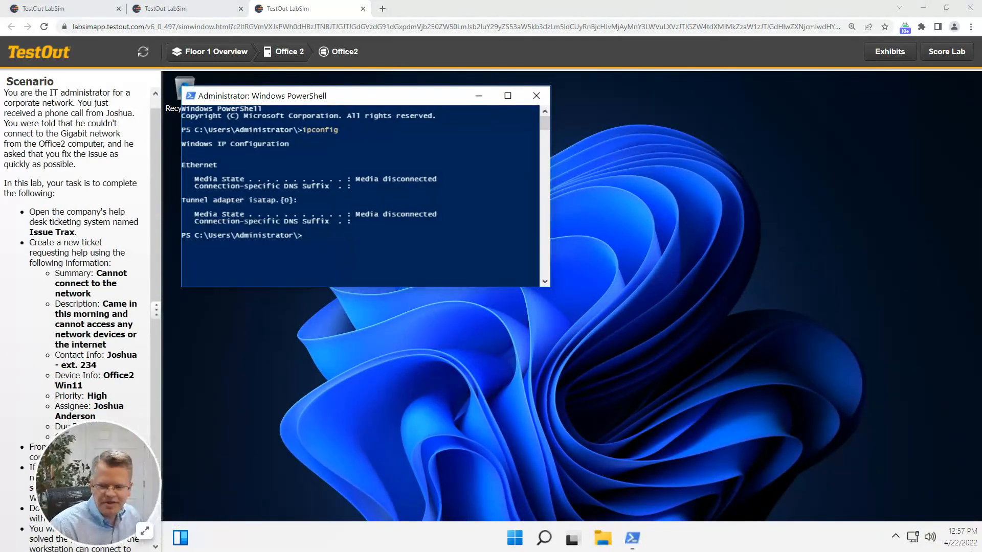
{"action": "mouse_move", "coordinate": [912, 537]}
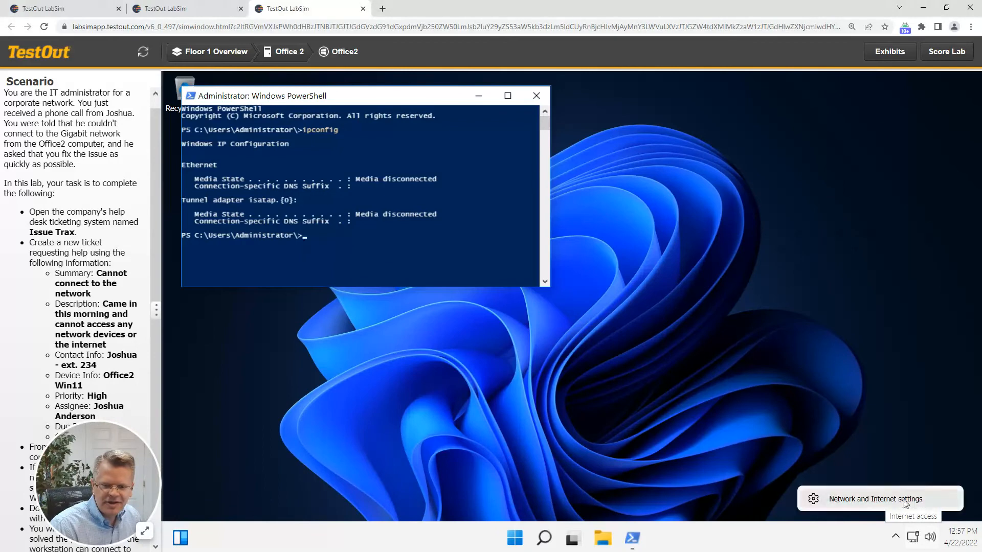
Open network settings and rerun ipconfig, confirming IPv4 192.168.0.46 and gateway 192.168.0.5.
{"action": "left_click", "coordinate": [880, 499]}
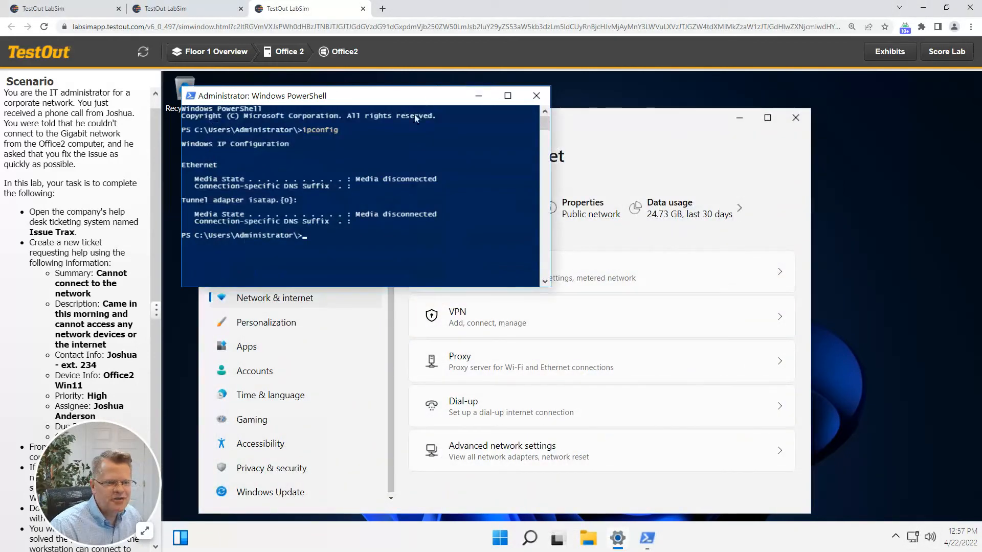
{"action": "mouse_move", "coordinate": [341, 230]}
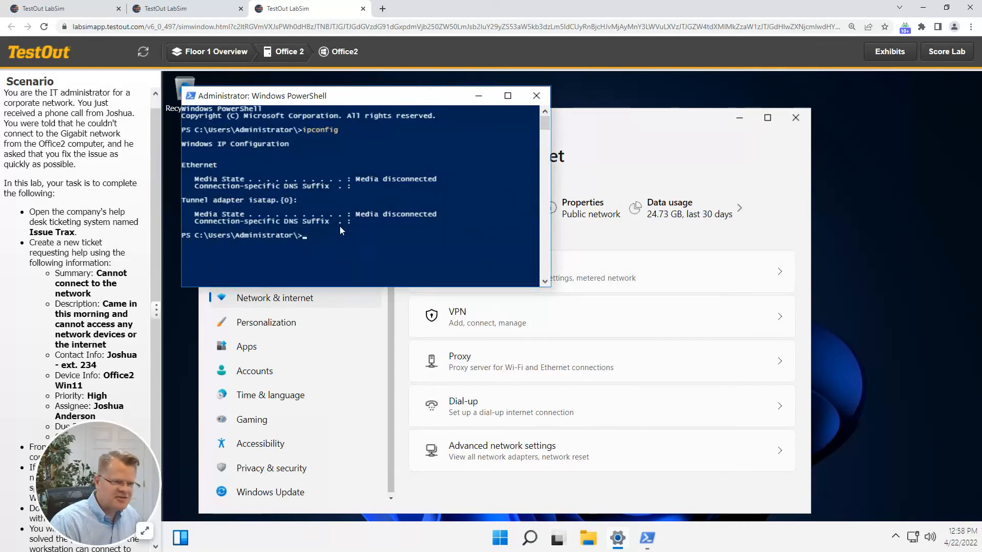
{"action": "type", "text": "ipco"}
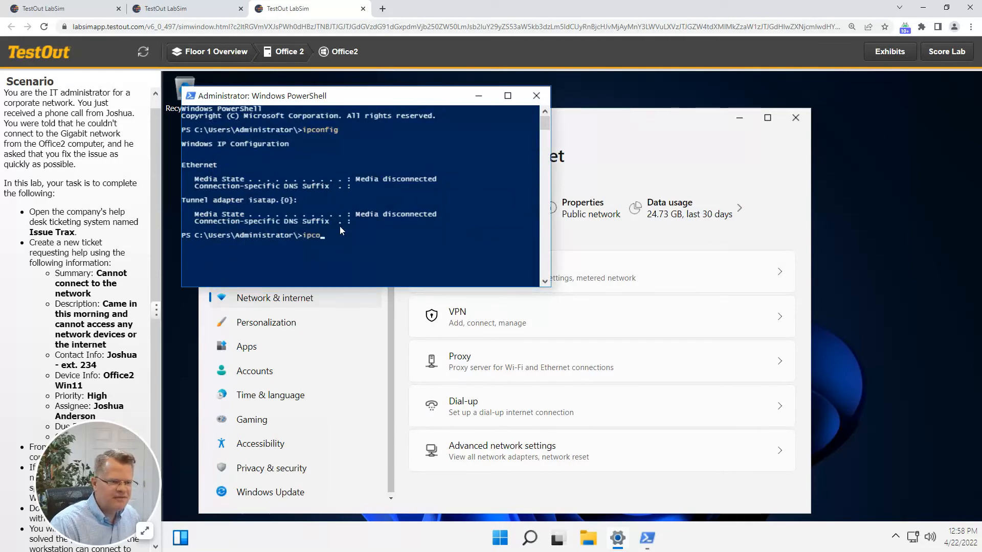
{"action": "key", "text": "Return"}
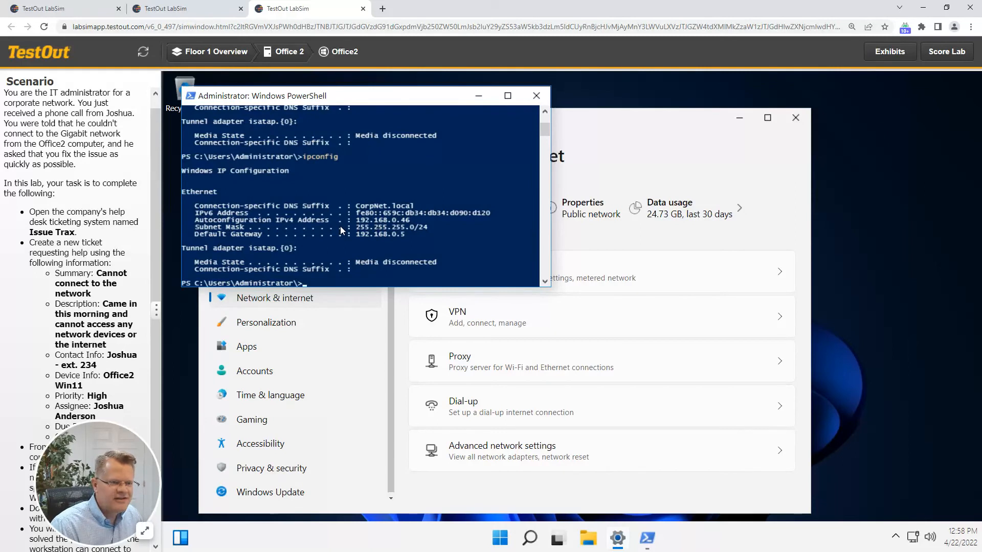
{"action": "scroll", "scroll_direction": "down", "scroll_amount": 3}
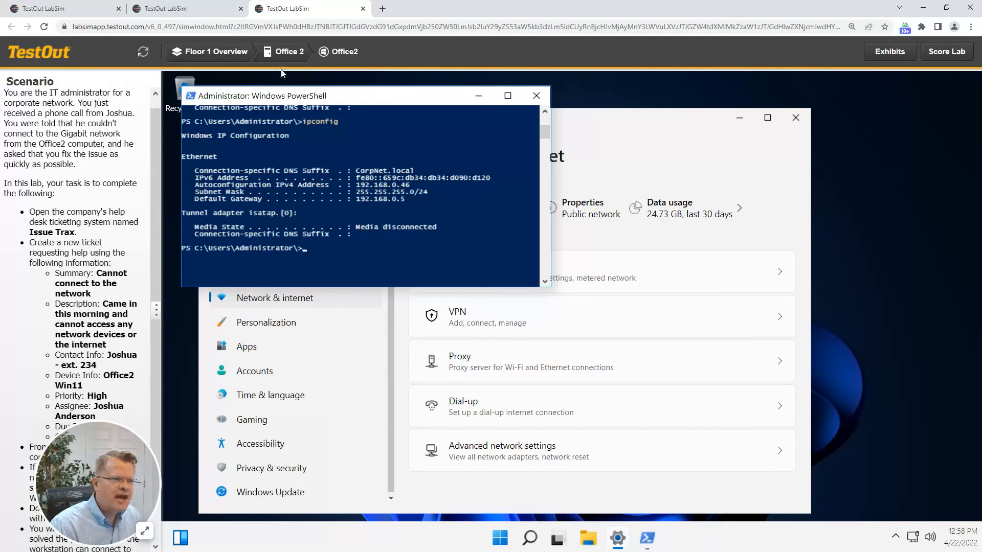
{"action": "mouse_move", "coordinate": [236, 55]}
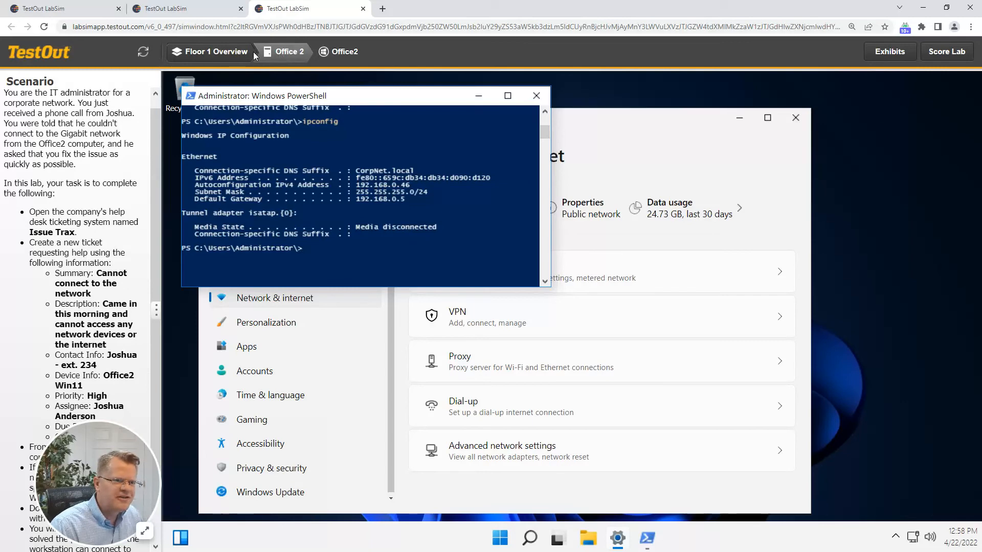
From the Floor 1 overview, open the 'Cannot connect to the network' ticket on ITAdmin, maximized.
{"action": "left_click", "coordinate": [290, 51]}
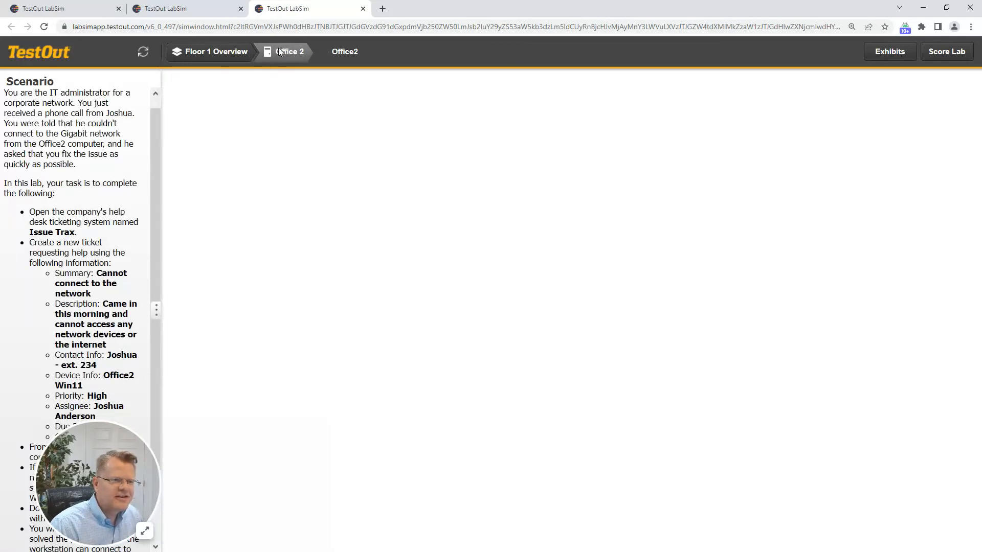
{"action": "left_click", "coordinate": [290, 51]}
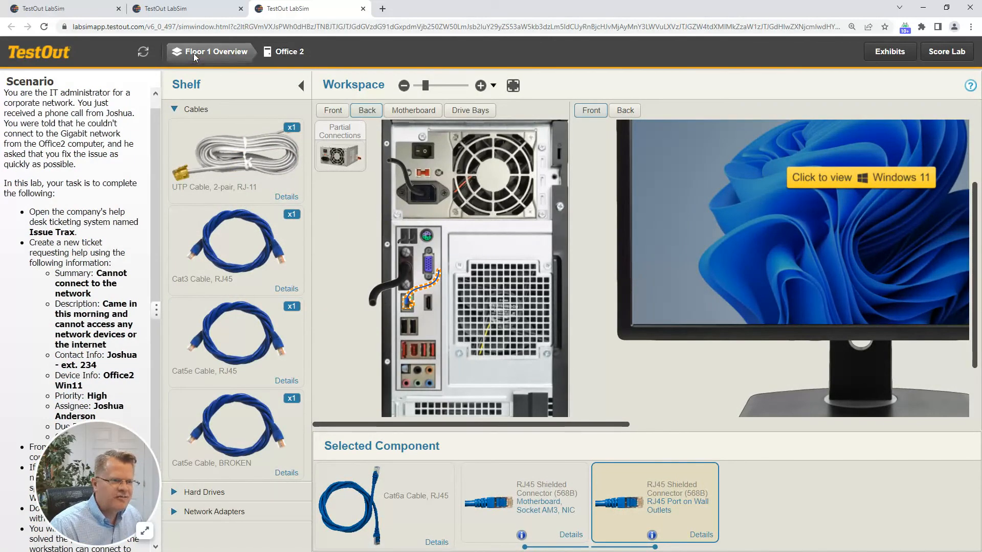
{"action": "left_click", "coordinate": [211, 51]}
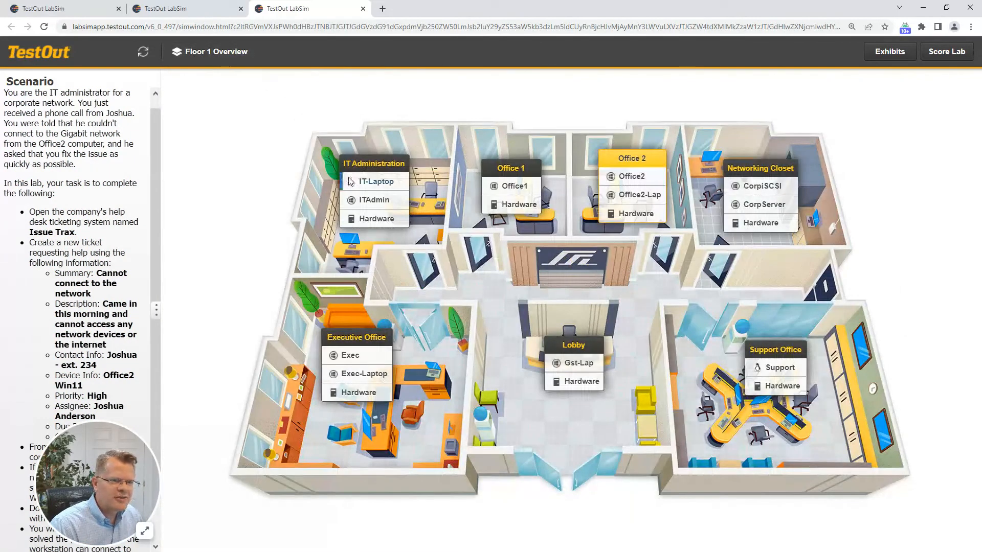
{"action": "mouse_move", "coordinate": [373, 200]}
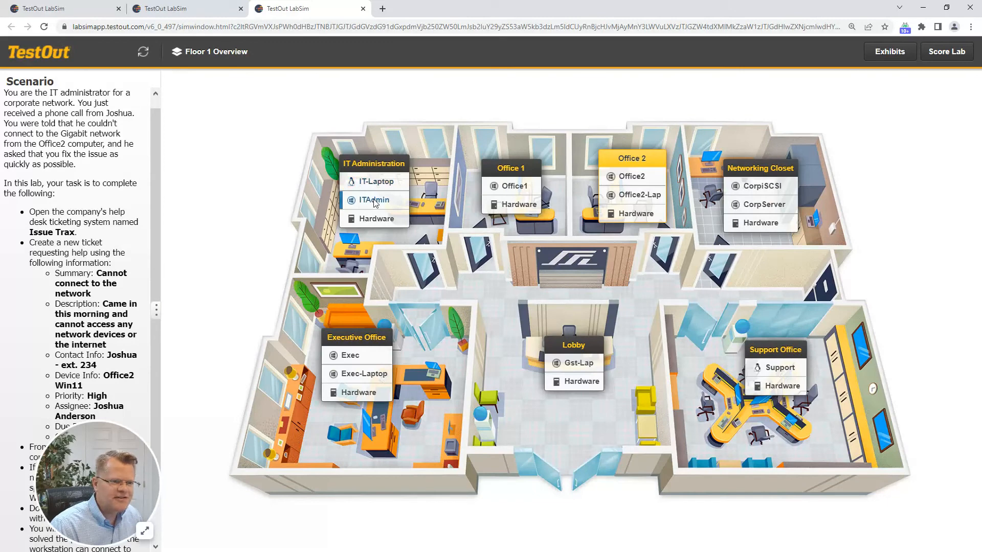
{"action": "left_click", "coordinate": [373, 199]}
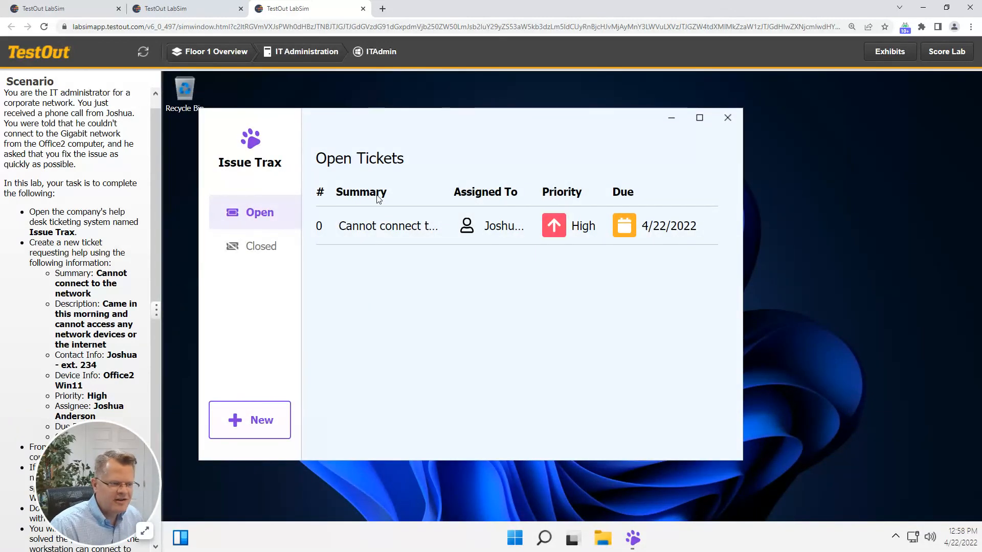
{"action": "mouse_move", "coordinate": [362, 277]}
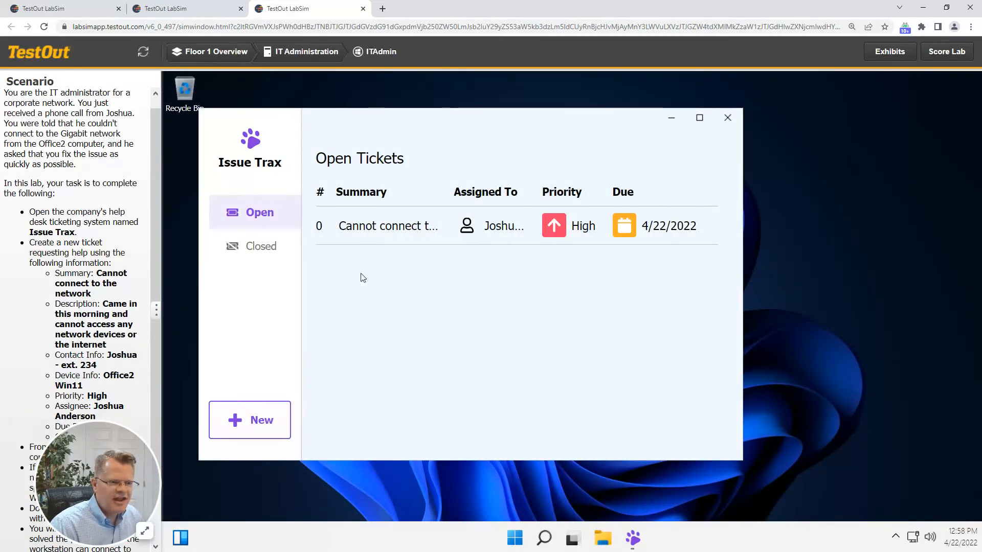
{"action": "mouse_move", "coordinate": [424, 231]}
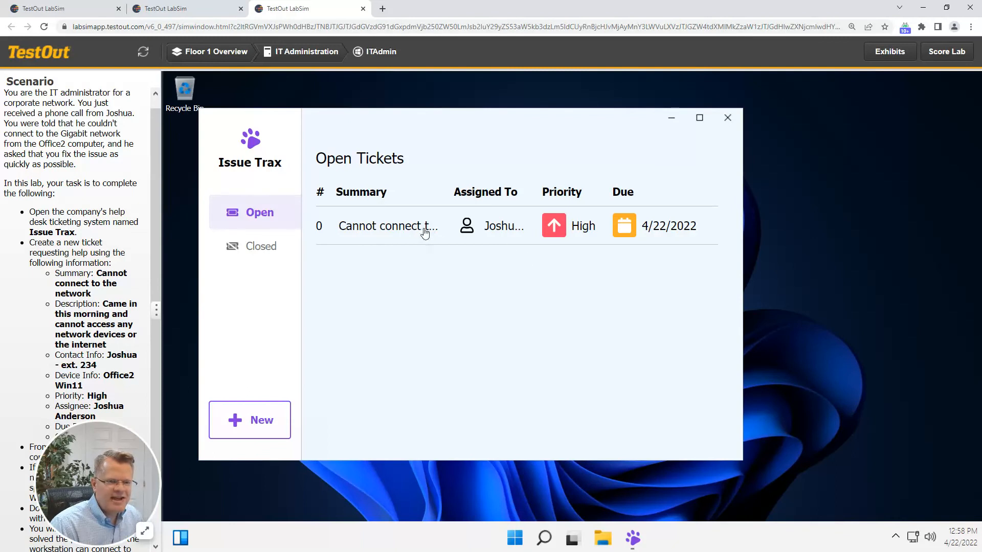
{"action": "left_click", "coordinate": [388, 226]}
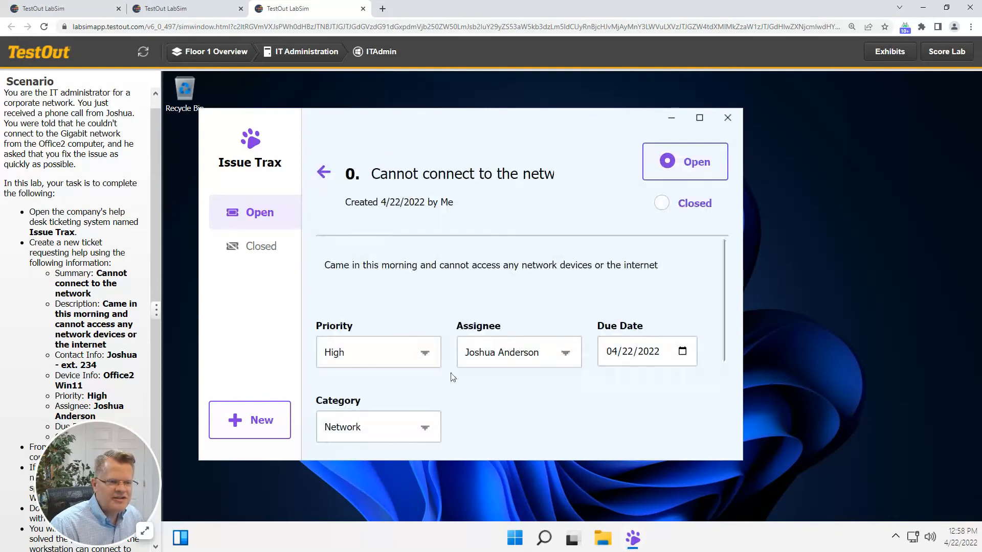
{"action": "left_click", "coordinate": [699, 117]}
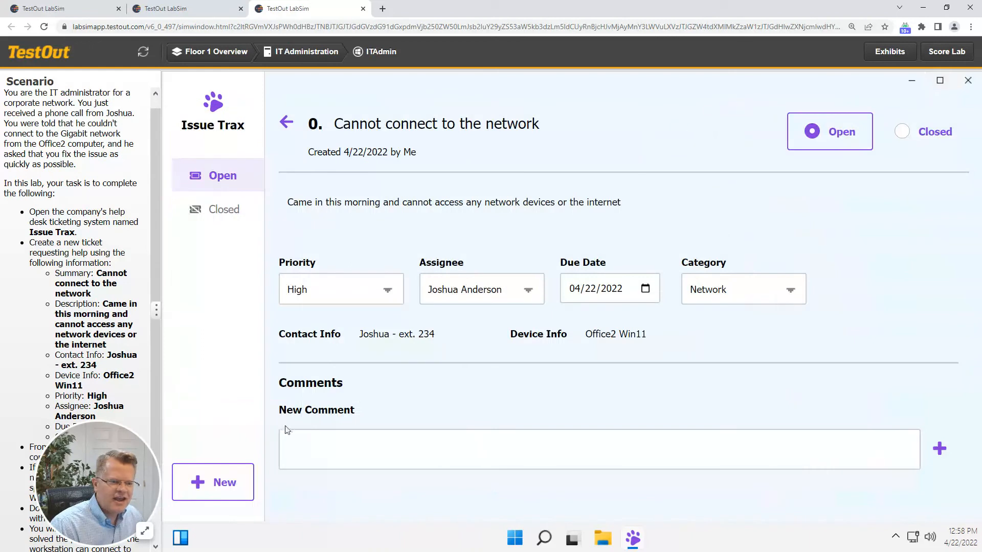
{"action": "mouse_move", "coordinate": [664, 524]}
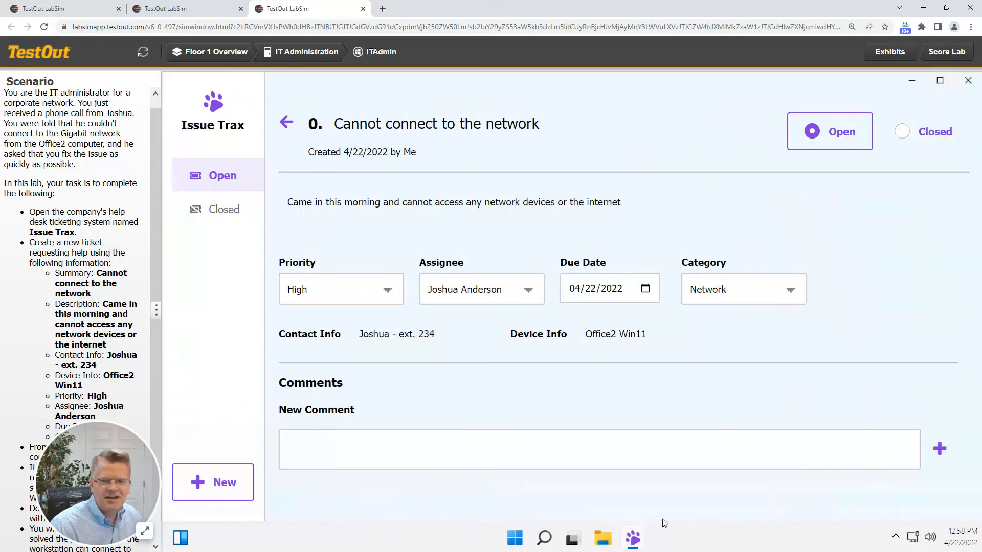
{"action": "mouse_move", "coordinate": [420, 334]}
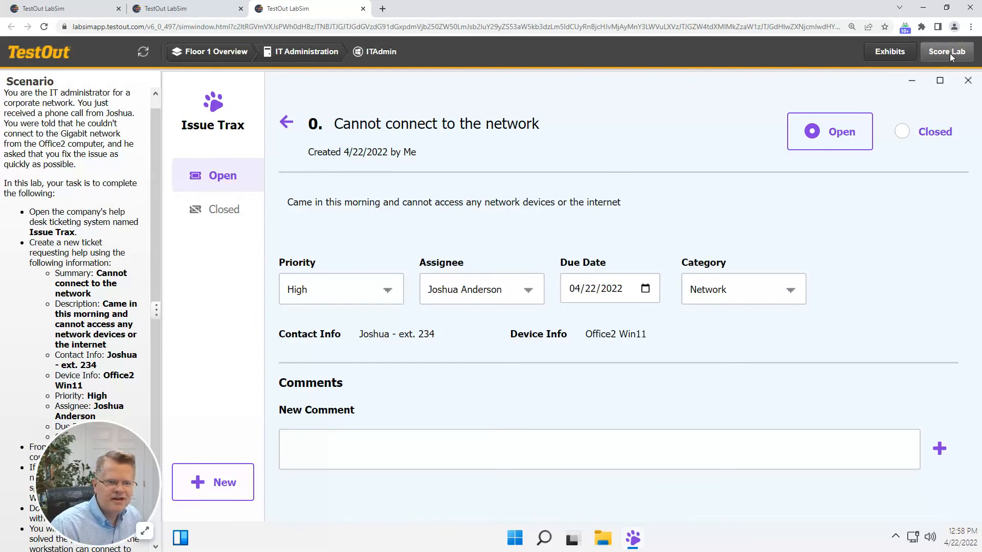
Score the lab (3/4, 75%) and show details for the failed comment-and-close ticket item.
{"action": "left_click", "coordinate": [946, 51]}
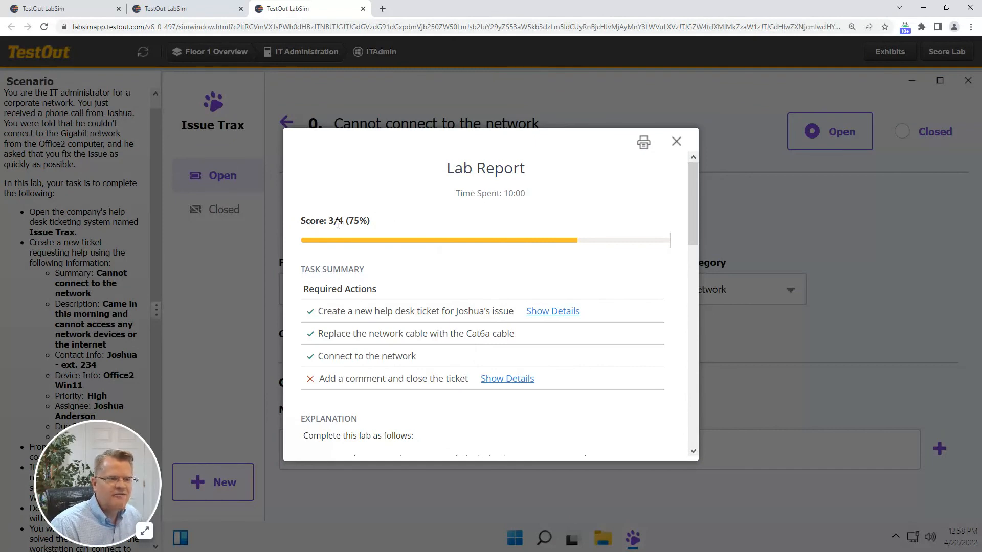
{"action": "mouse_move", "coordinate": [404, 212]}
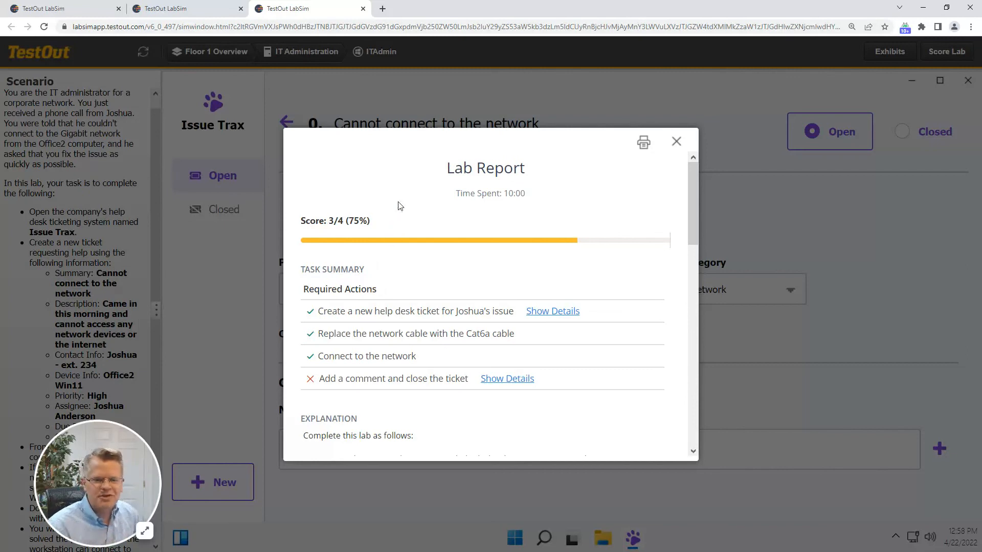
{"action": "mouse_move", "coordinate": [360, 232]}
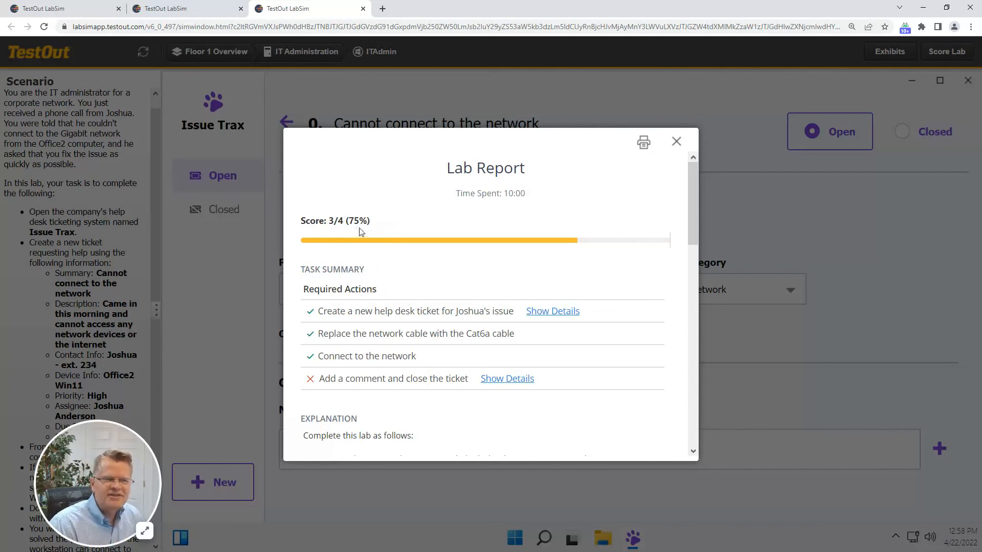
{"action": "left_click", "coordinate": [552, 311]}
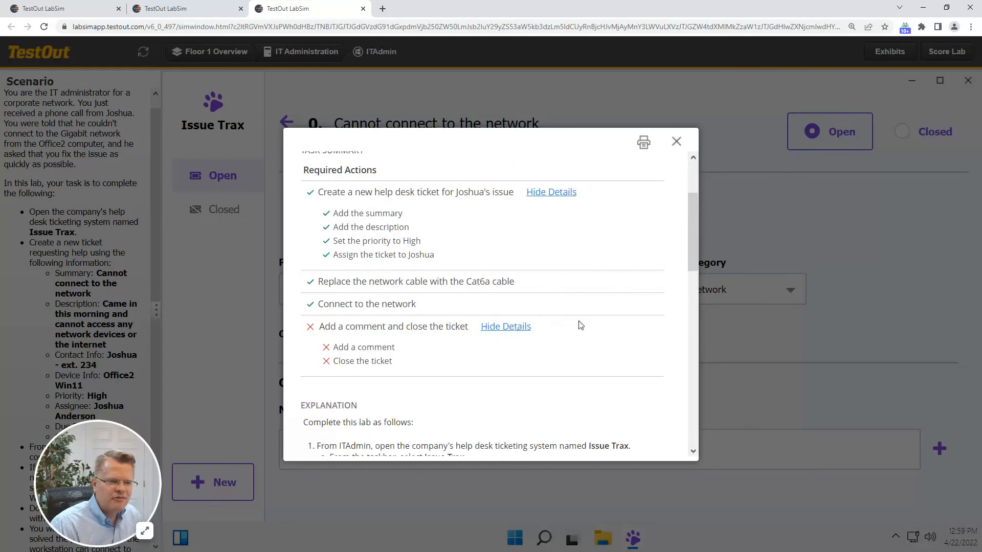
{"action": "scroll", "scroll_direction": "up", "scroll_amount": 3}
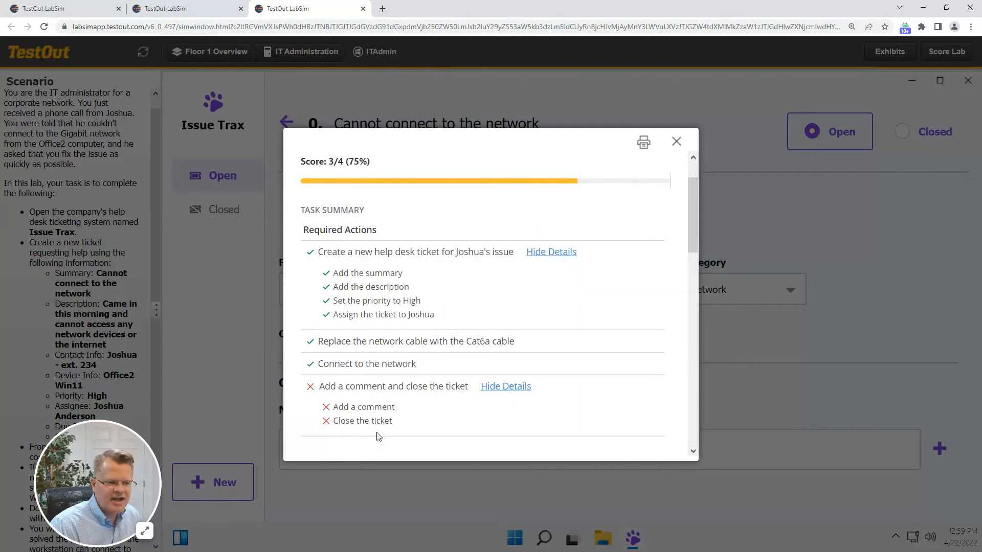
{"action": "mouse_move", "coordinate": [522, 307]}
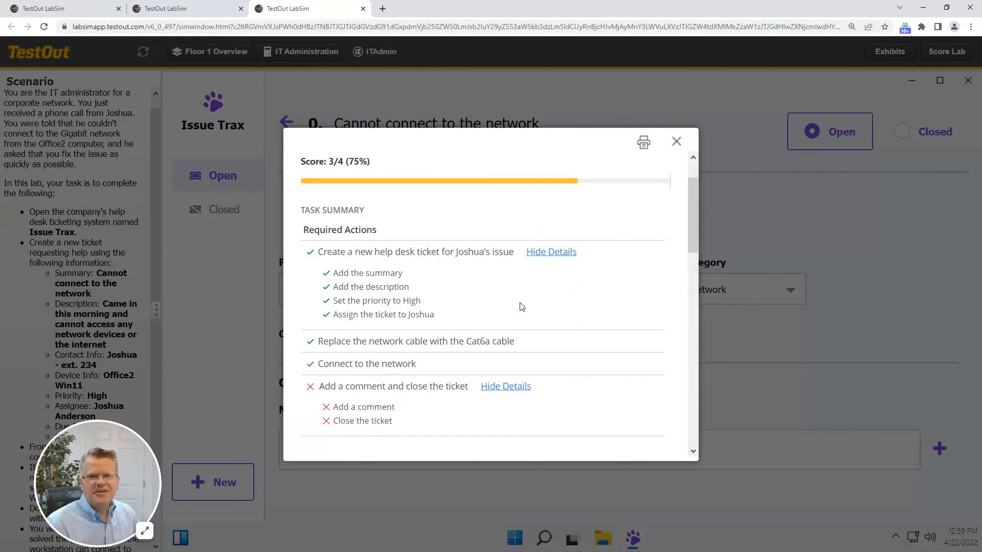